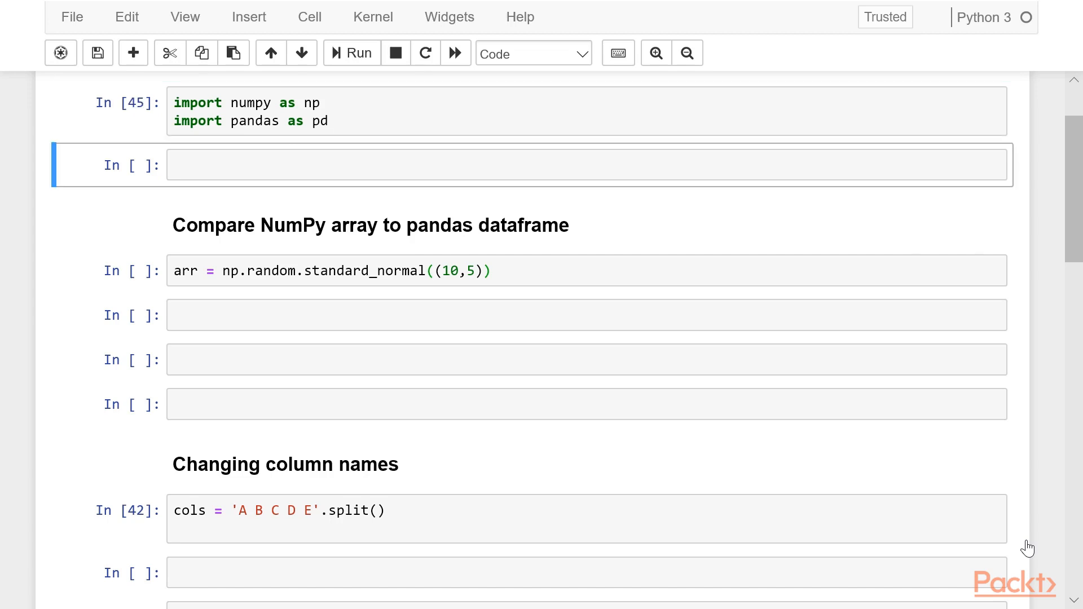
pyautogui.moveTo(691, 362)
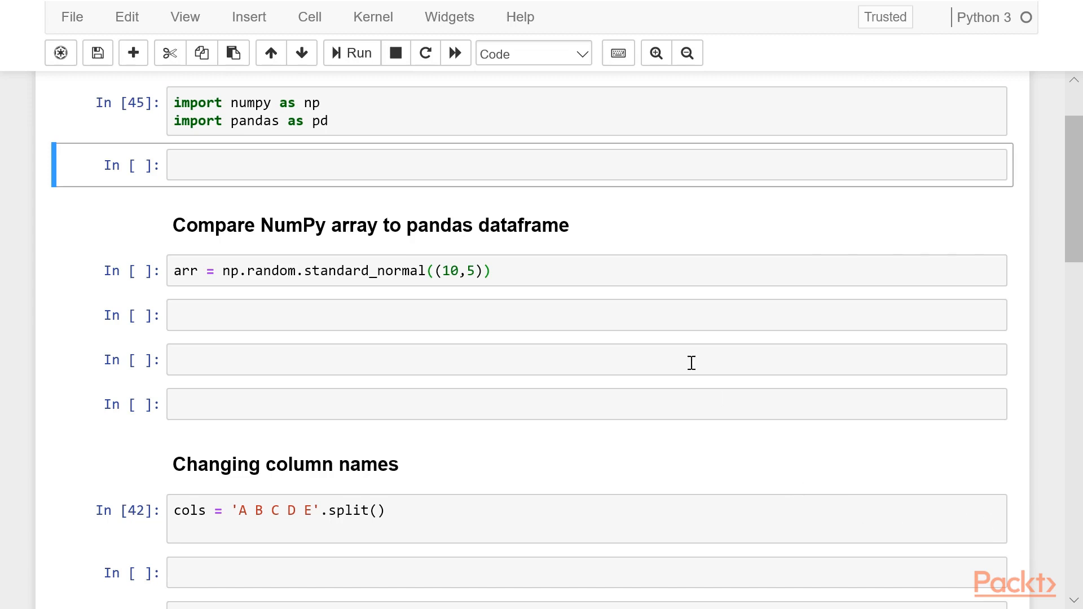
# Run pd.__version__ in the cell below the imports, showing pandas 0.24.2.
pyautogui.click(414, 165)
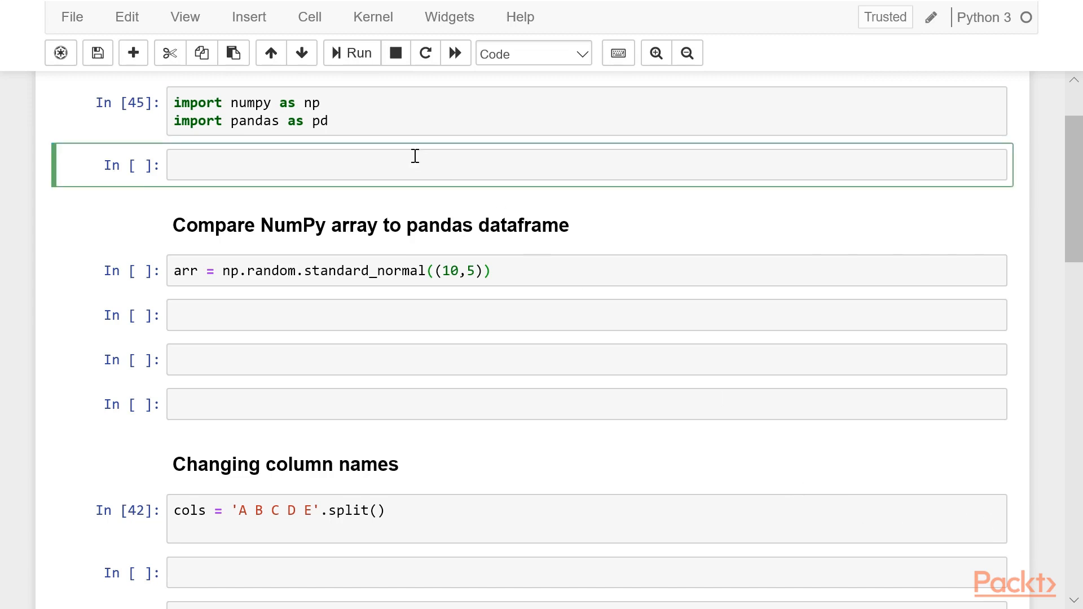
pyautogui.write('pd')
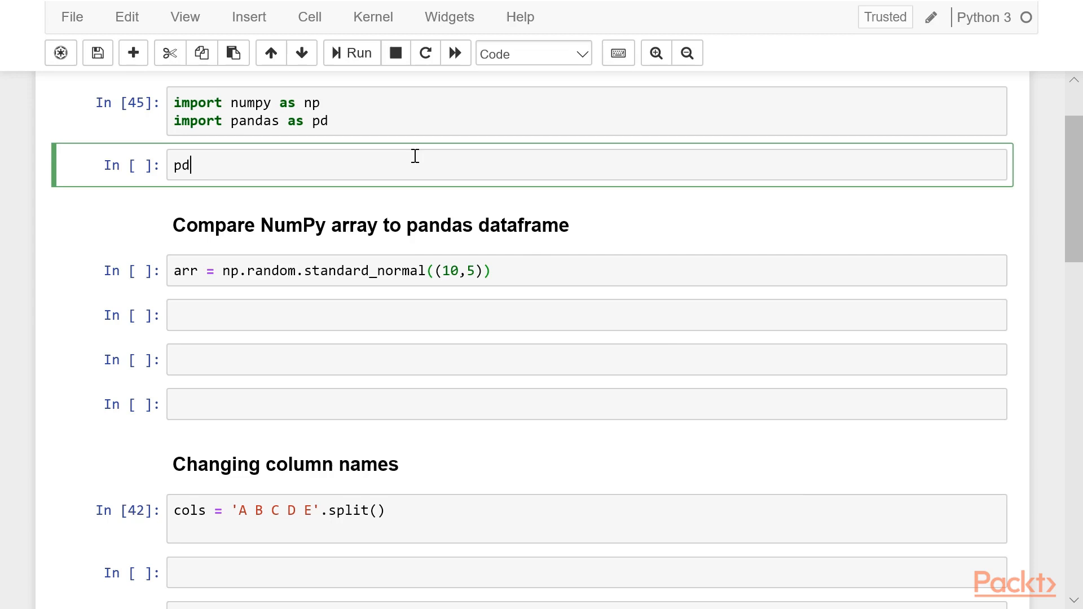
pyautogui.write('.')
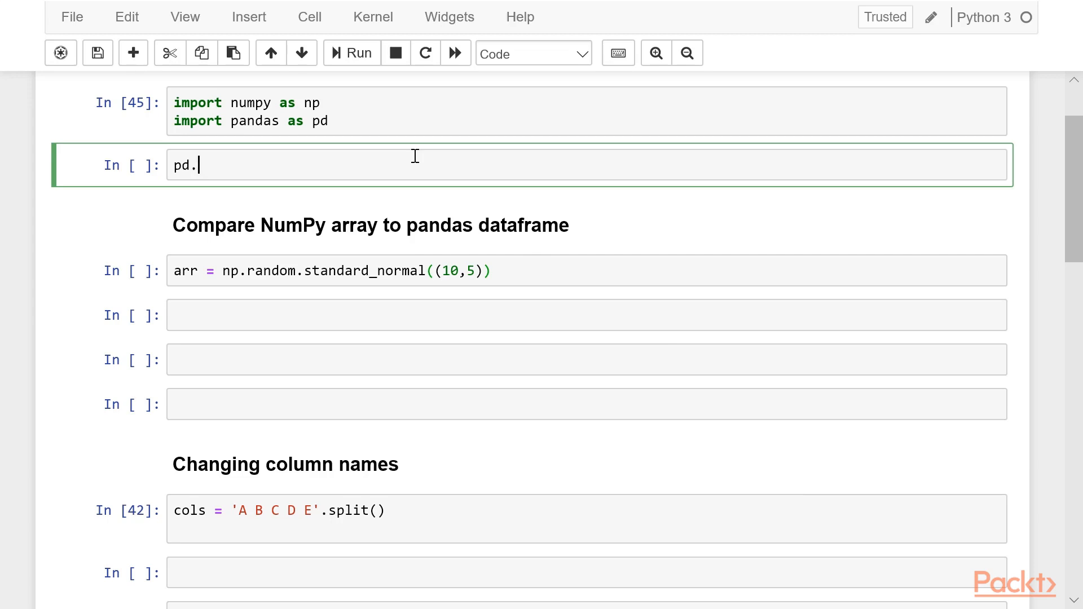
pyautogui.write('__v')
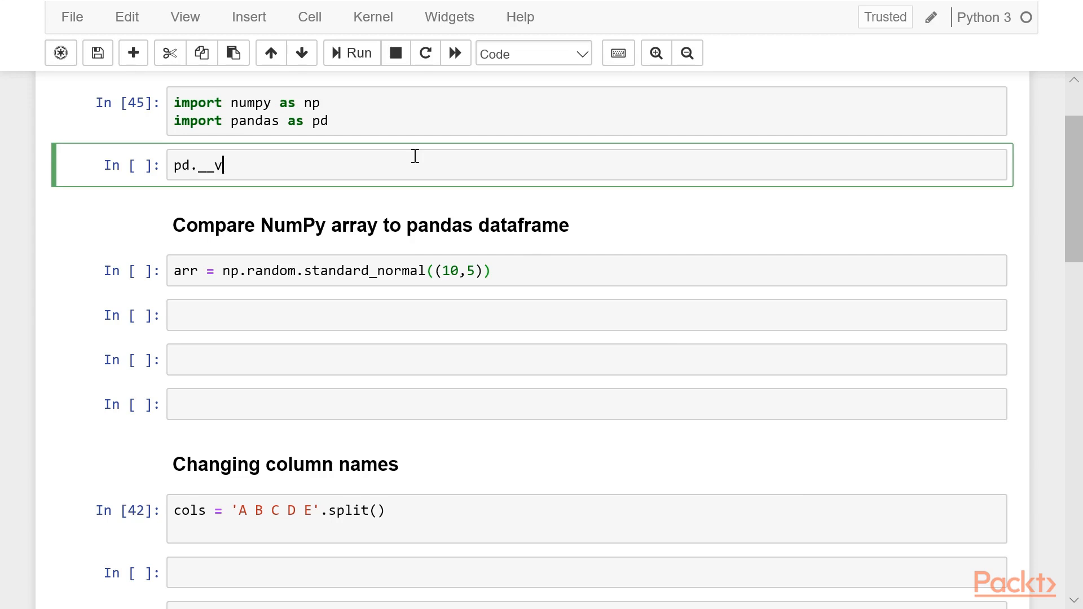
pyautogui.write('ersion')
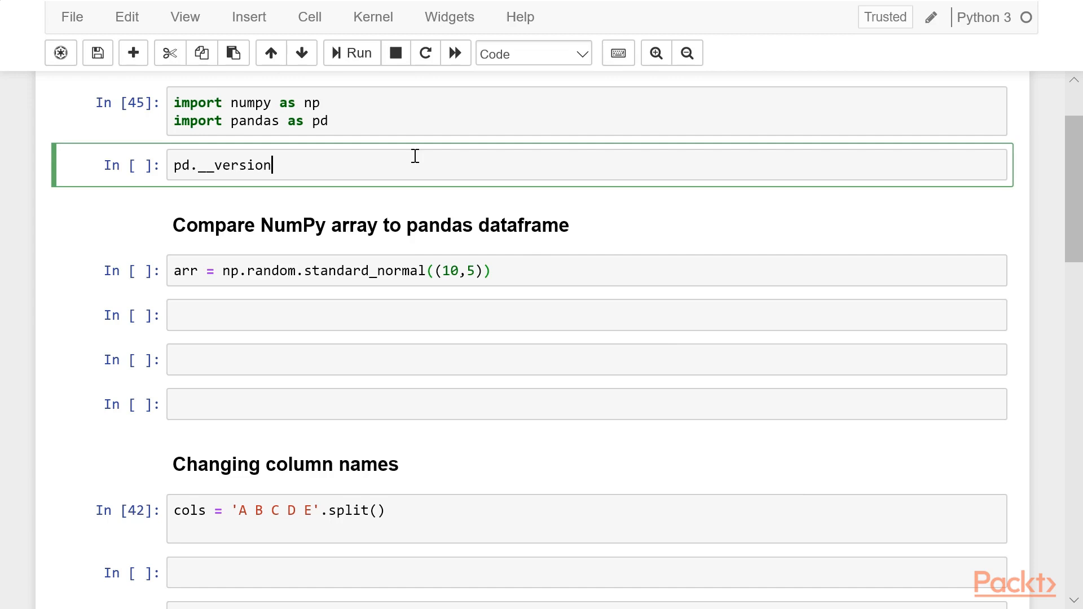
pyautogui.write('__')
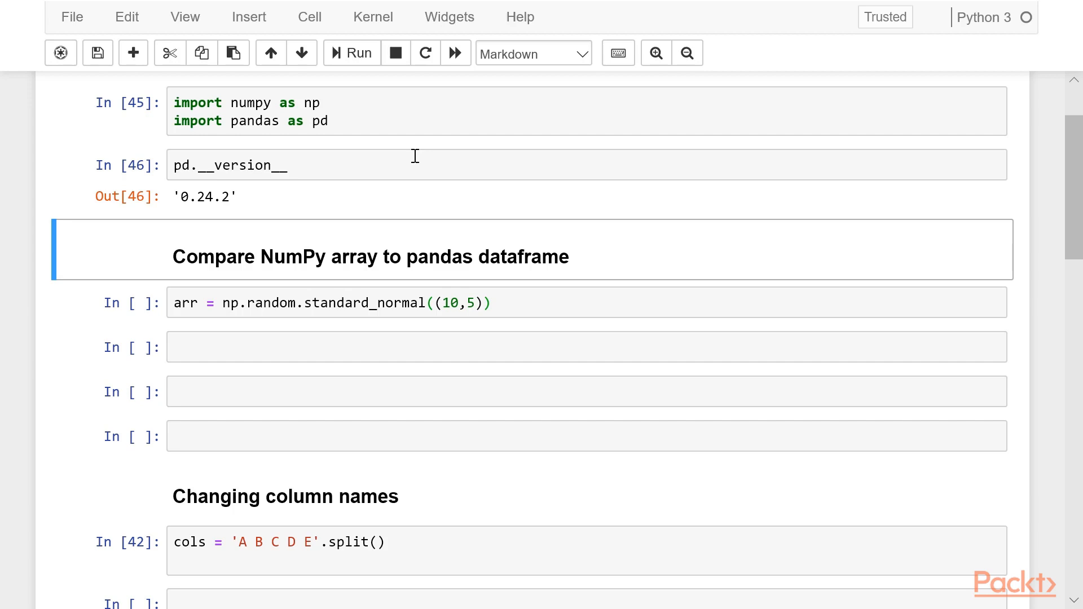
pyautogui.moveTo(512, 305)
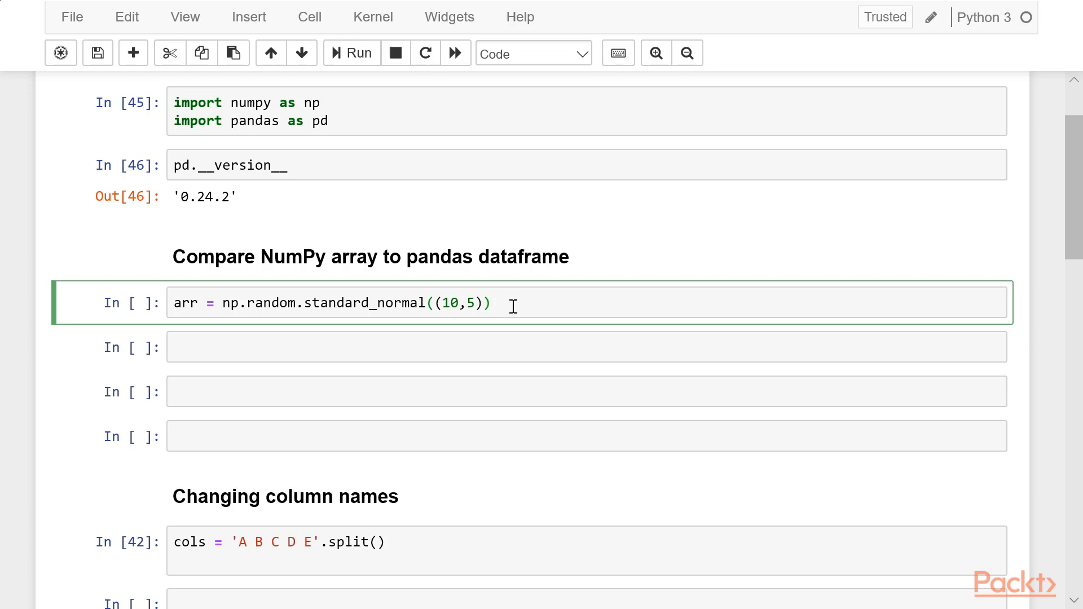
# Add a bare 'arr' line to the array cell and run it to show the 10×5 random normal array.
pyautogui.click(493, 302)
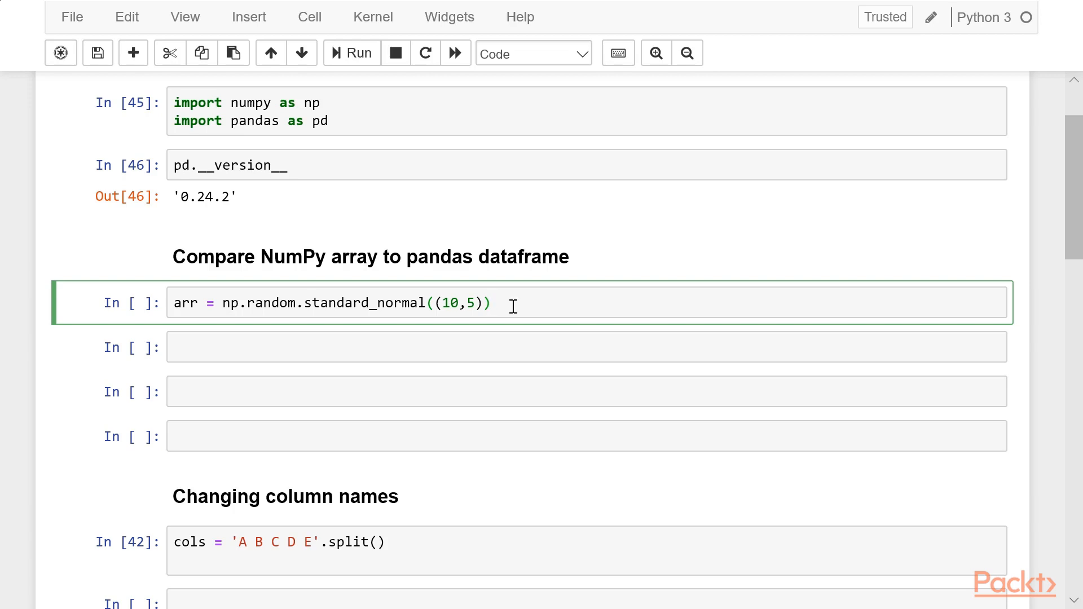
pyautogui.write('arr')
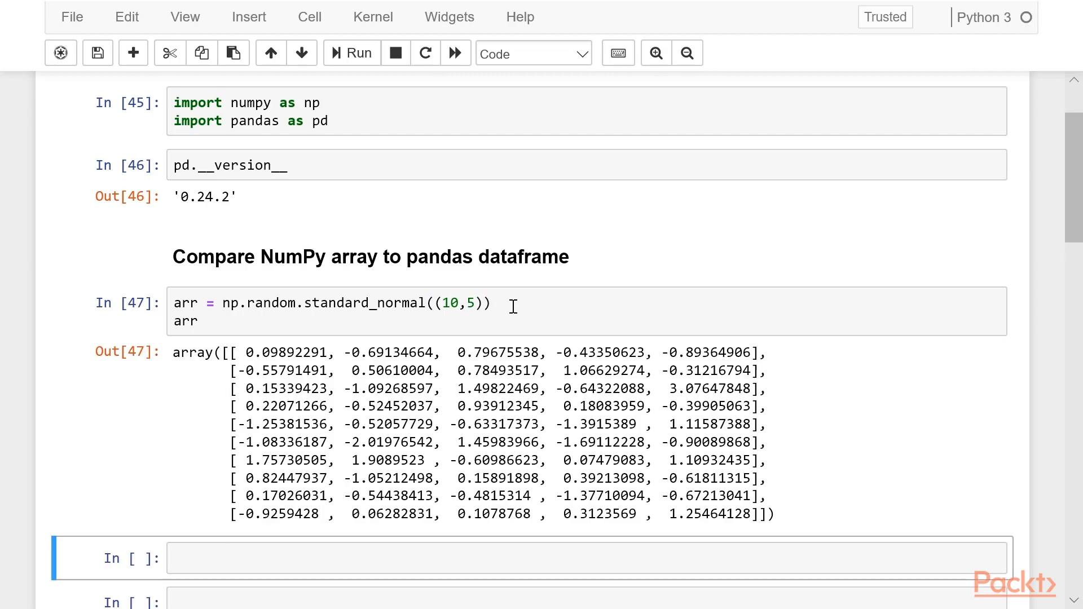
pyautogui.scroll(-3)
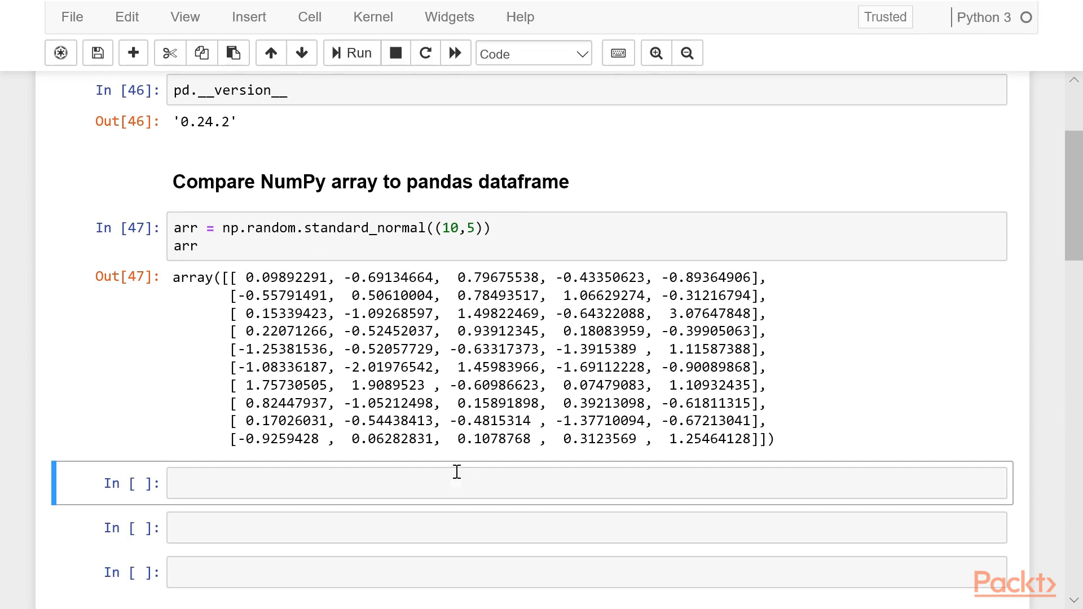
pyautogui.moveTo(722, 250)
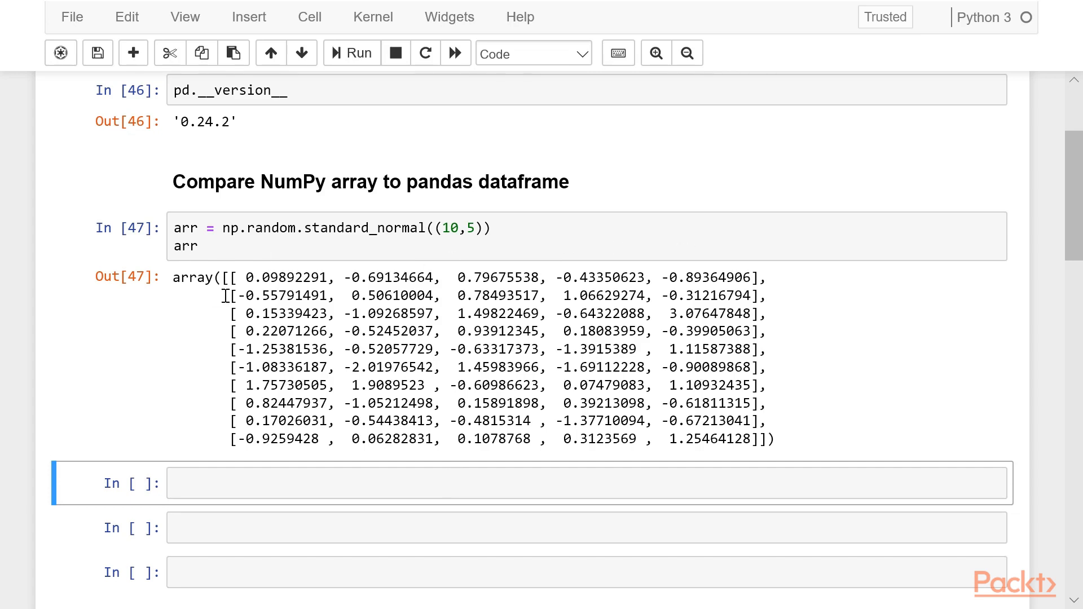
pyautogui.moveTo(215, 440)
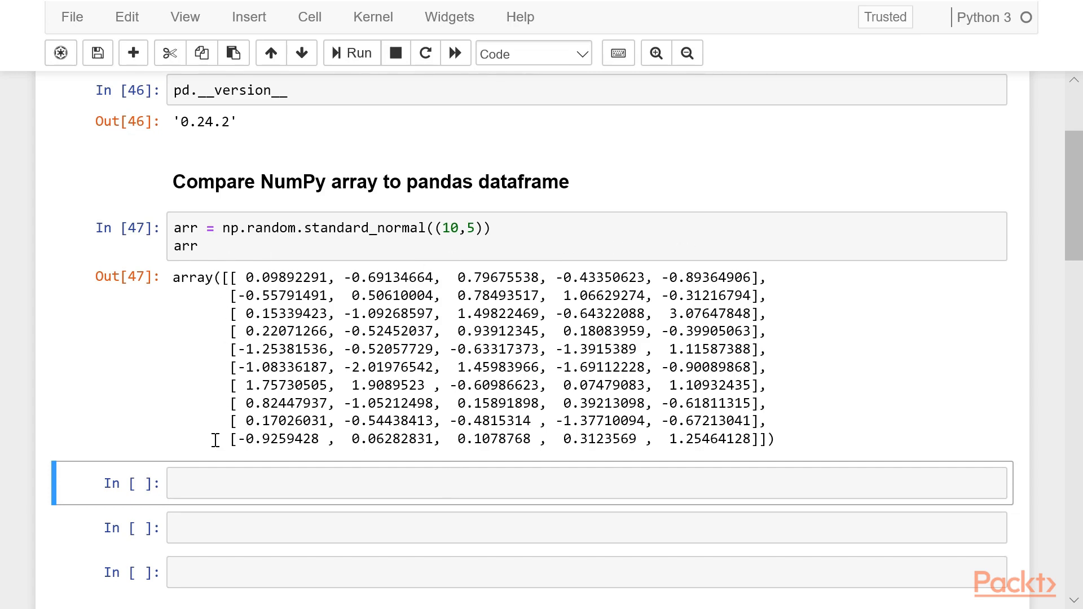
# Run df = pd.DataFrame(arr) and display df as a 10 rows × 5 columns table.
pyautogui.click(484, 483)
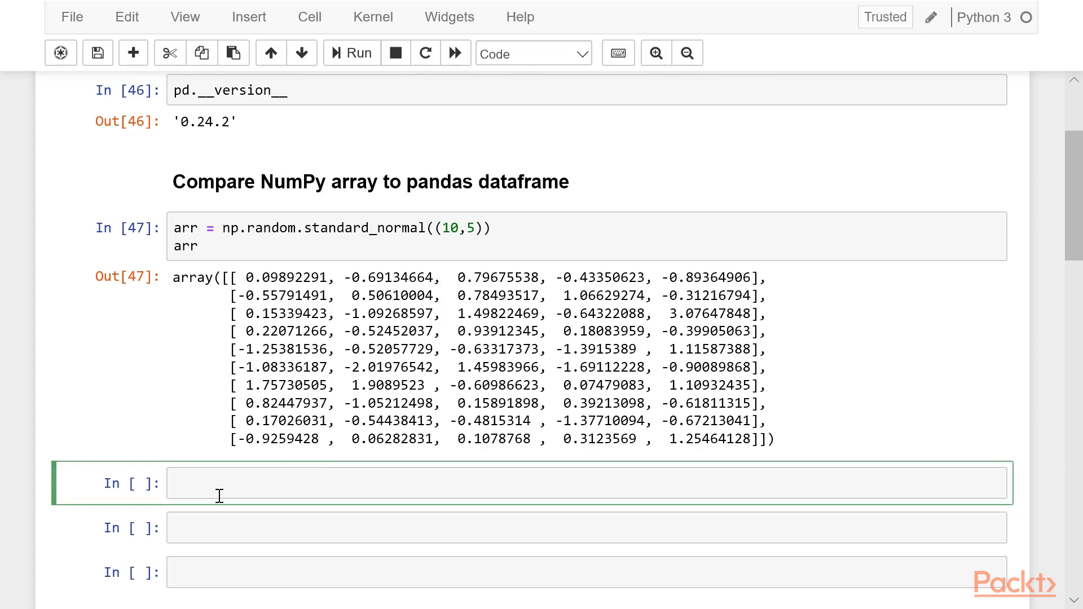
pyautogui.write('df =')
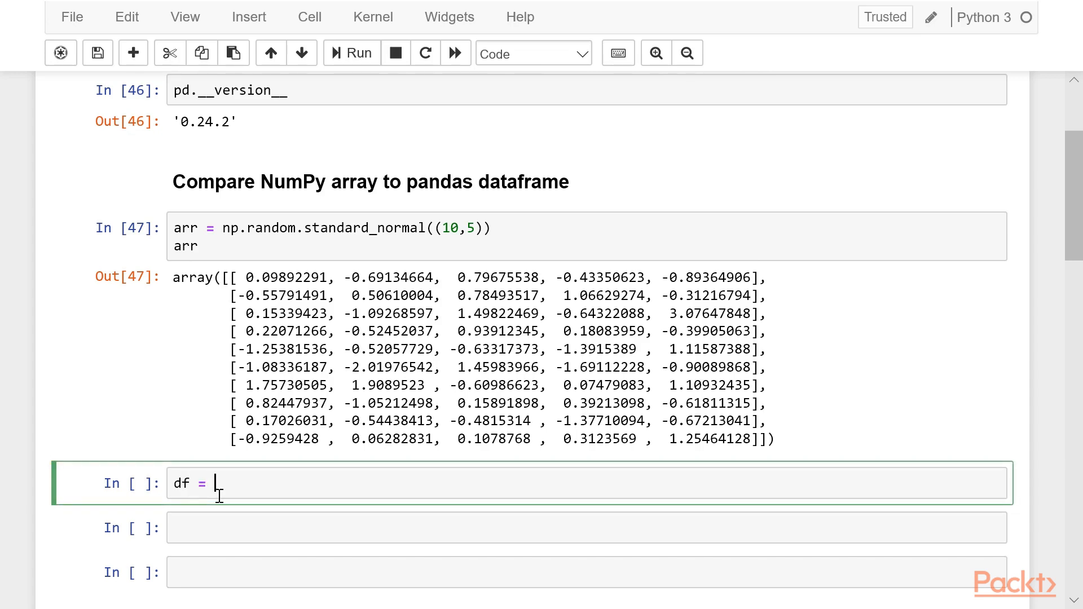
pyautogui.write('pd.D')
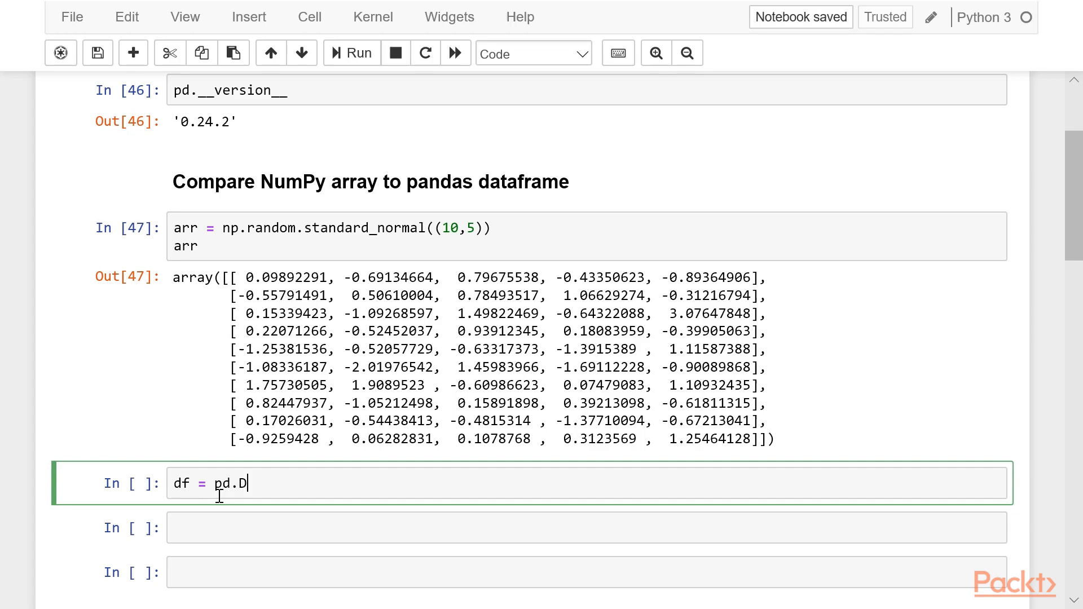
pyautogui.write('ataFrame')
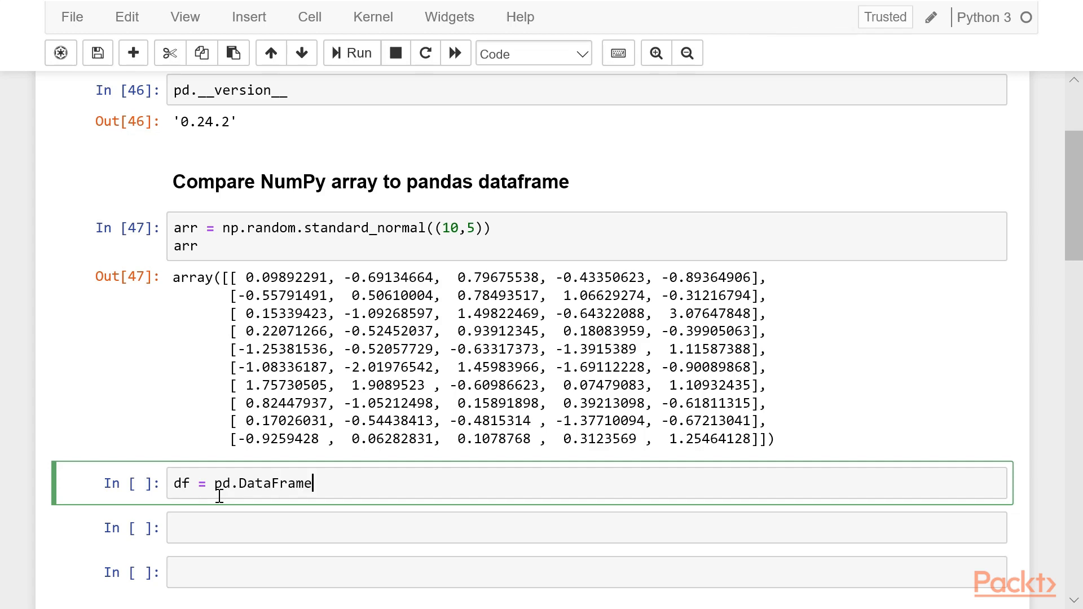
pyautogui.write('(arr)')
pyautogui.write('df')
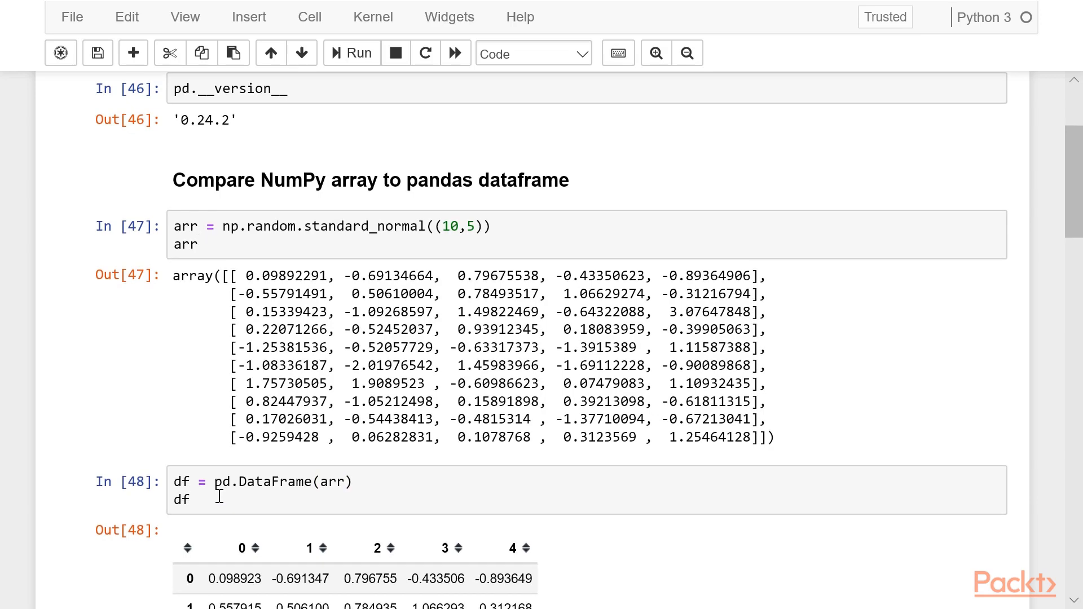
pyautogui.scroll(-3)
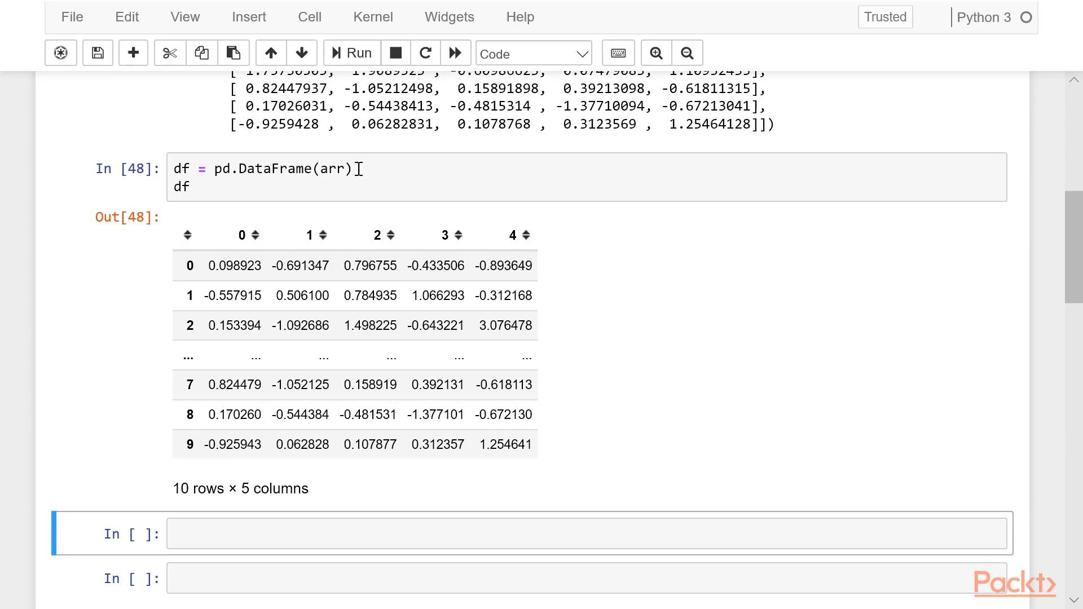
pyautogui.moveTo(349, 241)
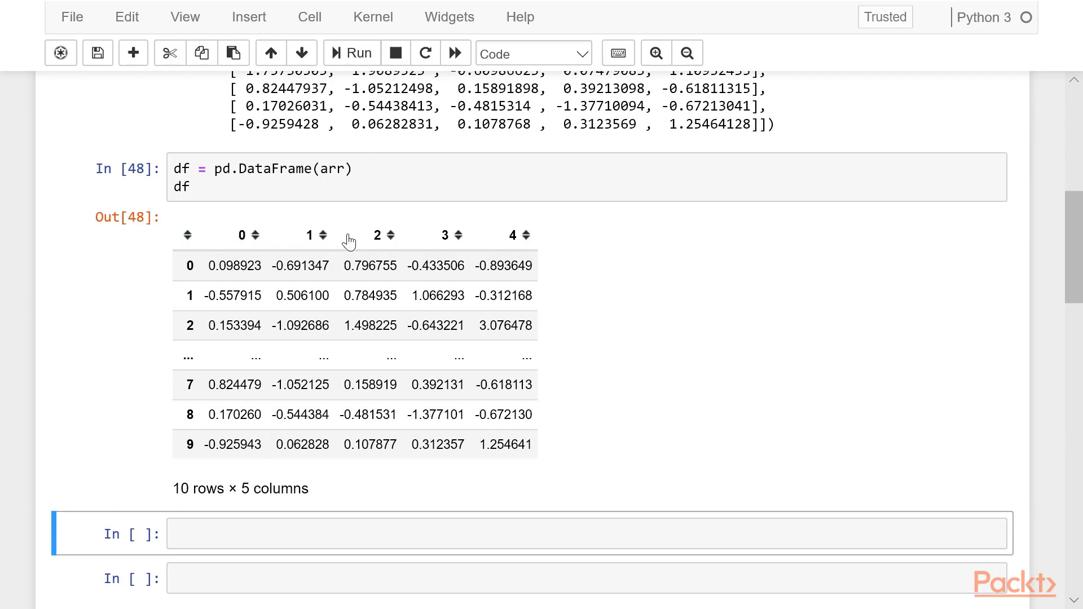
pyautogui.moveTo(430, 242)
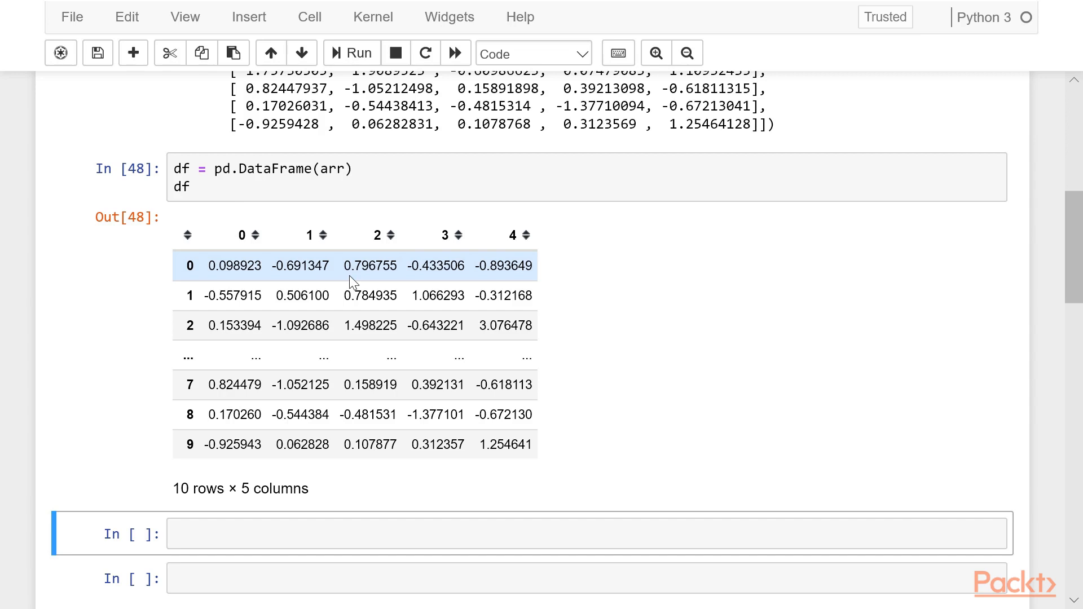
pyautogui.moveTo(269, 296)
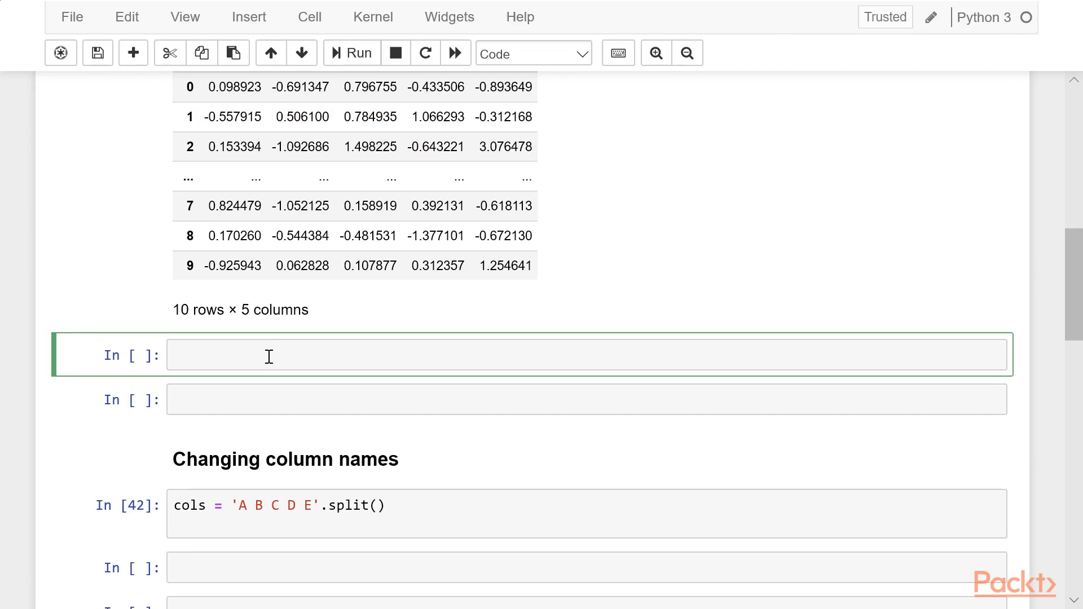
# Write df.head(2), revise it to df.tail(3) and run it to show rows 7 to 9.
pyautogui.write('df.')
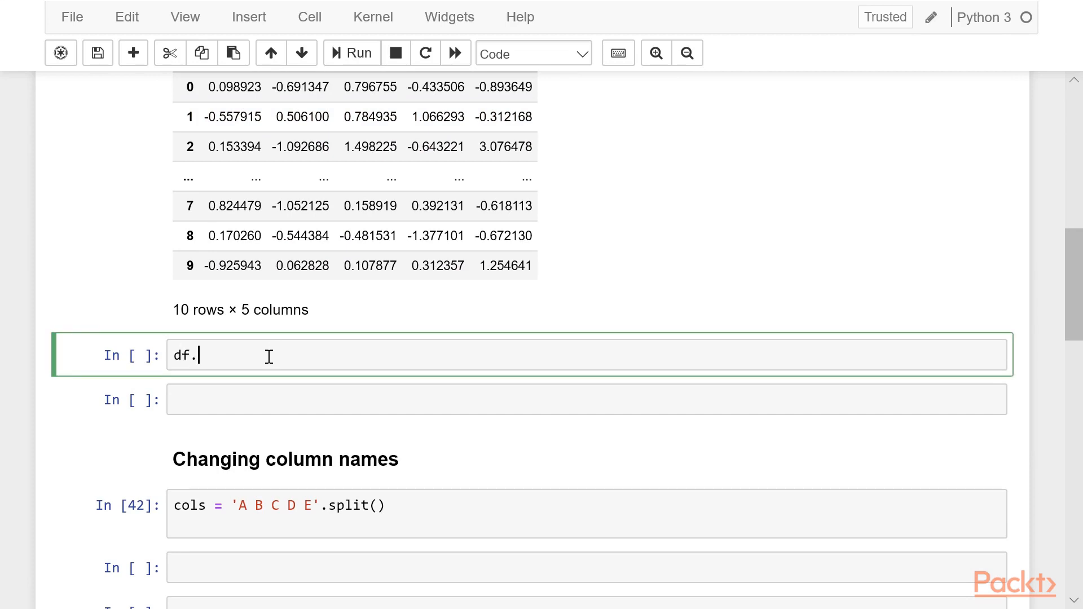
pyautogui.write('head()')
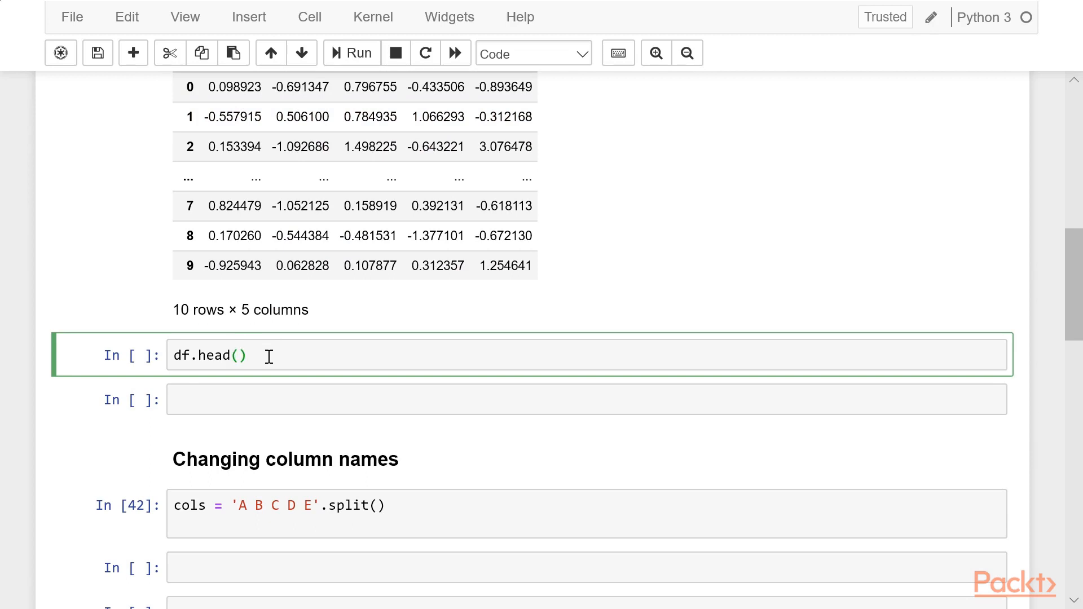
pyautogui.write('2')
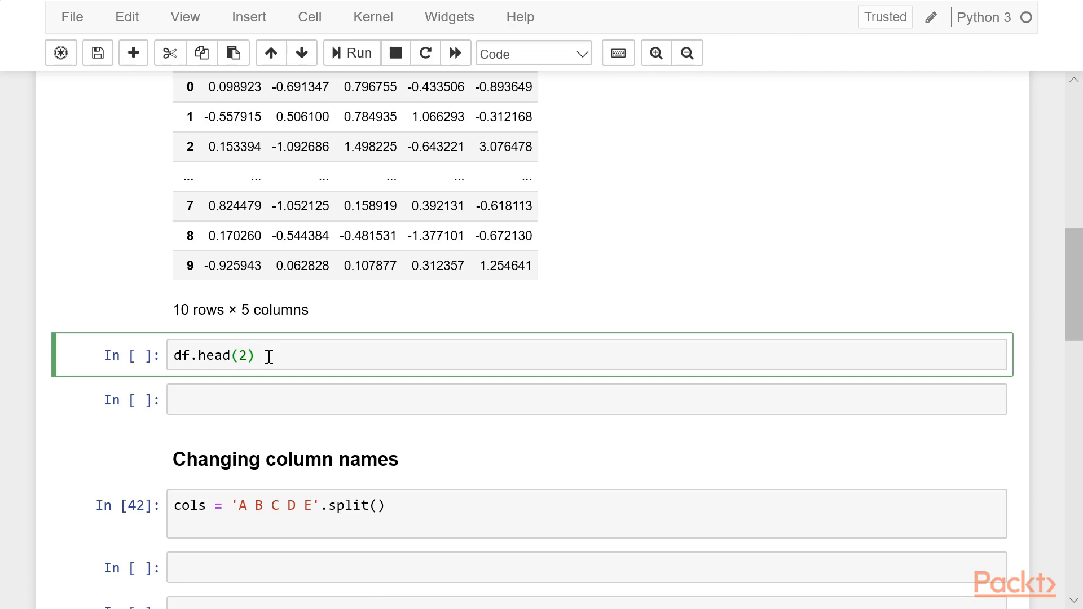
pyautogui.click(351, 53)
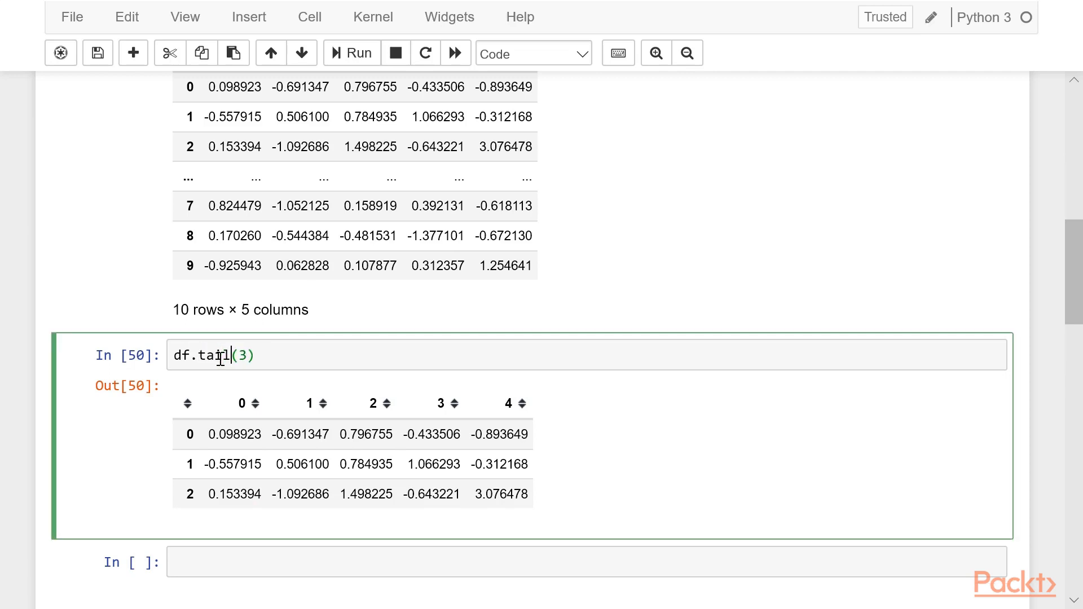
pyautogui.click(350, 53)
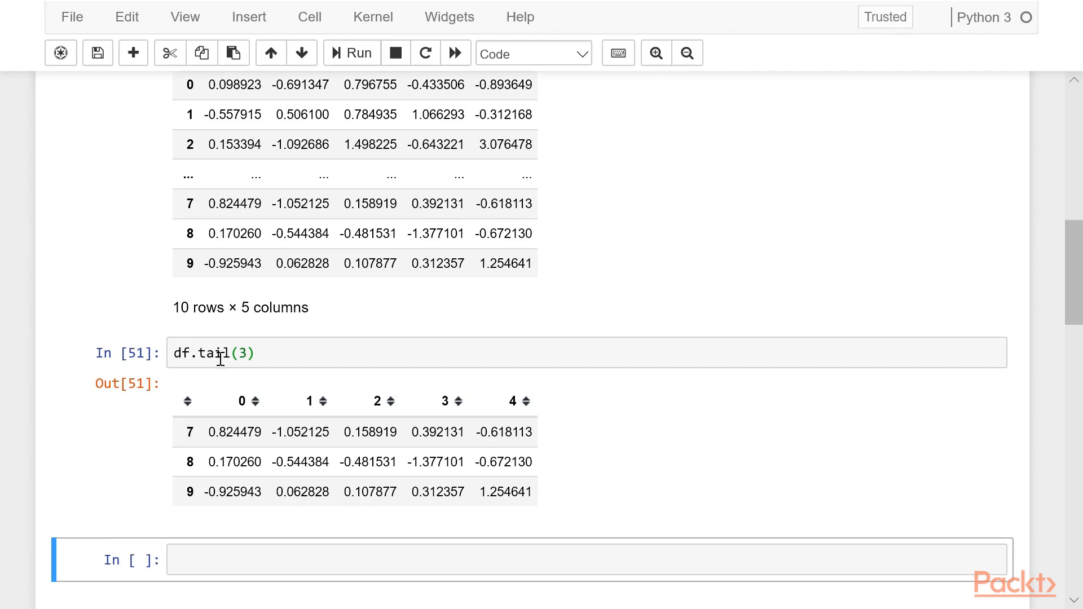
pyautogui.scroll(-3)
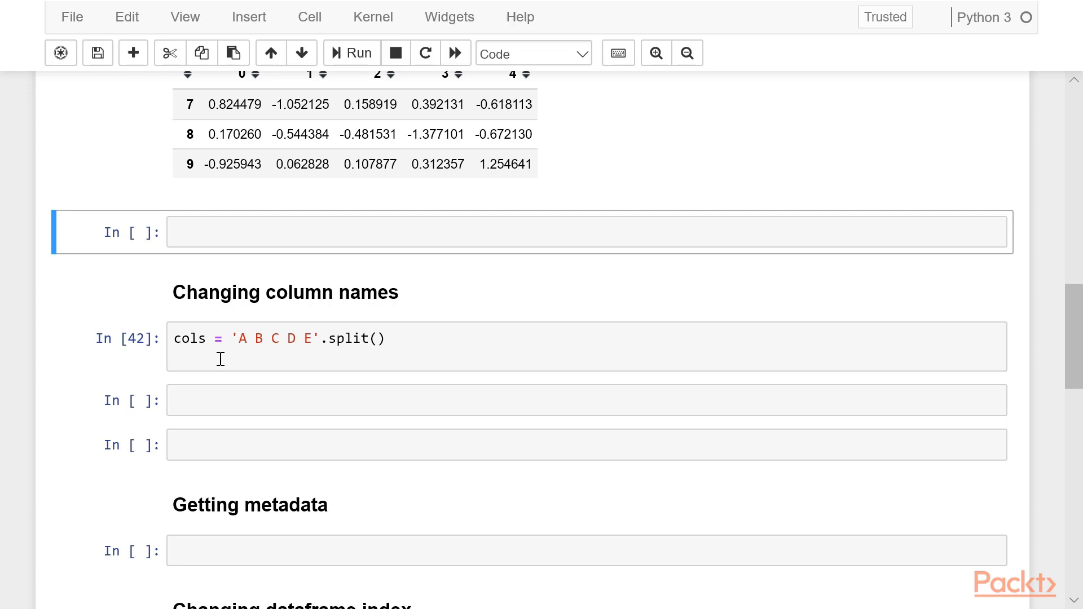
pyautogui.moveTo(307, 338)
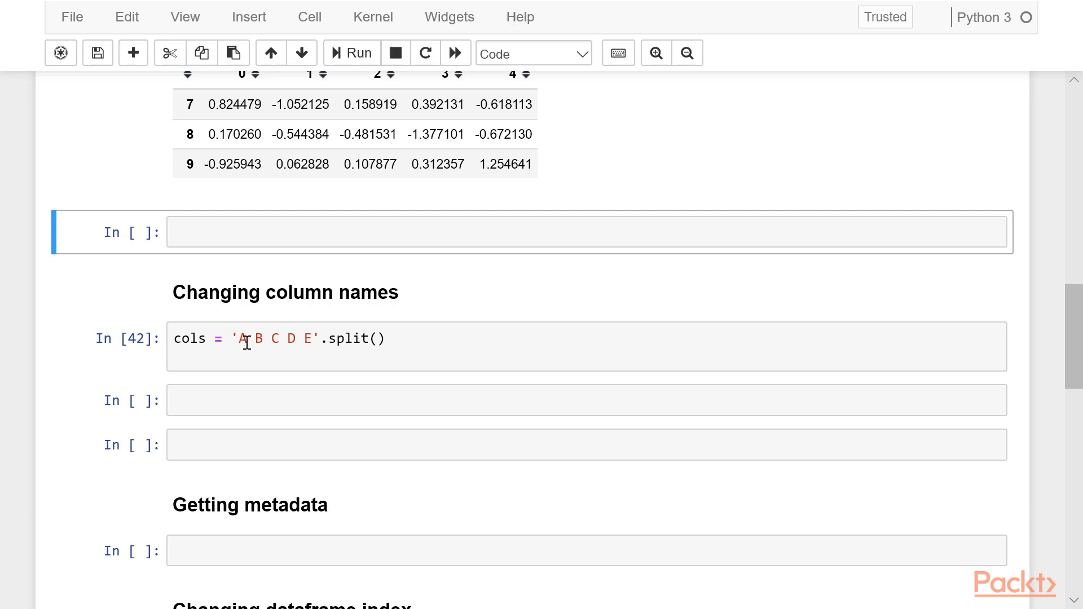
pyautogui.moveTo(371, 345)
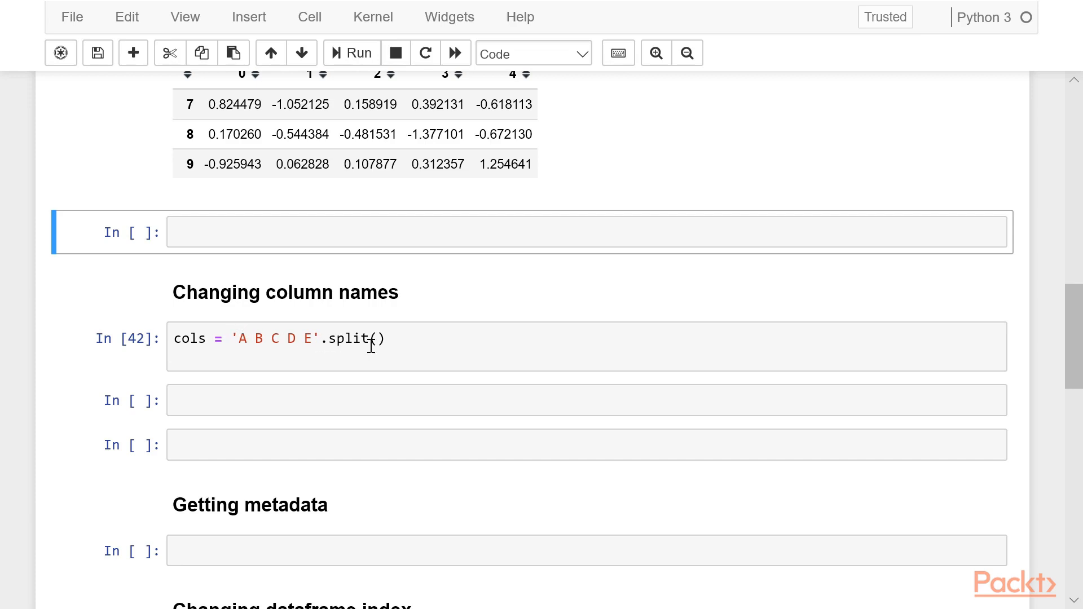
# Add a 'cols' line to the column-names cell and run it, outputting ['A', 'B', 'C', 'D', 'E'].
pyautogui.click(311, 350)
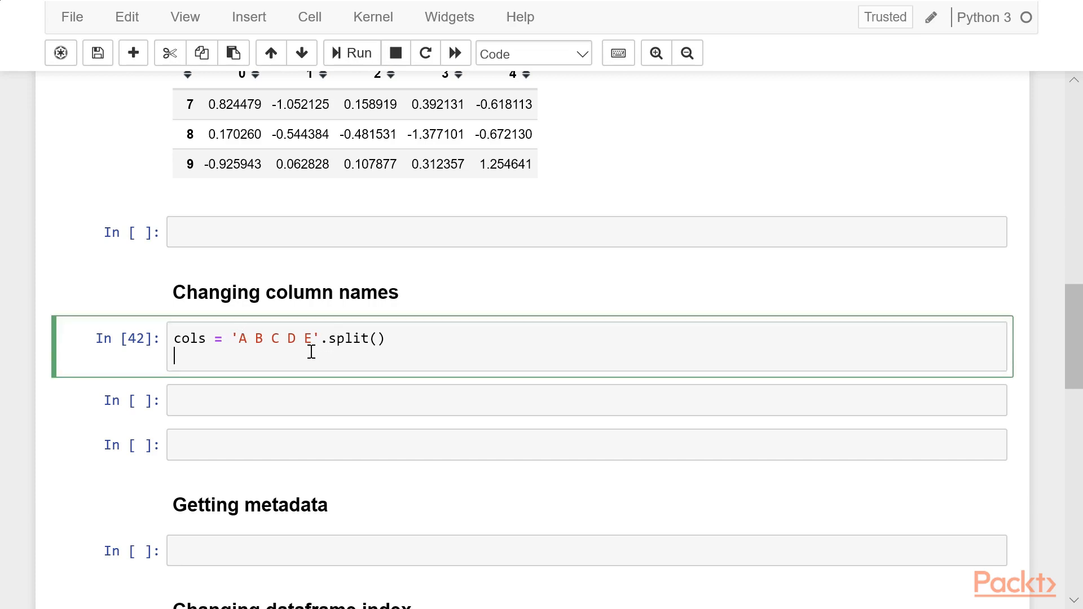
pyautogui.write('cols')
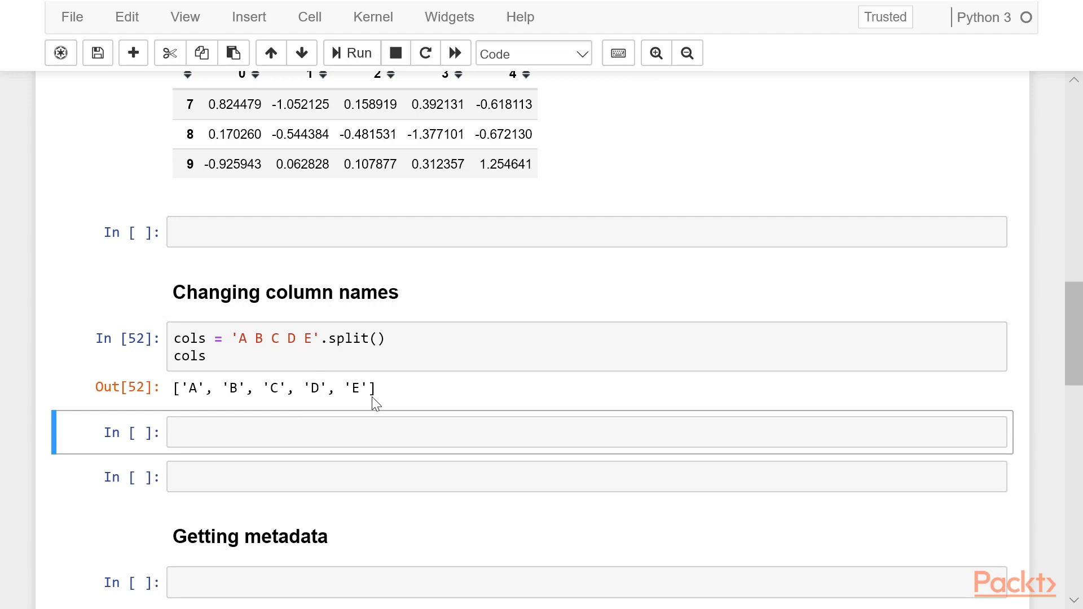
pyautogui.moveTo(342, 434)
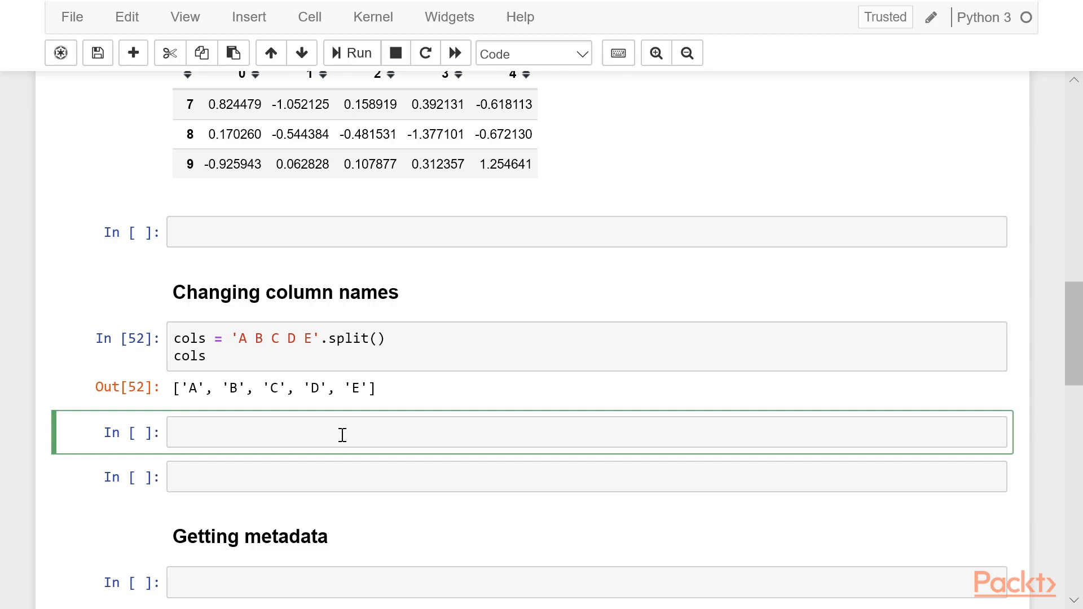
# Assign cols to df.columns and display df with columns renamed A through E.
pyautogui.write('df.c')
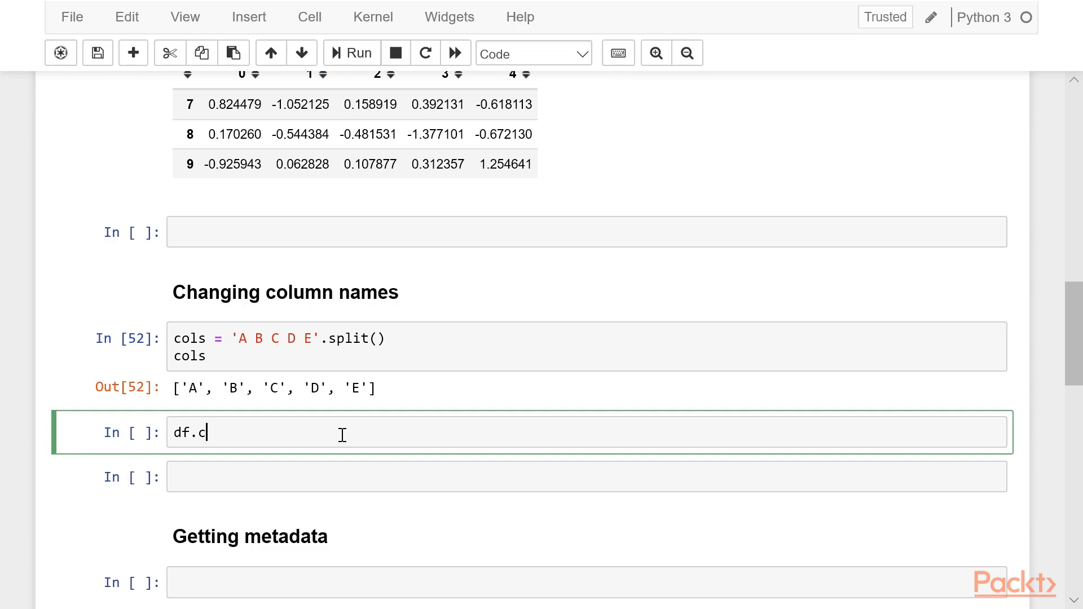
pyautogui.write('olumns =')
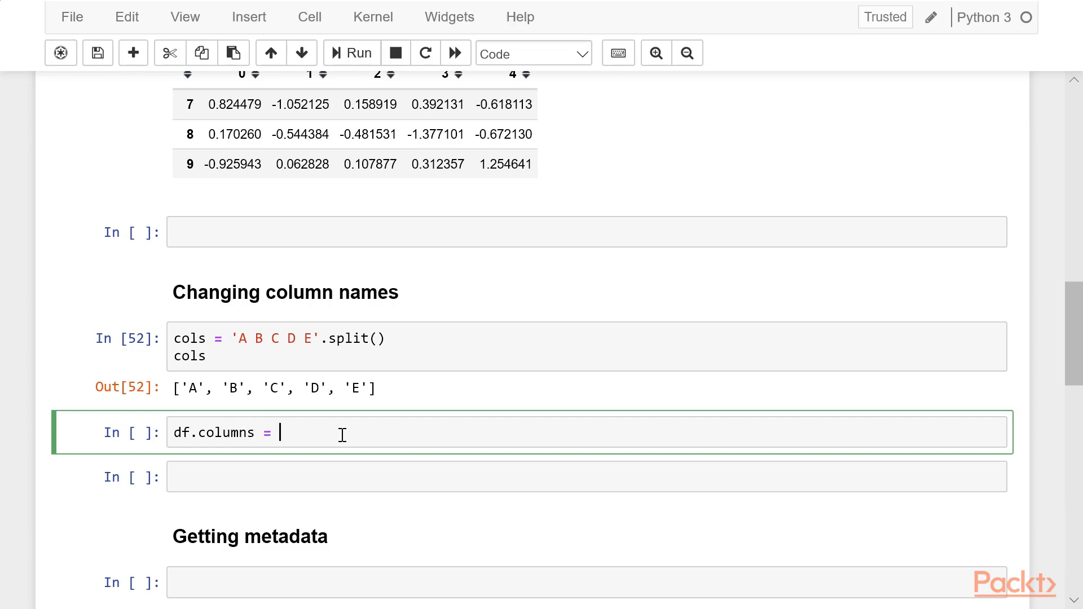
pyautogui.write('cols')
pyautogui.write('df')
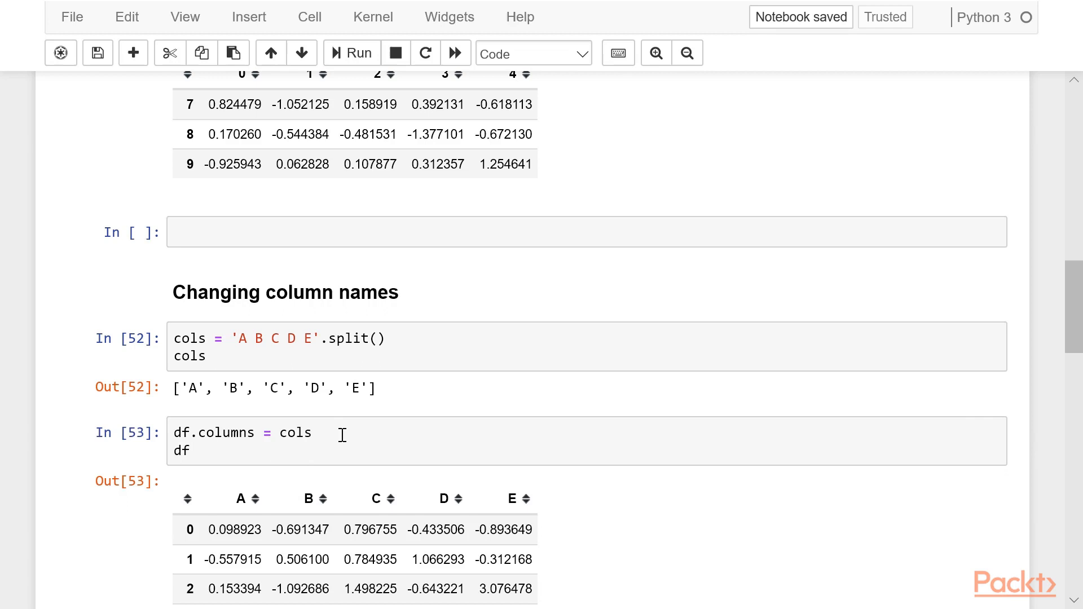
pyautogui.scroll(-3)
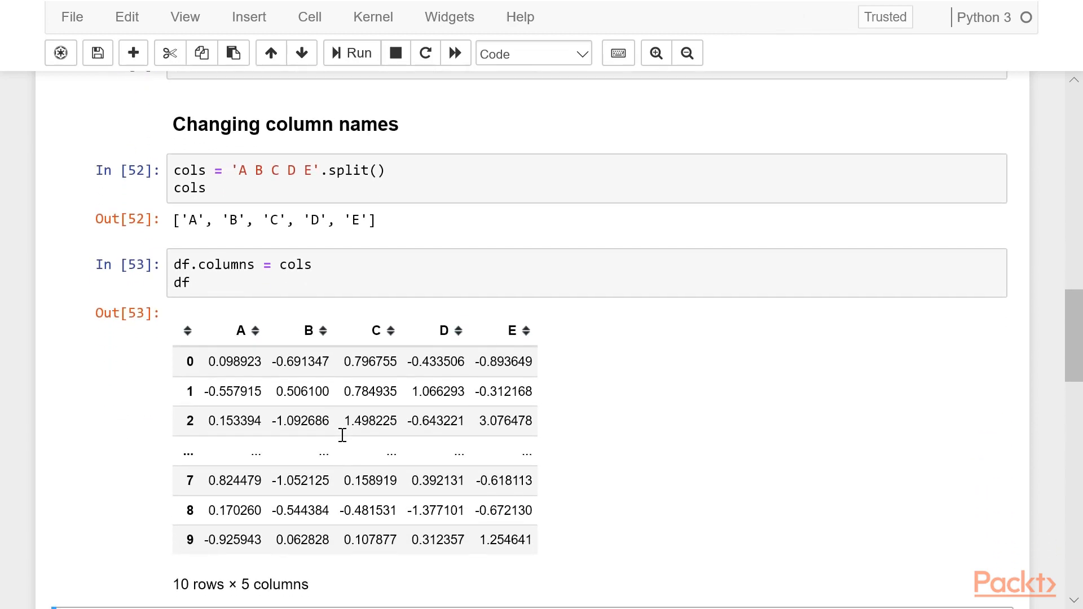
pyautogui.scroll(-3)
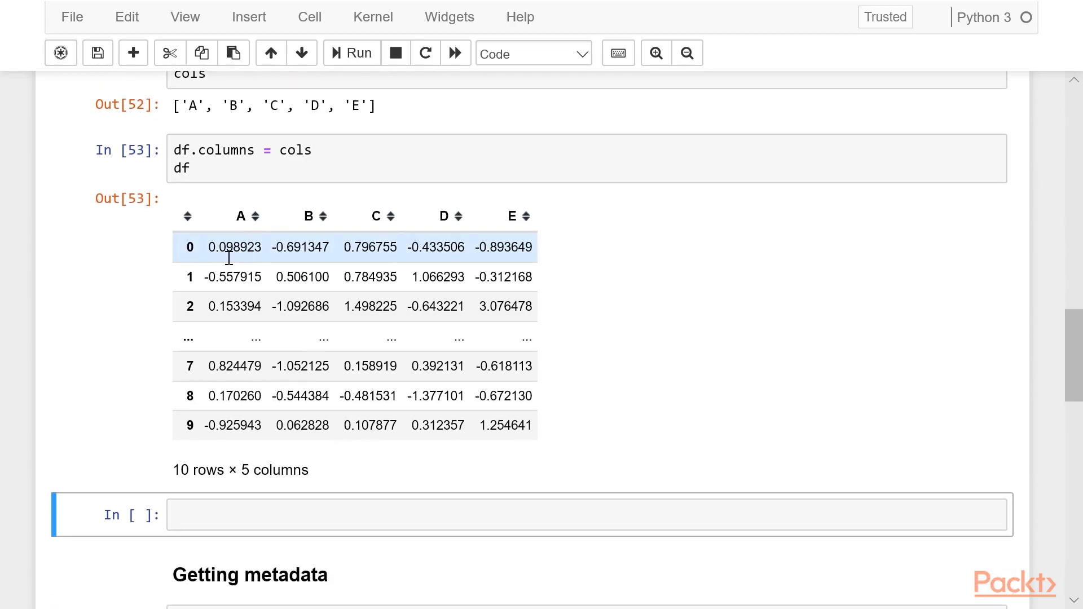
pyautogui.moveTo(247, 267)
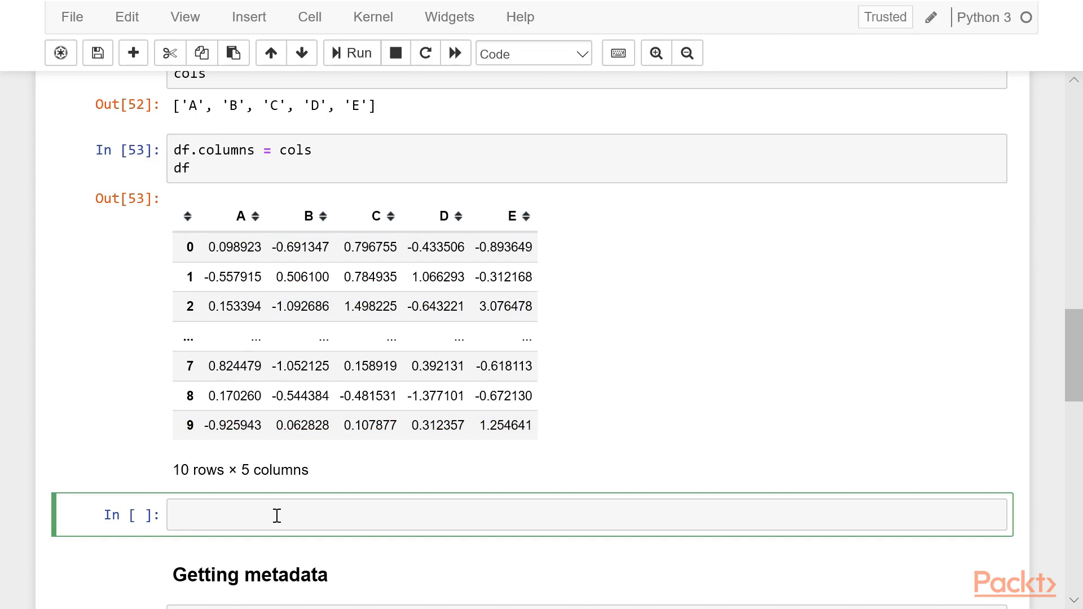
# Run pd.options.display.max_rows = 6, correcting the value from 4 to 6.
pyautogui.write('df')
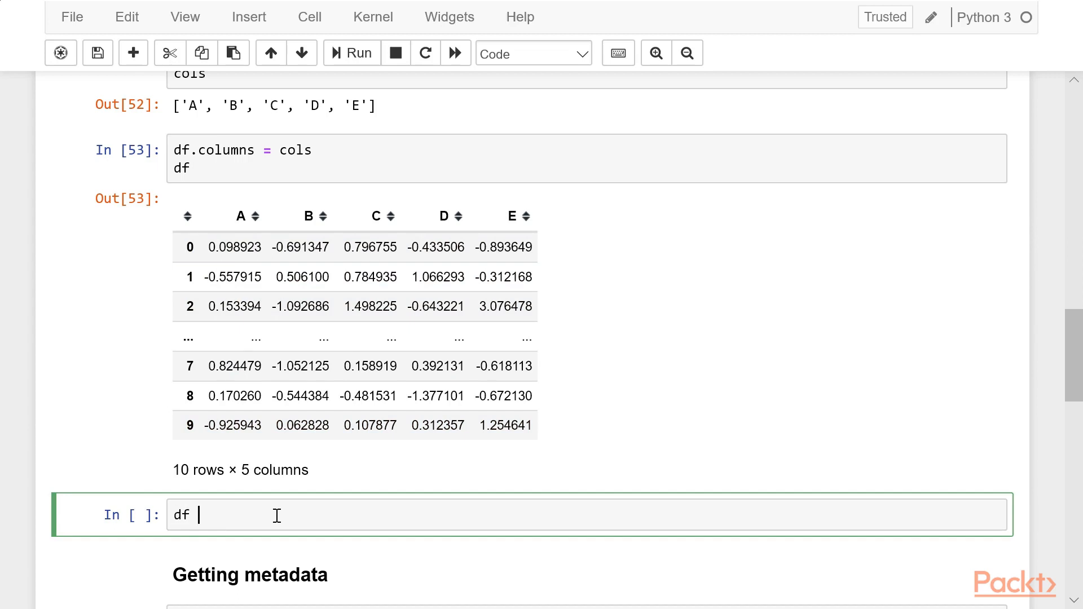
pyautogui.write('pd')
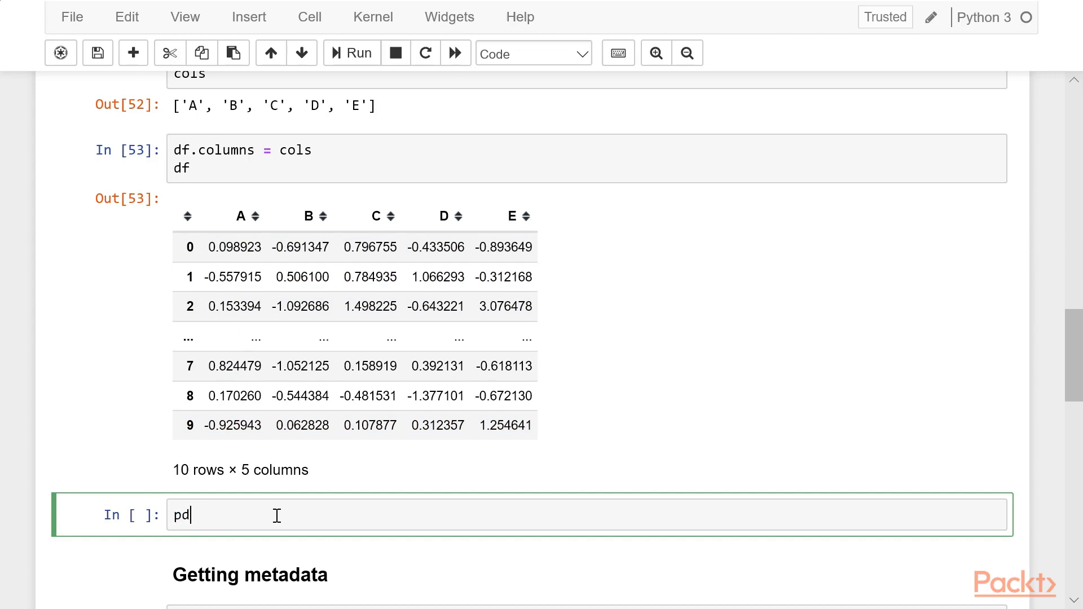
pyautogui.write('.options')
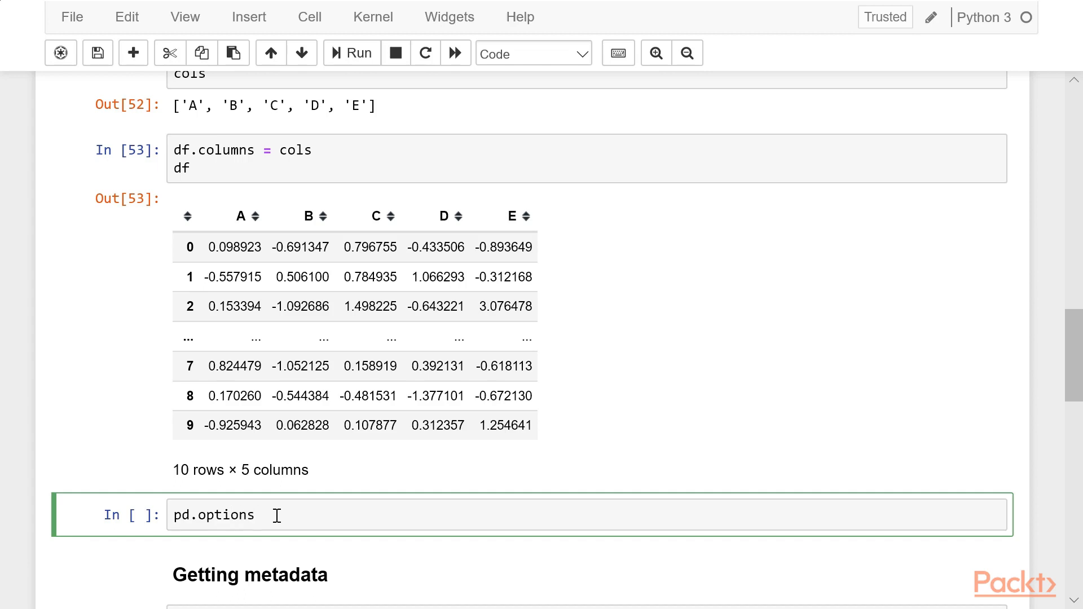
pyautogui.write('.display')
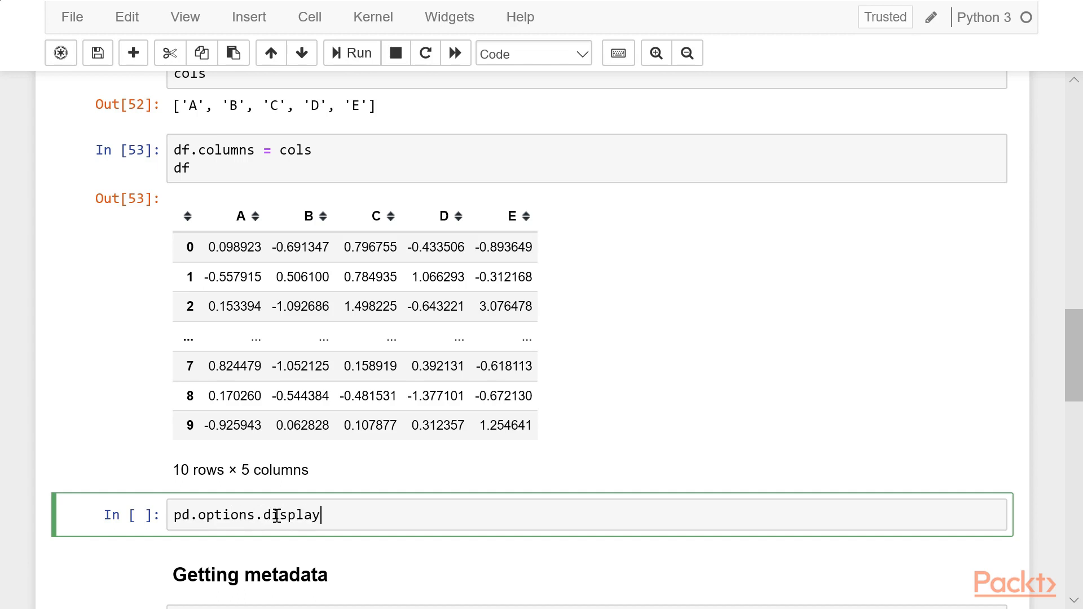
pyautogui.write('m')
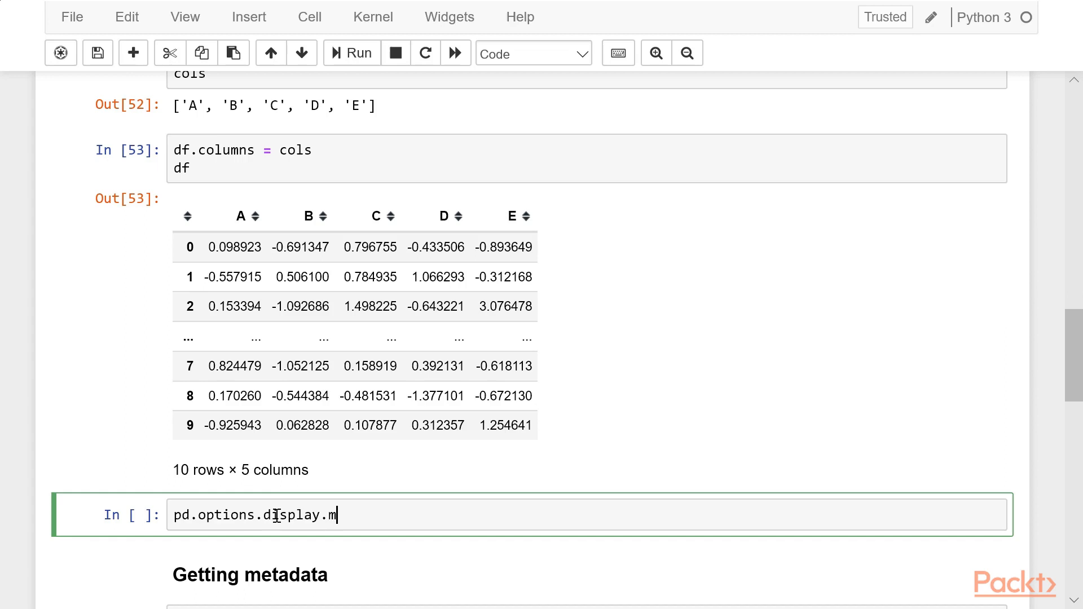
pyautogui.write('ax_rows')
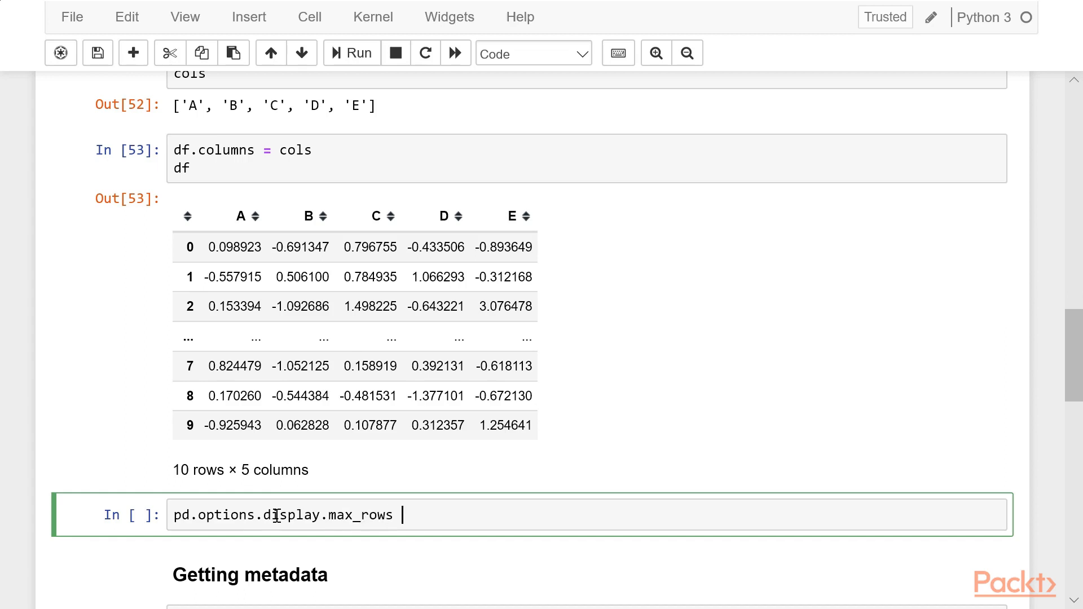
pyautogui.write('=')
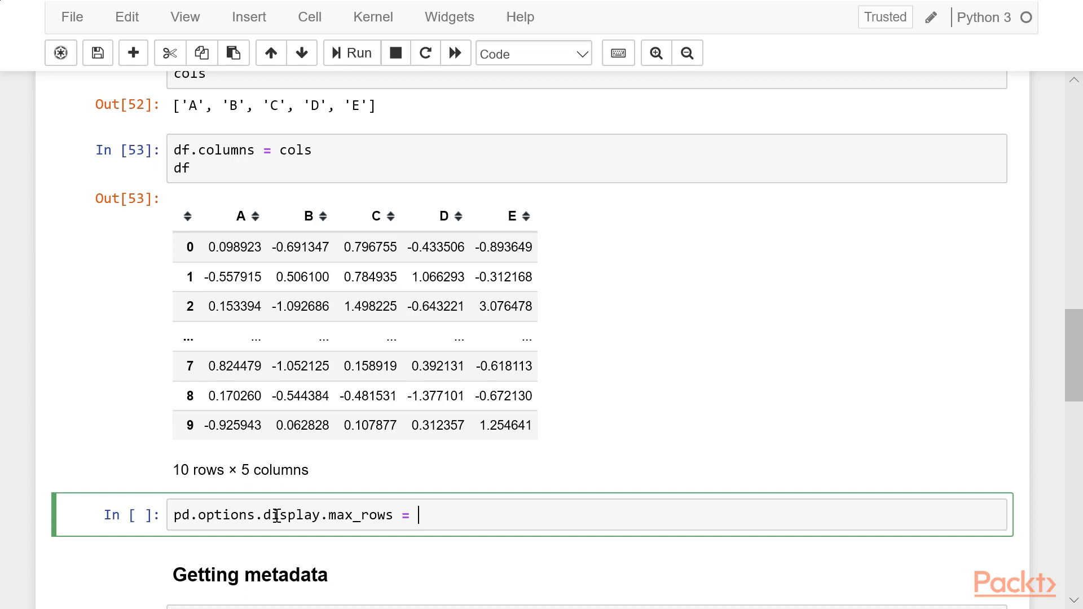
pyautogui.write('4')
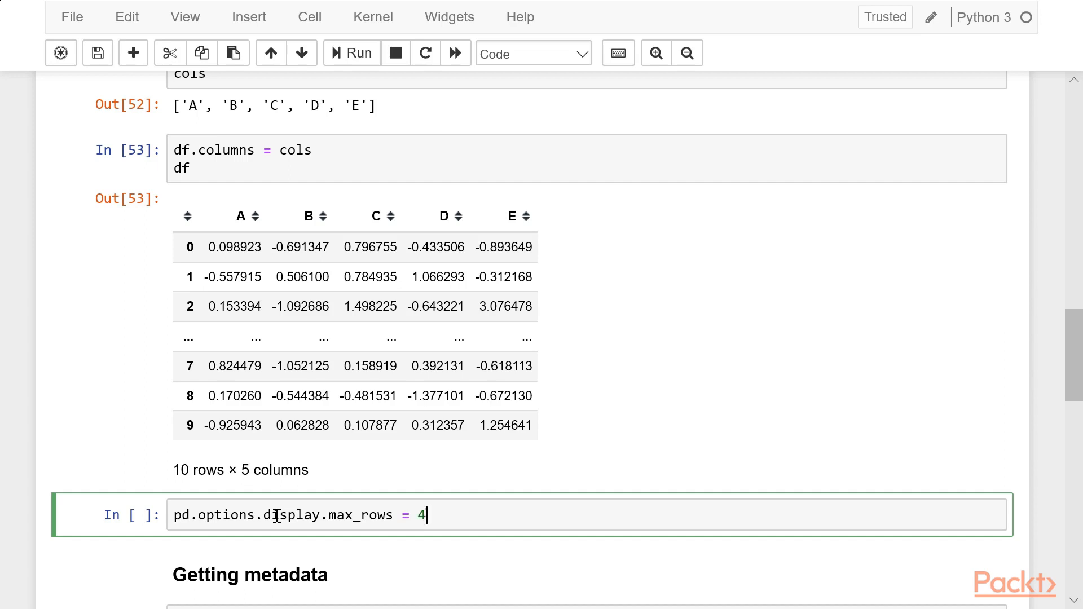
pyautogui.press('Backspace')
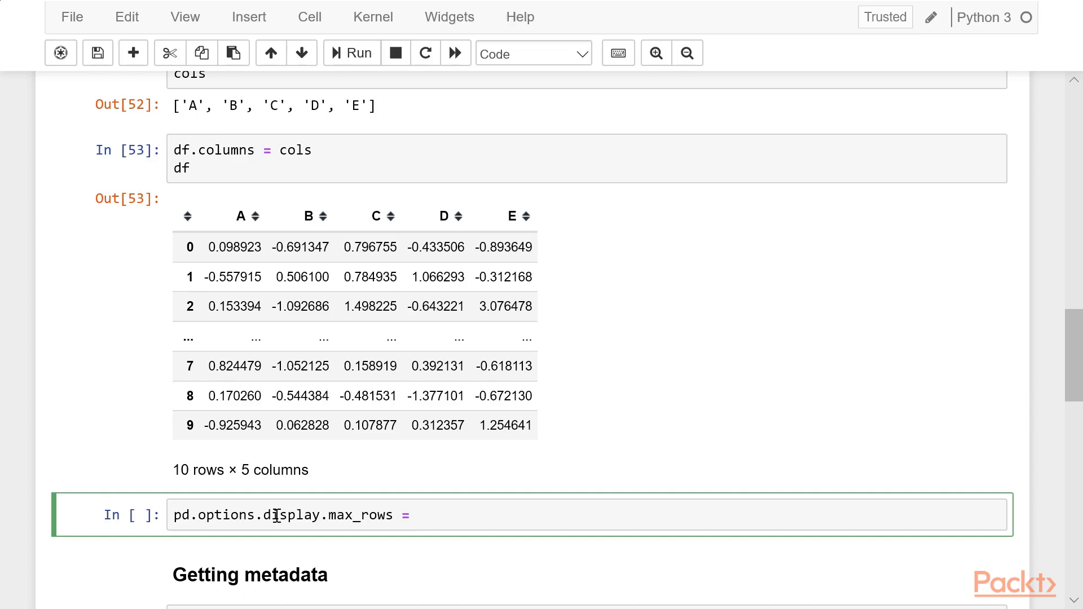
pyautogui.write('6')
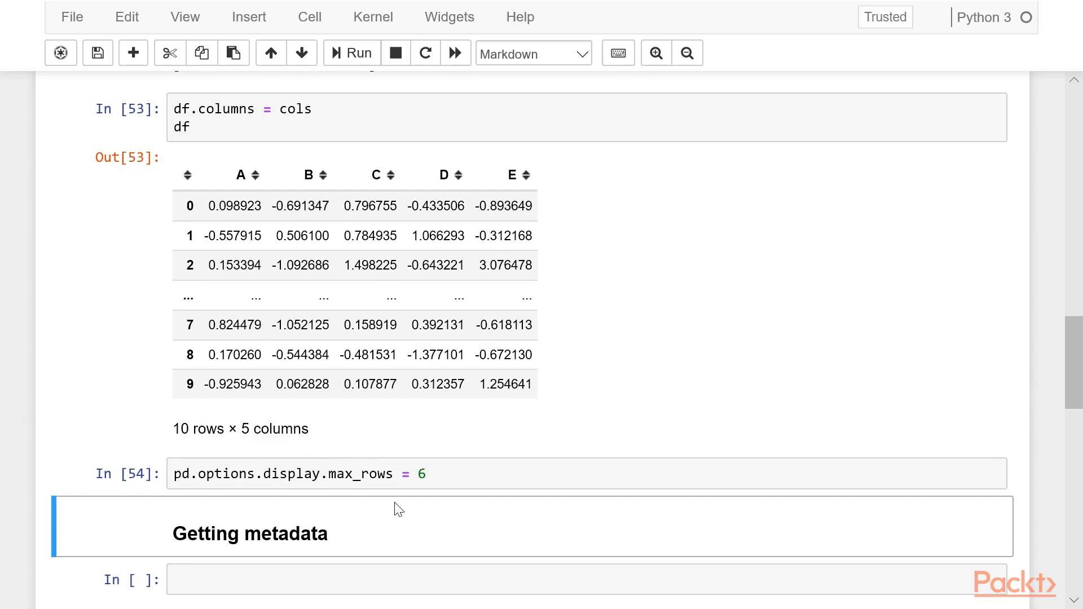
pyautogui.scroll(-3)
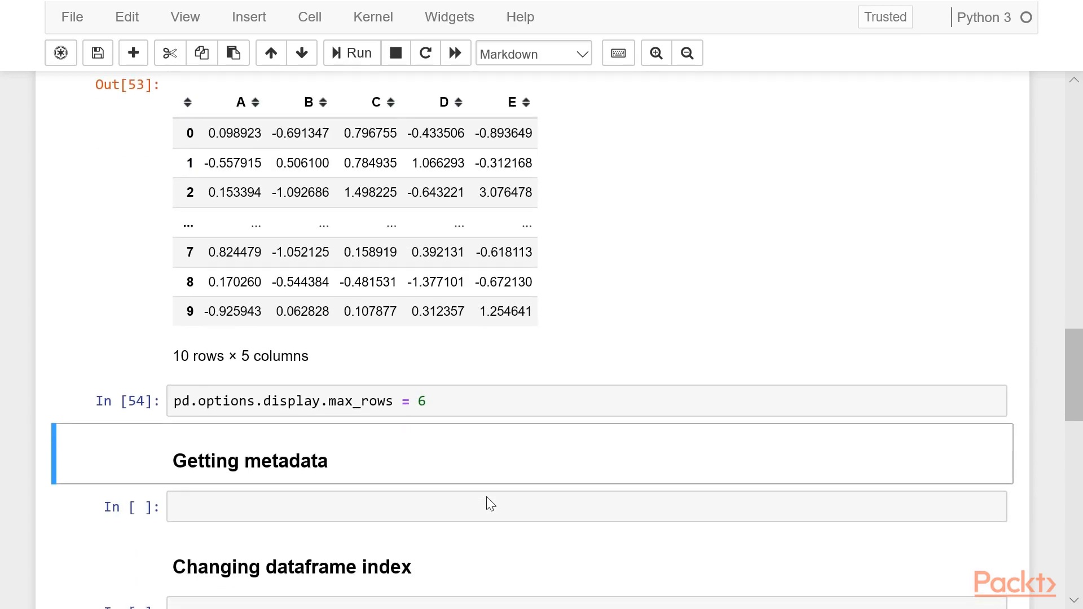
pyautogui.scroll(-3)
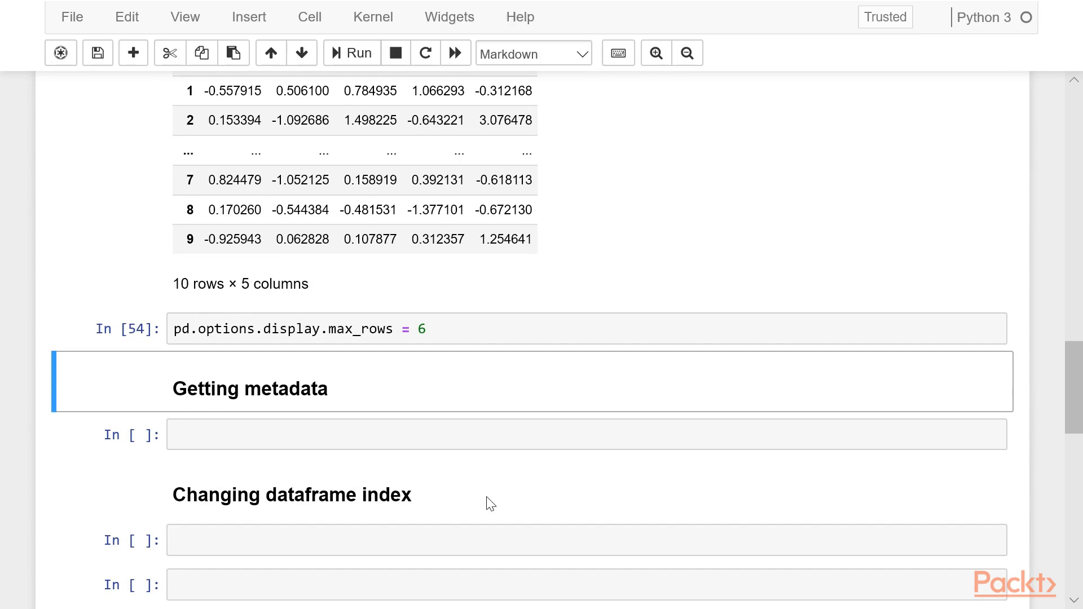
pyautogui.scroll(-3)
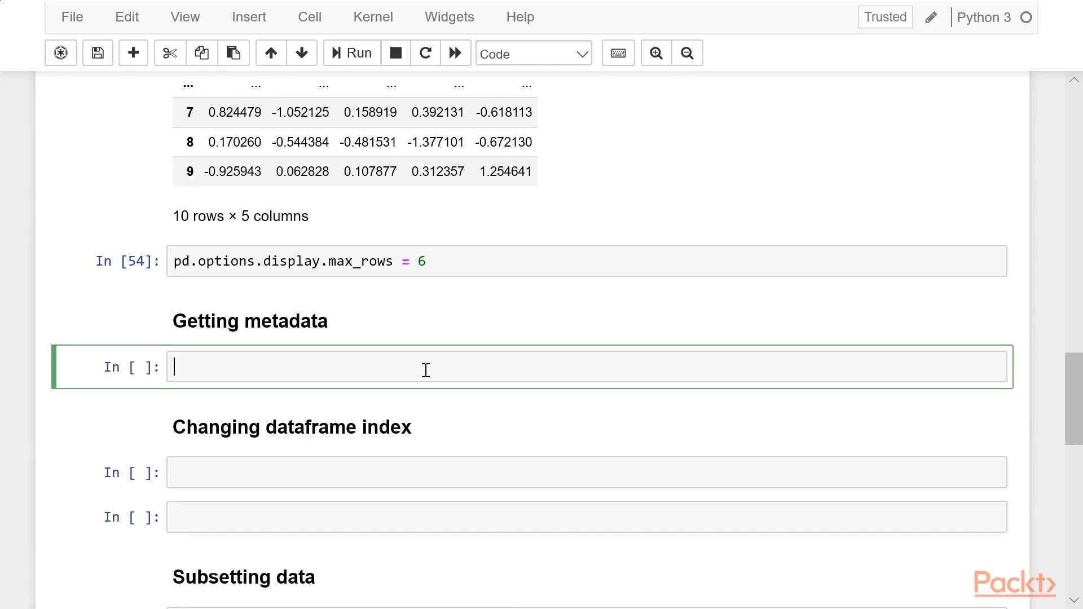
pyautogui.write('di')
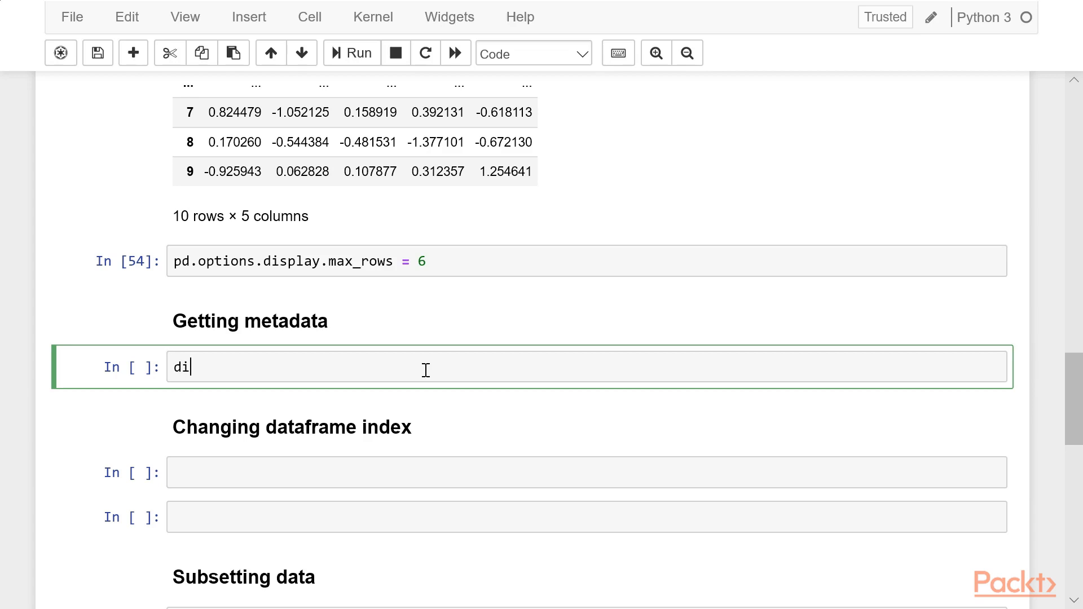
pyautogui.write('f.in')
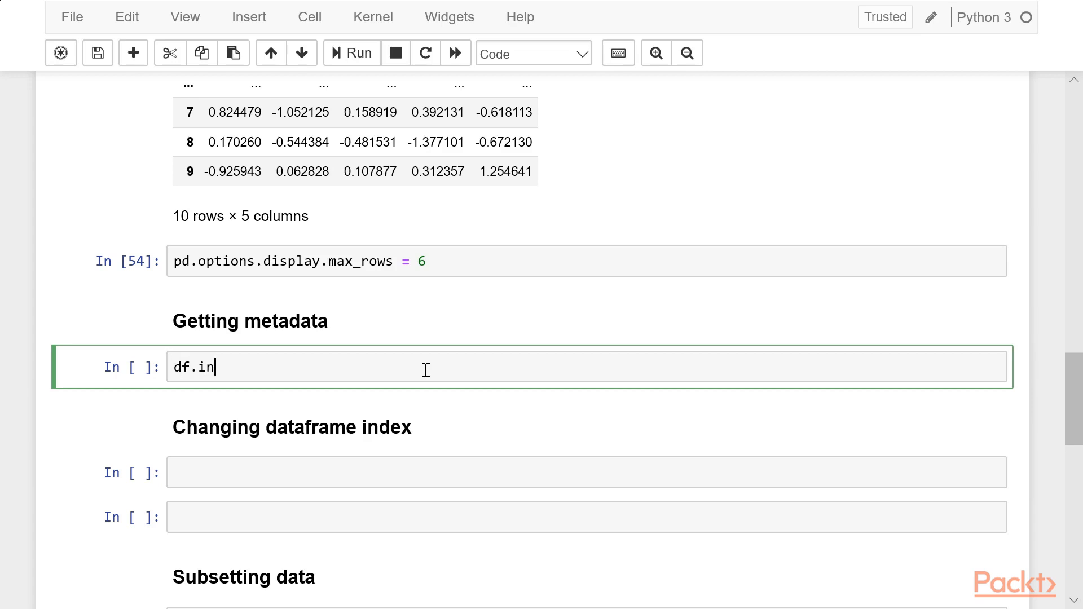
pyautogui.write('fo()')
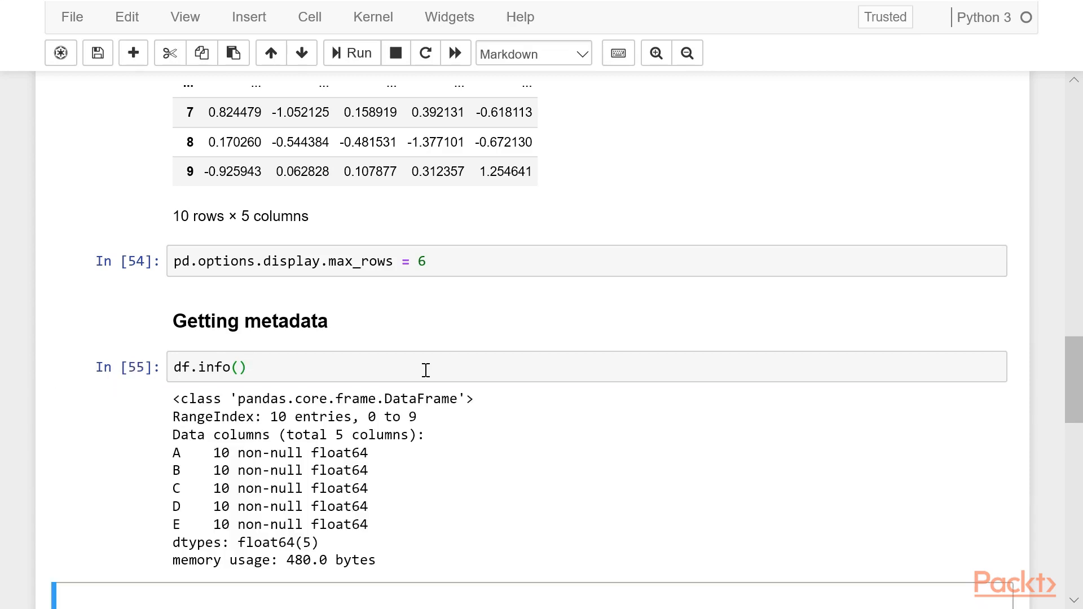
pyautogui.scroll(-3)
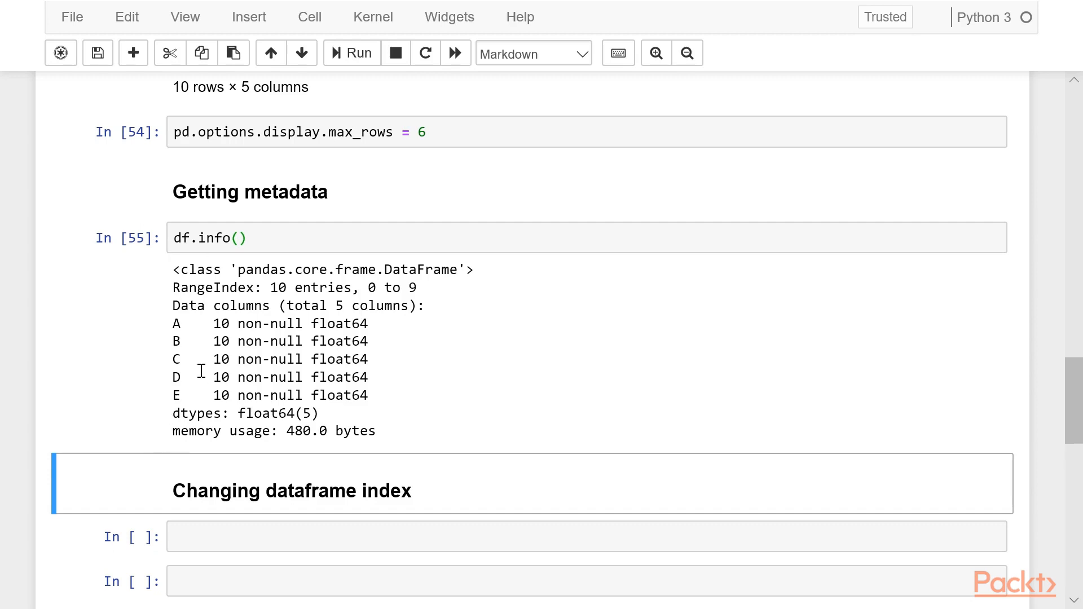
pyautogui.moveTo(382, 326)
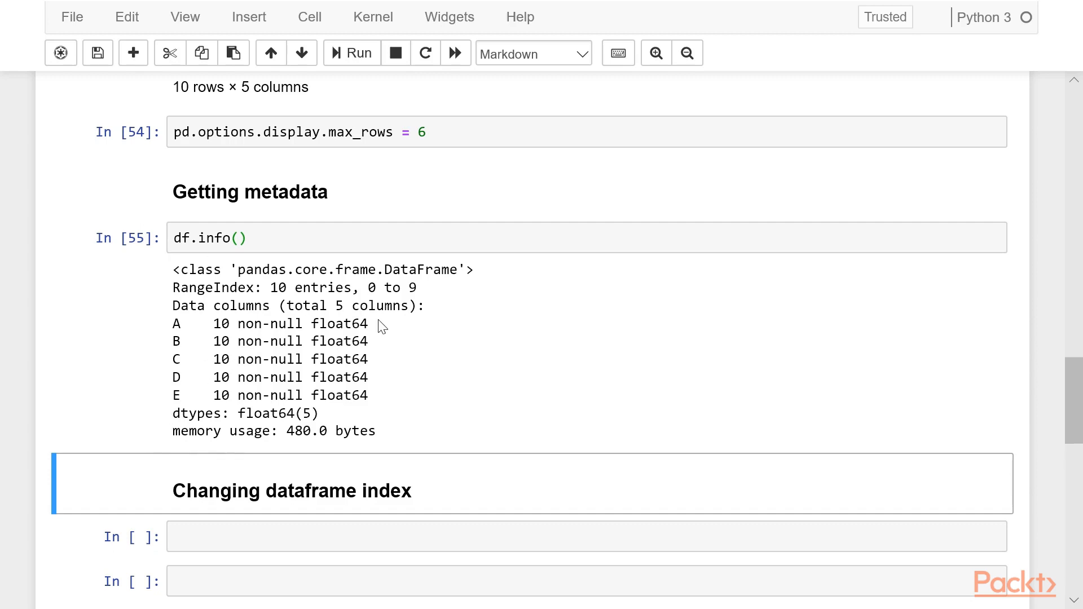
pyautogui.moveTo(227, 367)
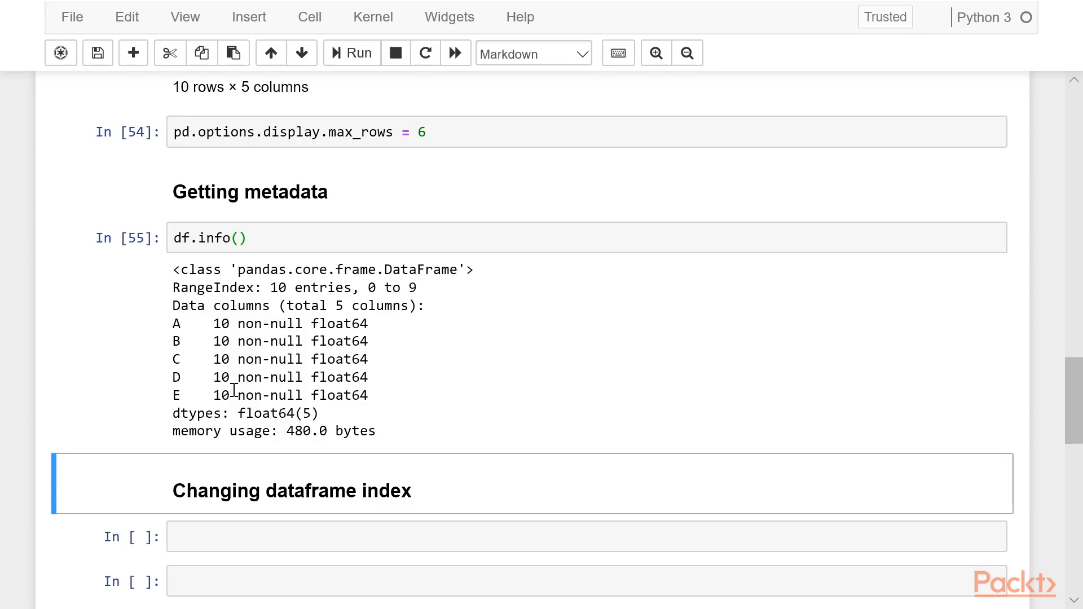
pyautogui.moveTo(347, 319)
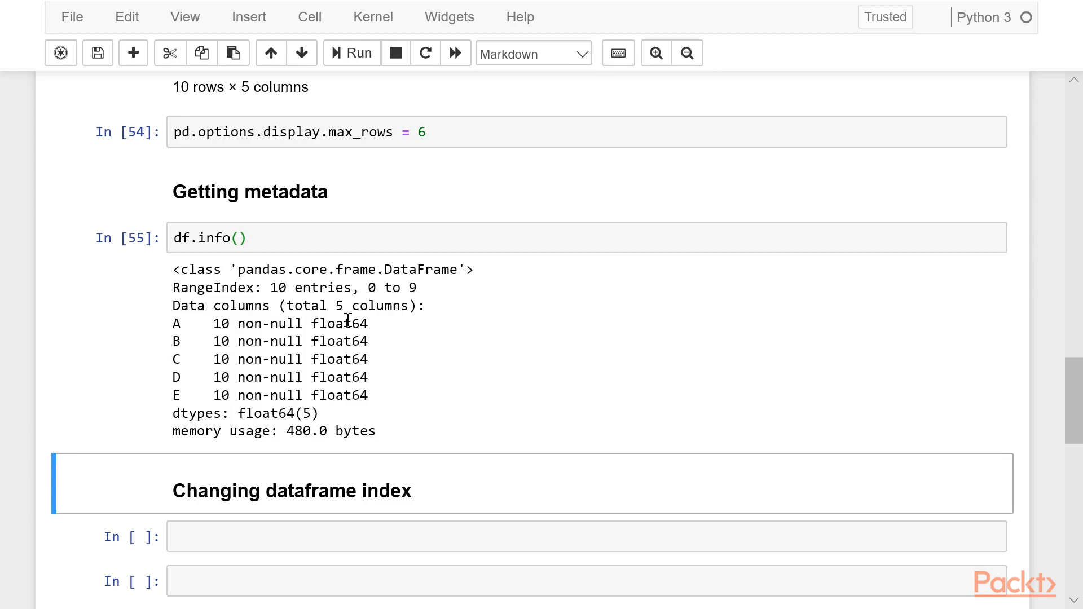
pyautogui.doubleClick(340, 323)
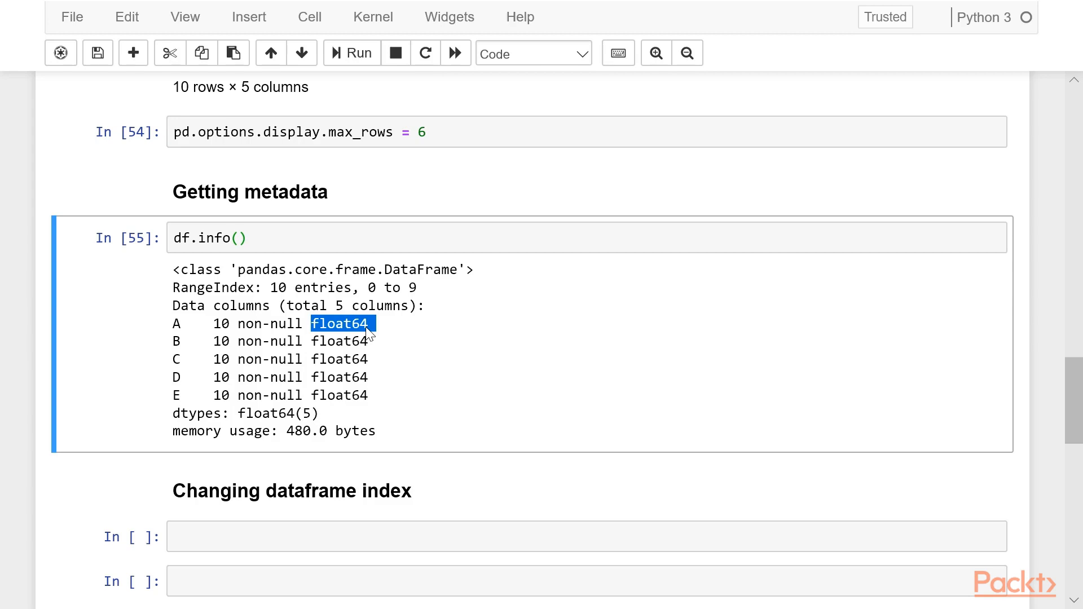
pyautogui.scroll(-3)
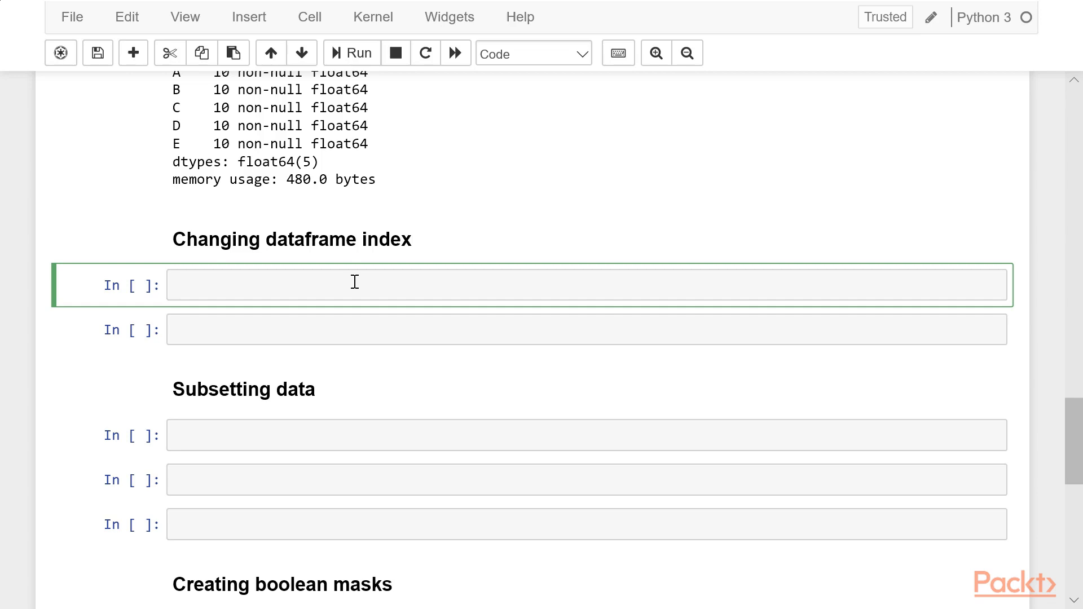
# Run index = pd.date_range('01/01/2019', periods=10) and show the DatetimeIndex 2019-01-01 to 2019-01-10.
pyautogui.write('index')
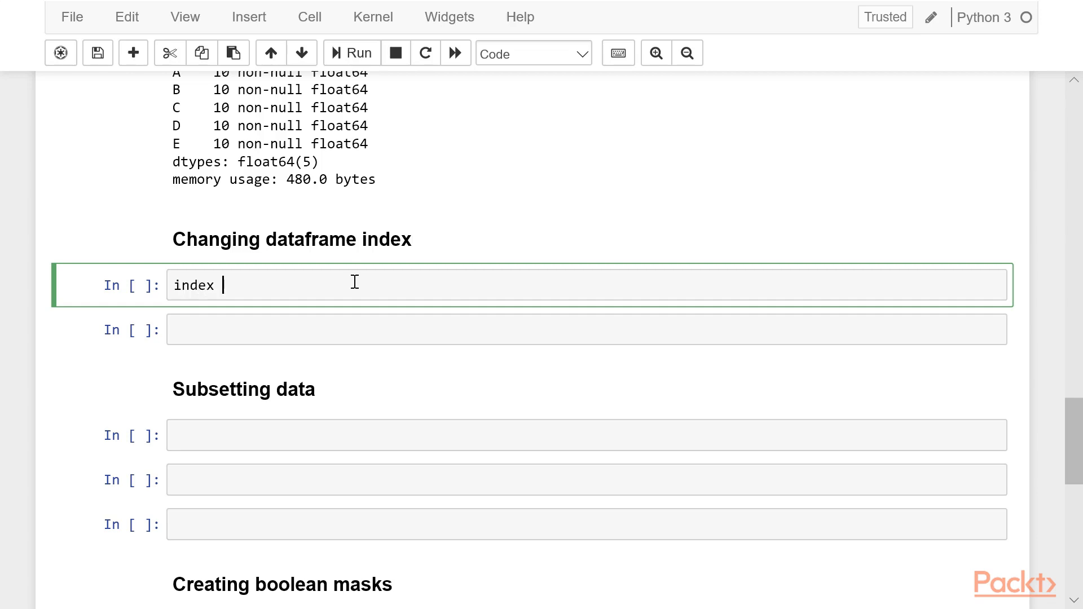
pyautogui.write('= pd')
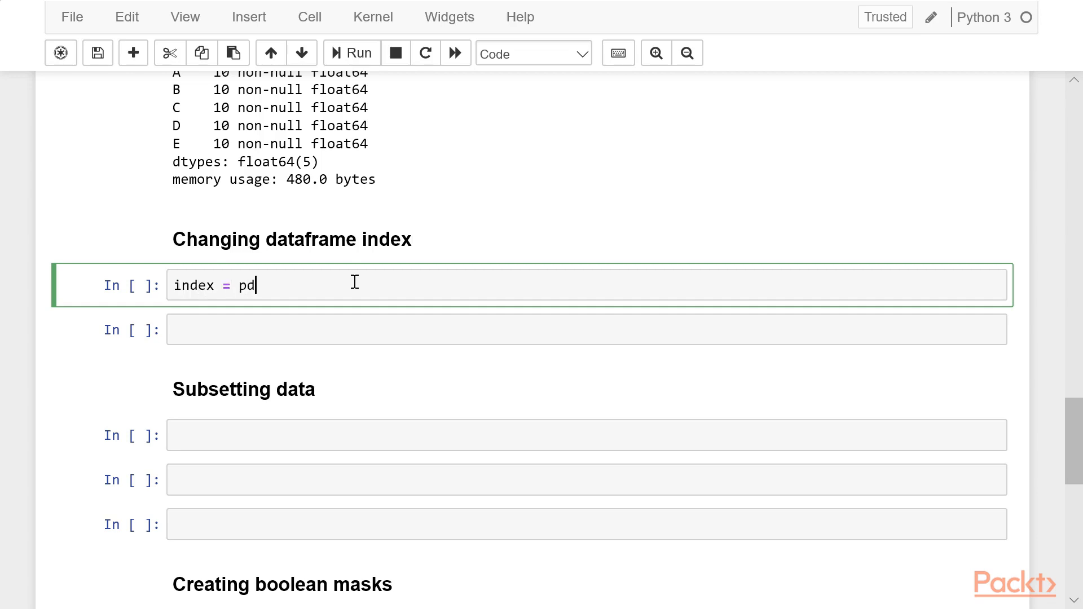
pyautogui.write('.')
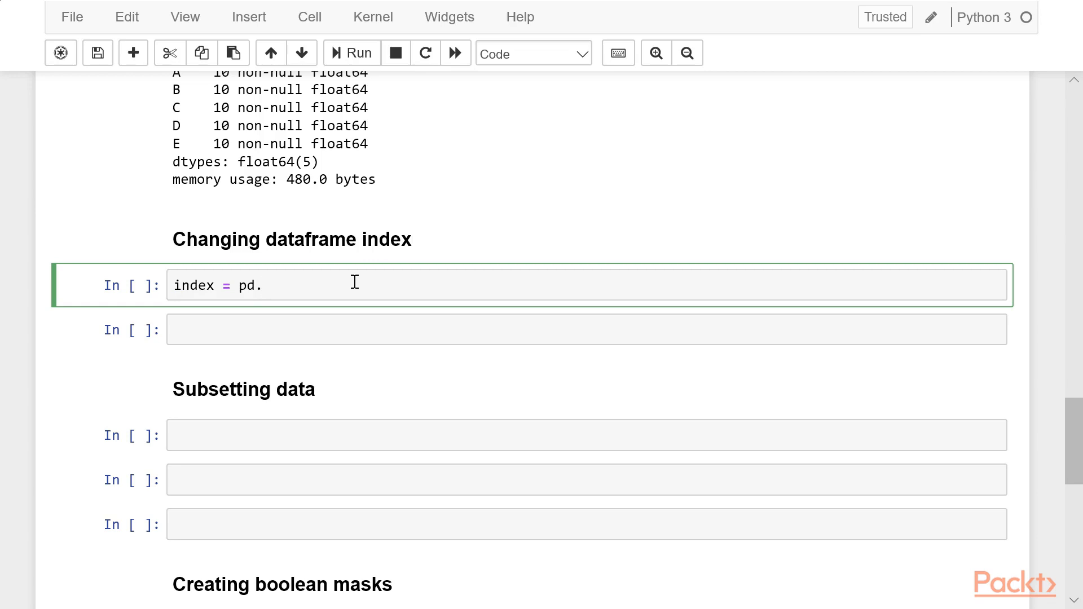
pyautogui.write('date')
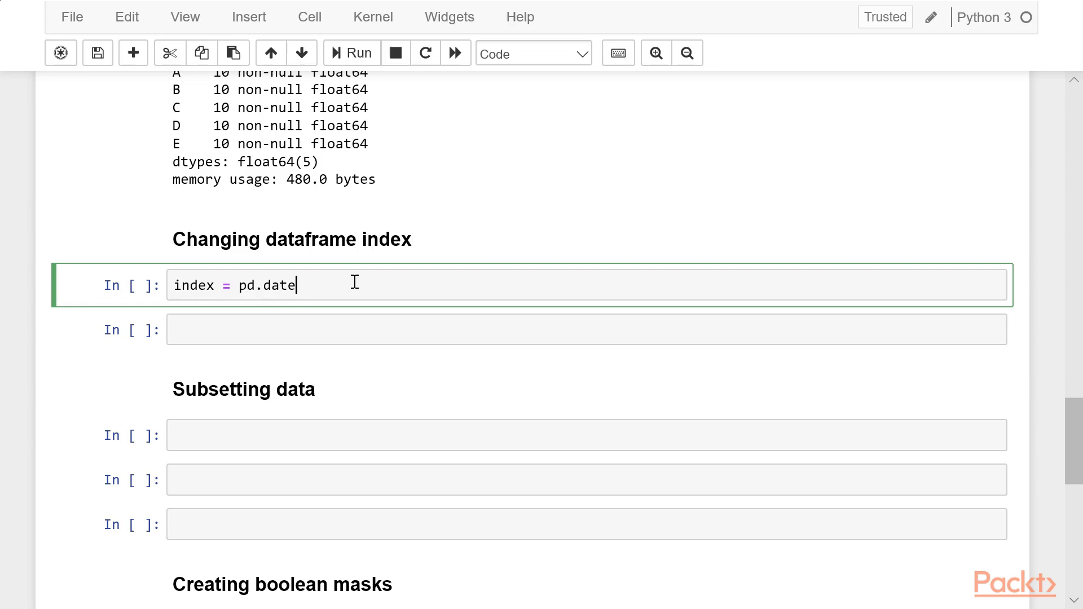
pyautogui.write('_range(')
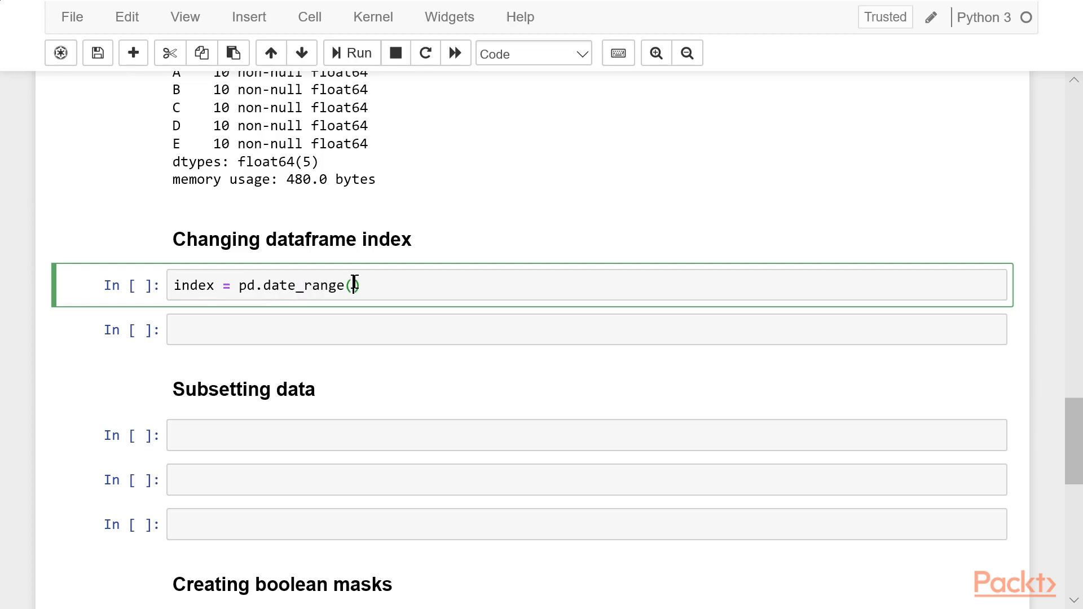
pyautogui.write(')')
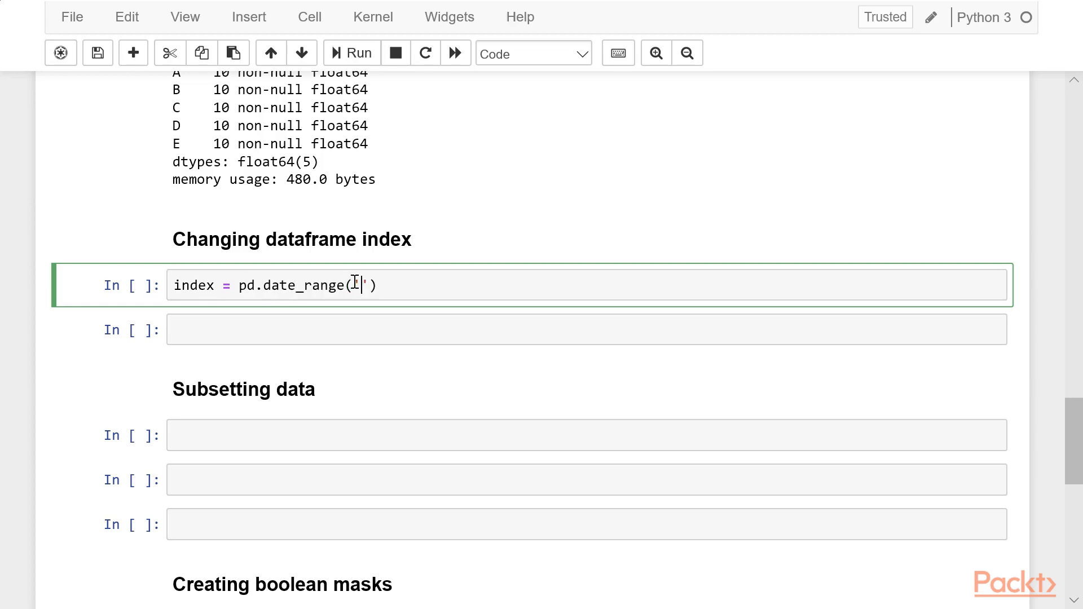
pyautogui.write('01')
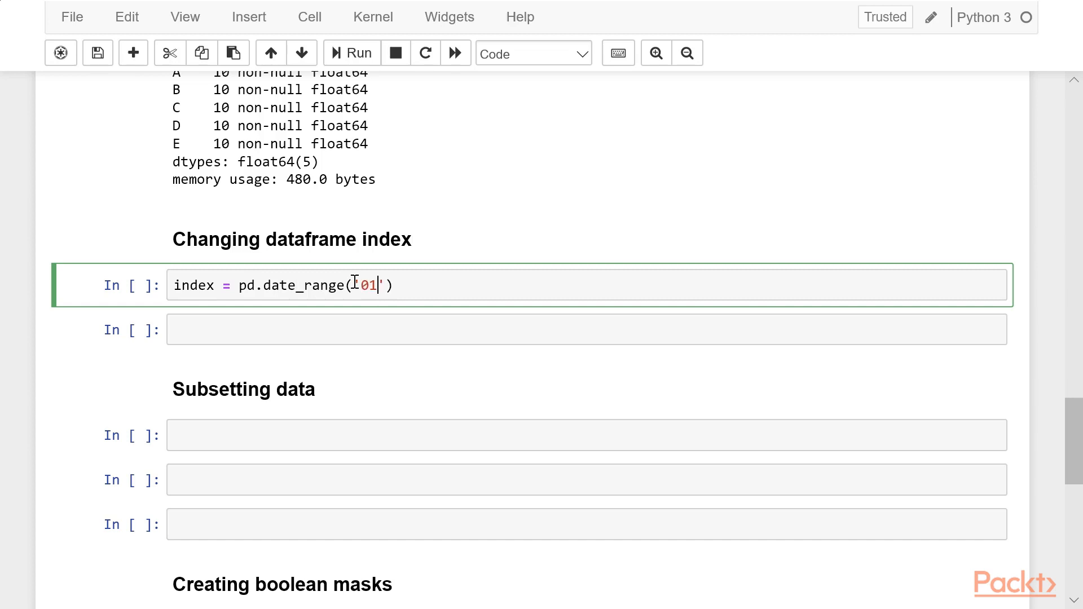
pyautogui.write('/01/201')
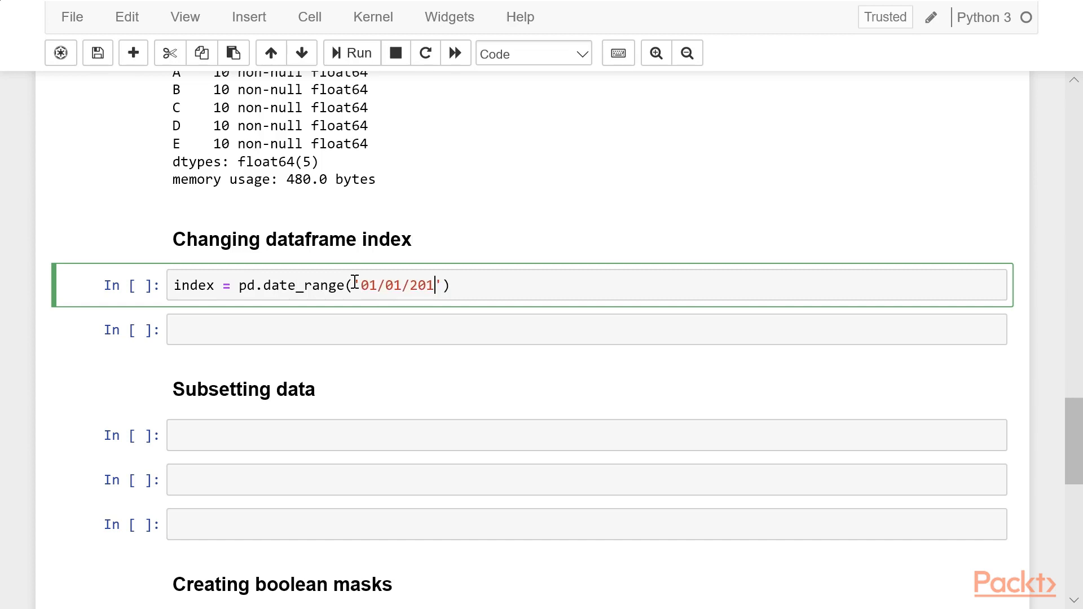
pyautogui.write('9')
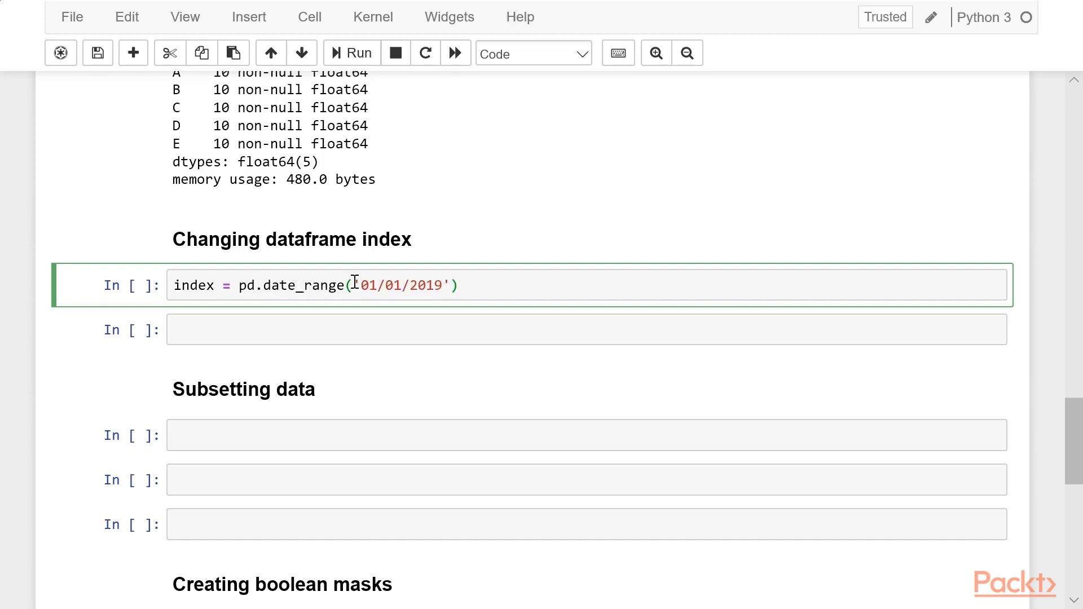
pyautogui.write(', peri')
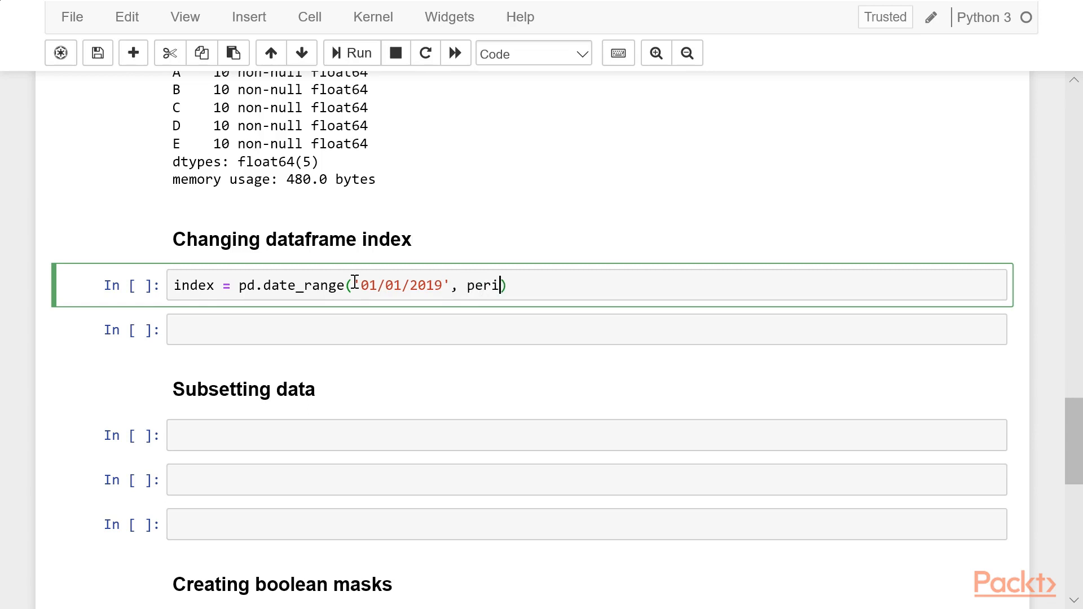
pyautogui.write('ods=10')
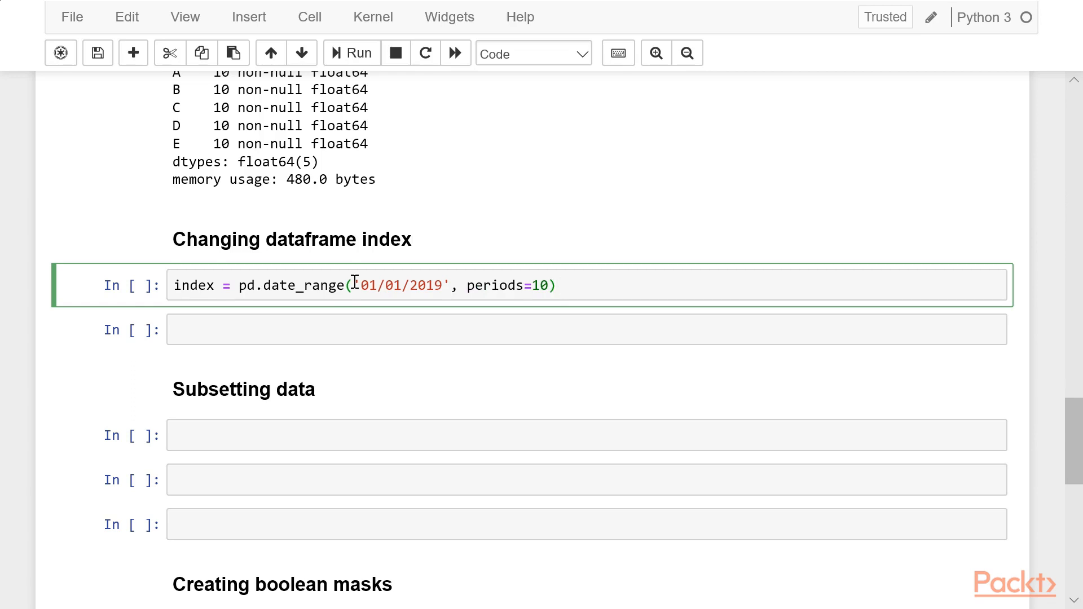
pyautogui.write('index')
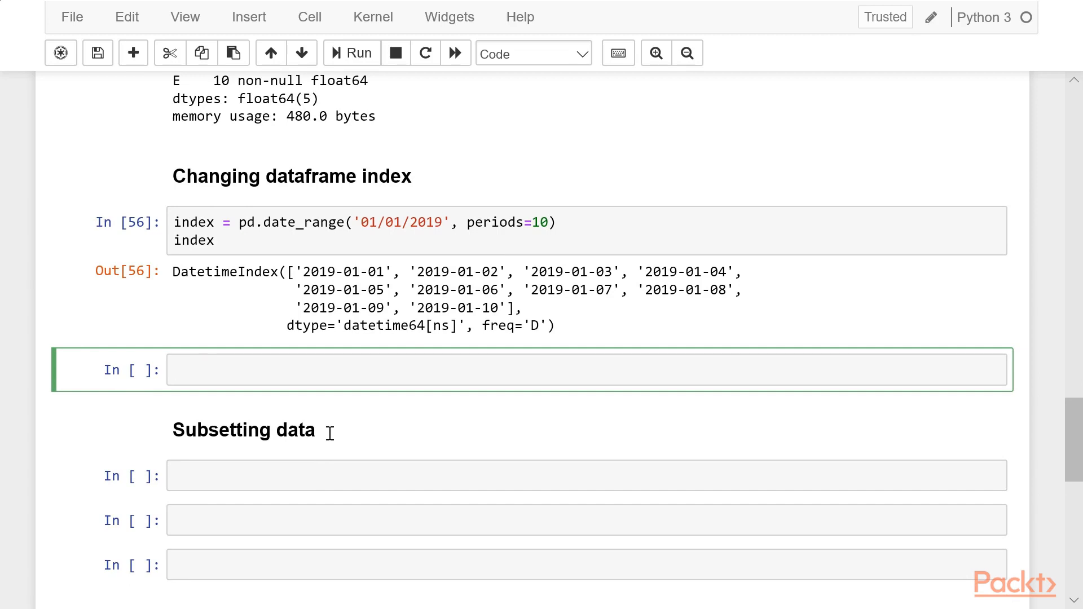
# Run df.set_index(index, inplace=True) and display df with the 2019 dates as its index.
pyautogui.write('df.set_')
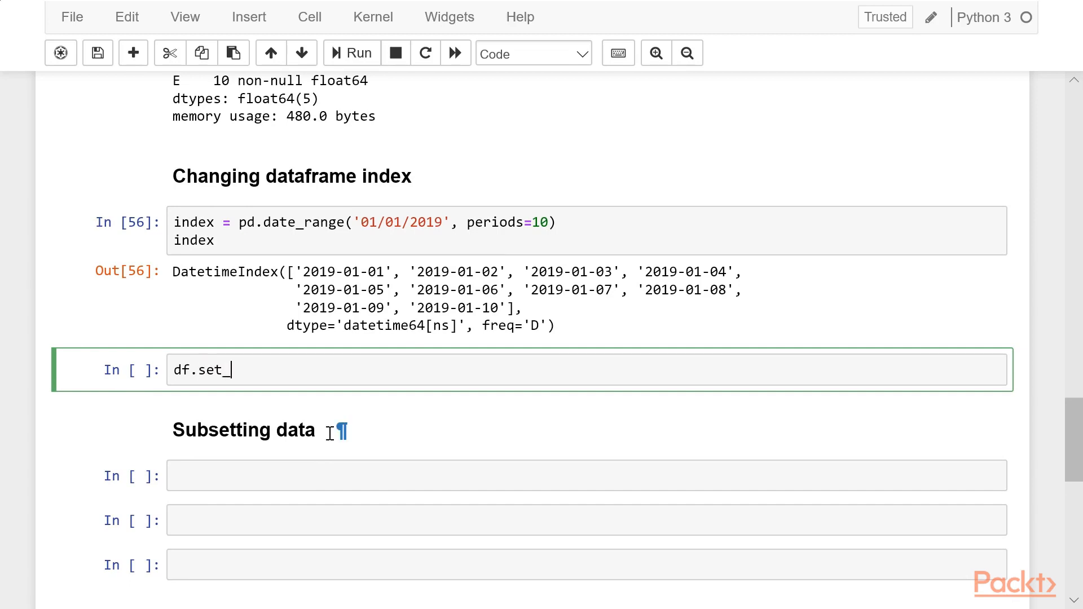
pyautogui.write('index()')
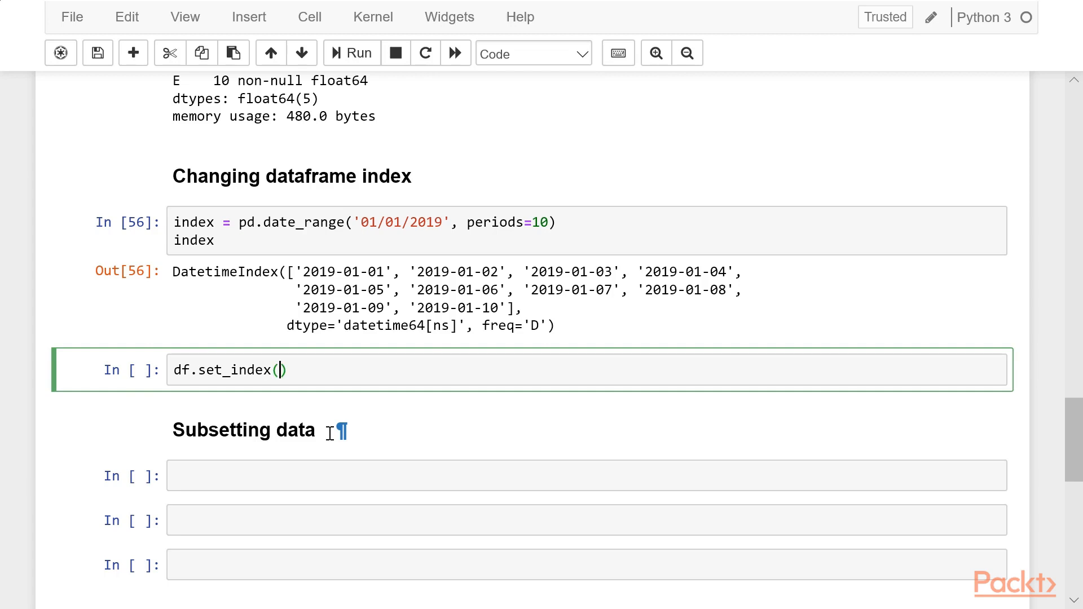
pyautogui.write('index')
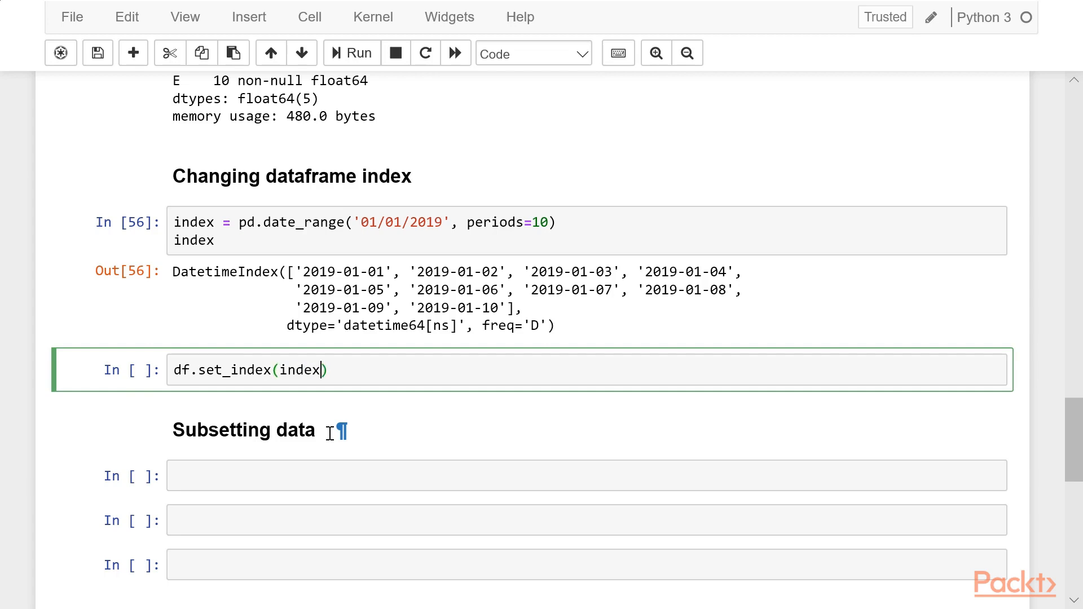
pyautogui.write(',')
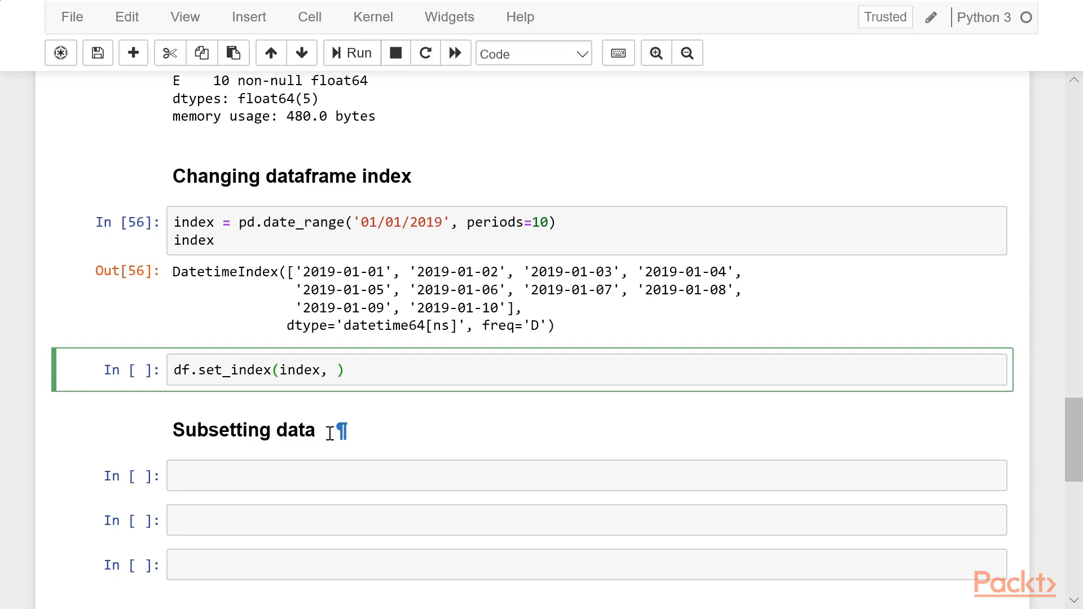
pyautogui.click(335, 370)
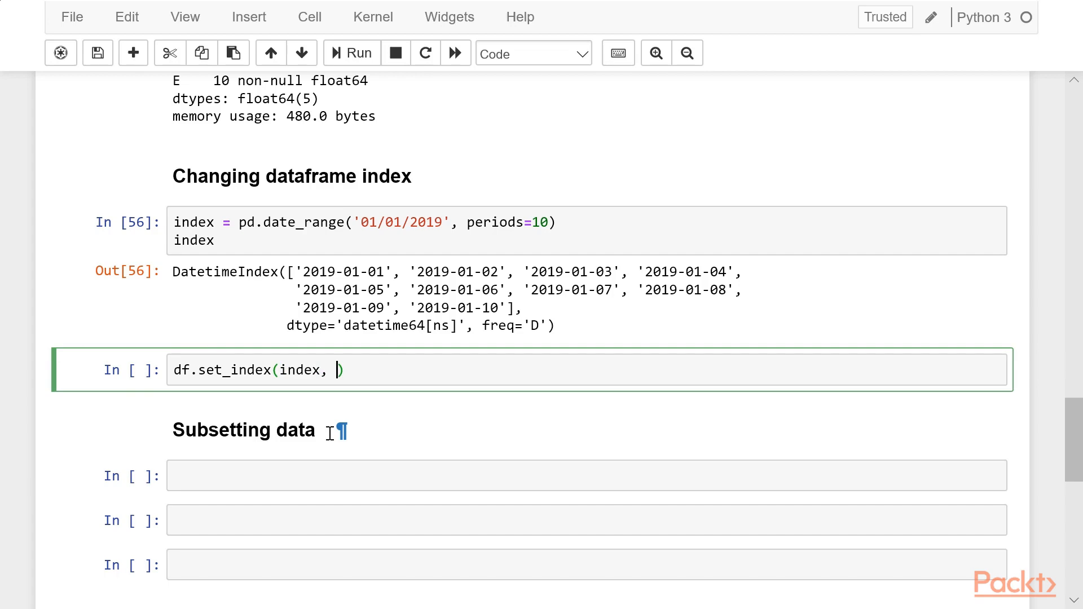
pyautogui.write('inplace')
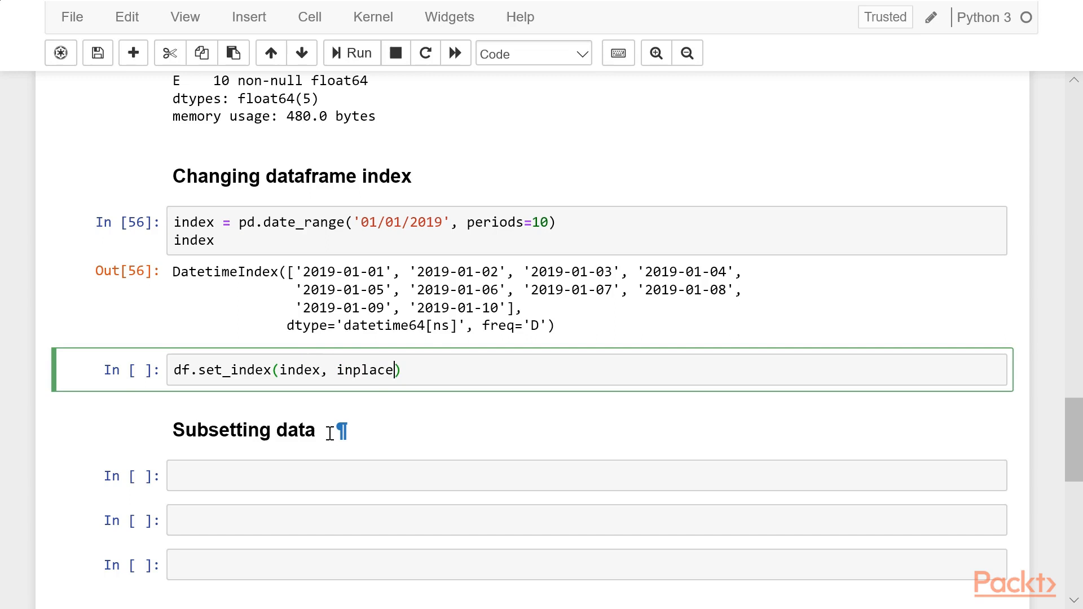
pyautogui.write('=True')
pyautogui.write('df')
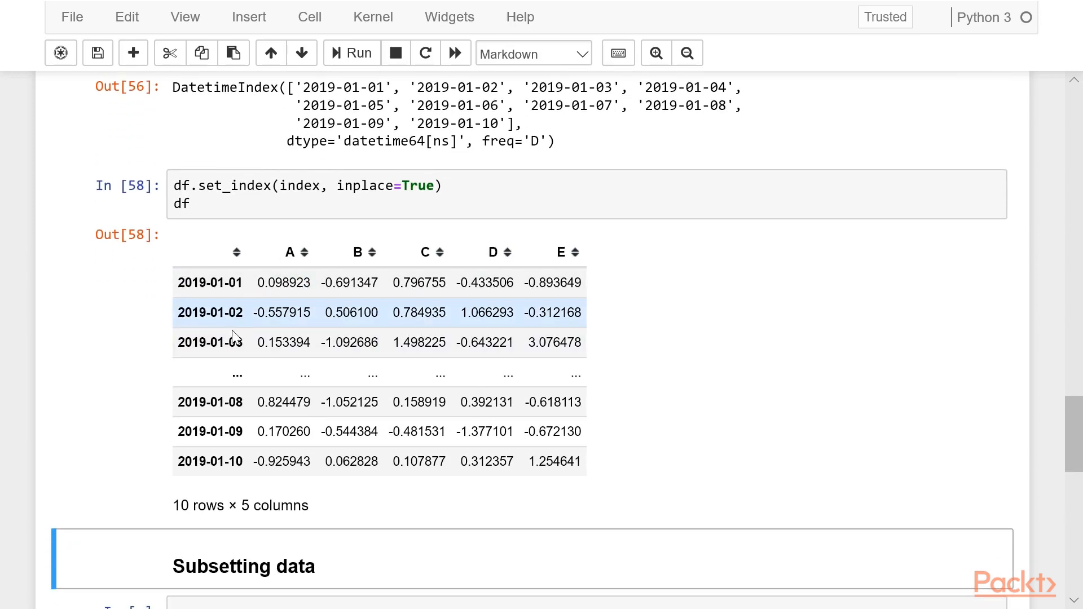
pyautogui.moveTo(231, 402)
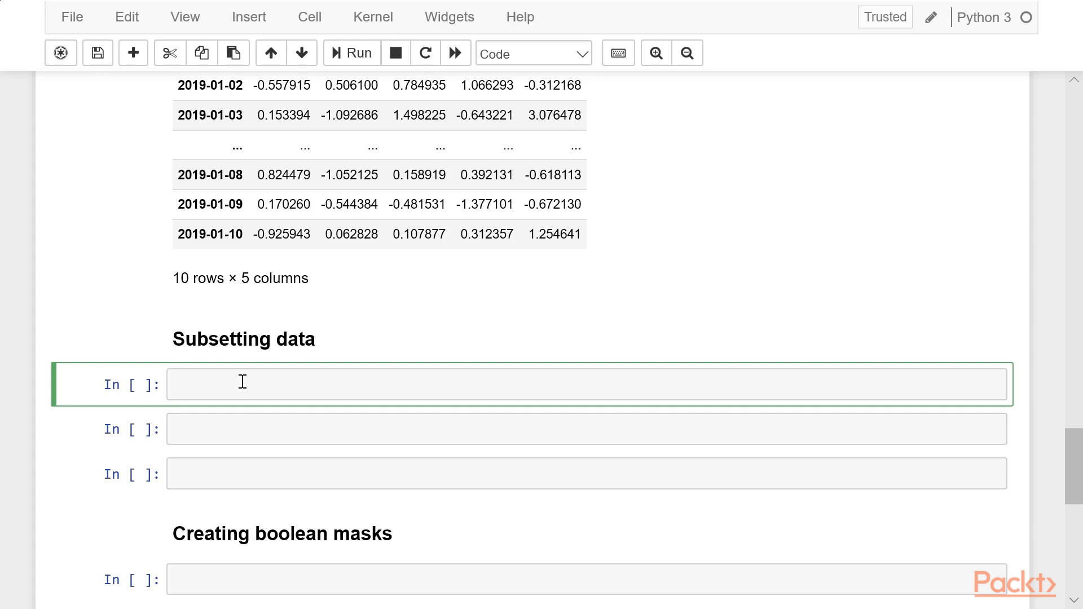
# Select column A of df, first as df['A'] and then with the df.A attribute form.
pyautogui.write('df[]')
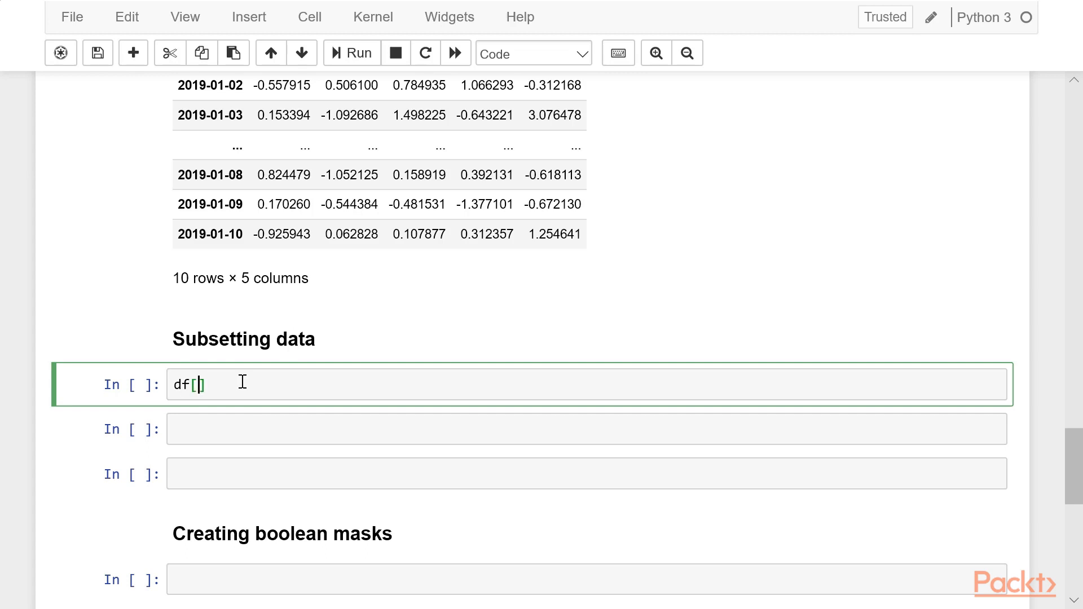
pyautogui.write("'A'")
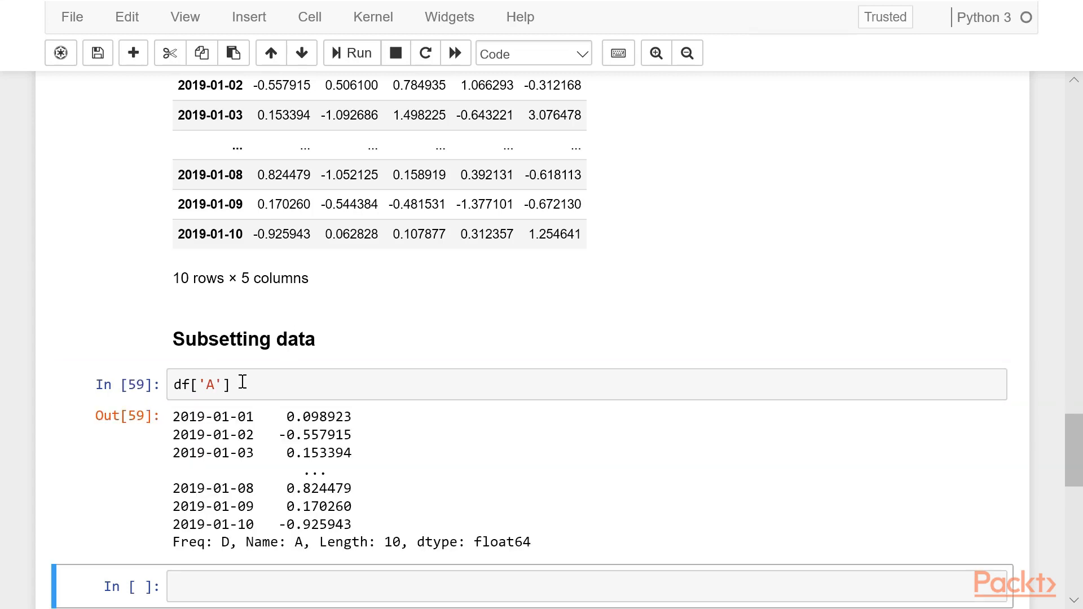
pyautogui.scroll(-3)
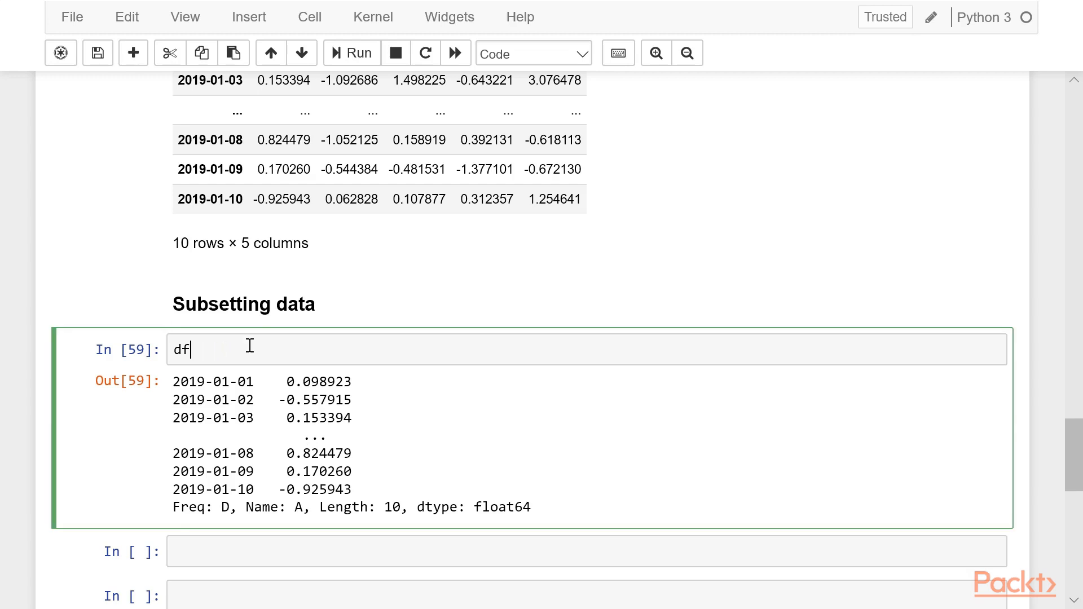
pyautogui.write('.A')
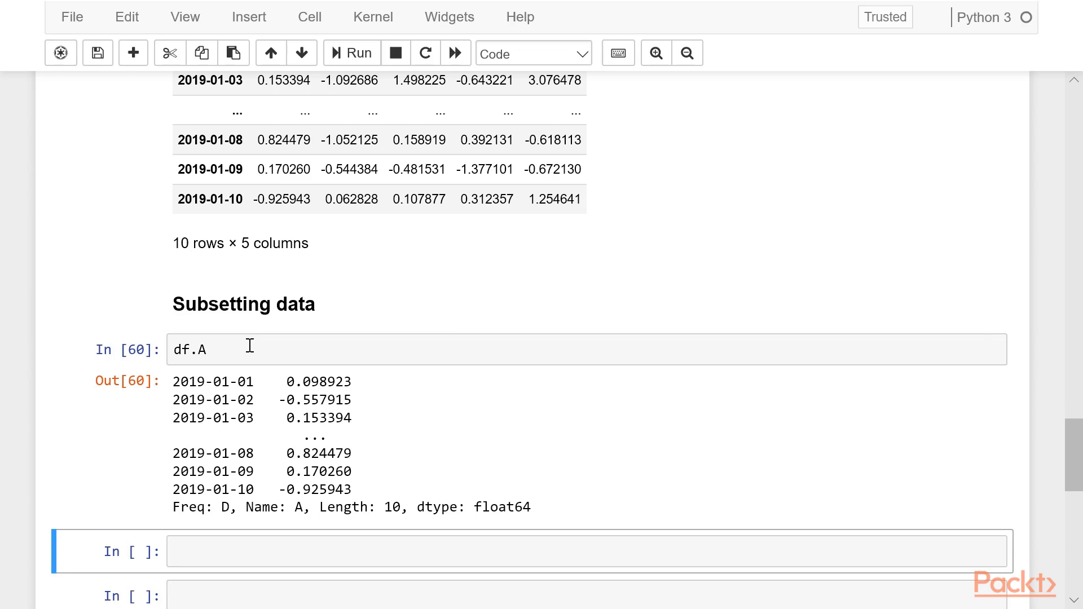
pyautogui.moveTo(222, 349)
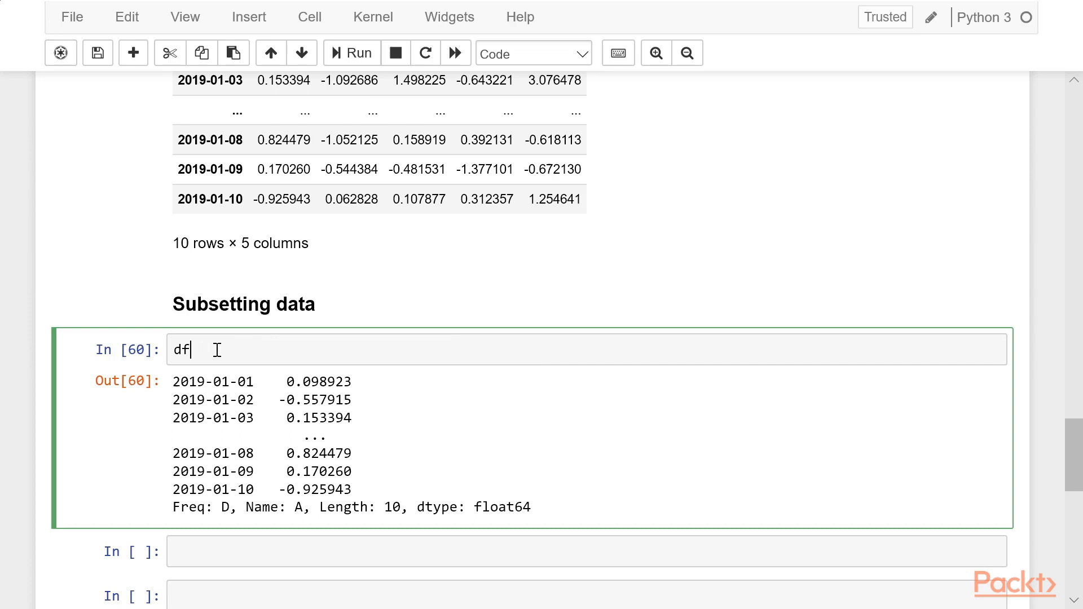
# Extend the selection to df[['A', 'C']] and run it, giving a 10 rows × 2 columns table.
pyautogui.write('[]')
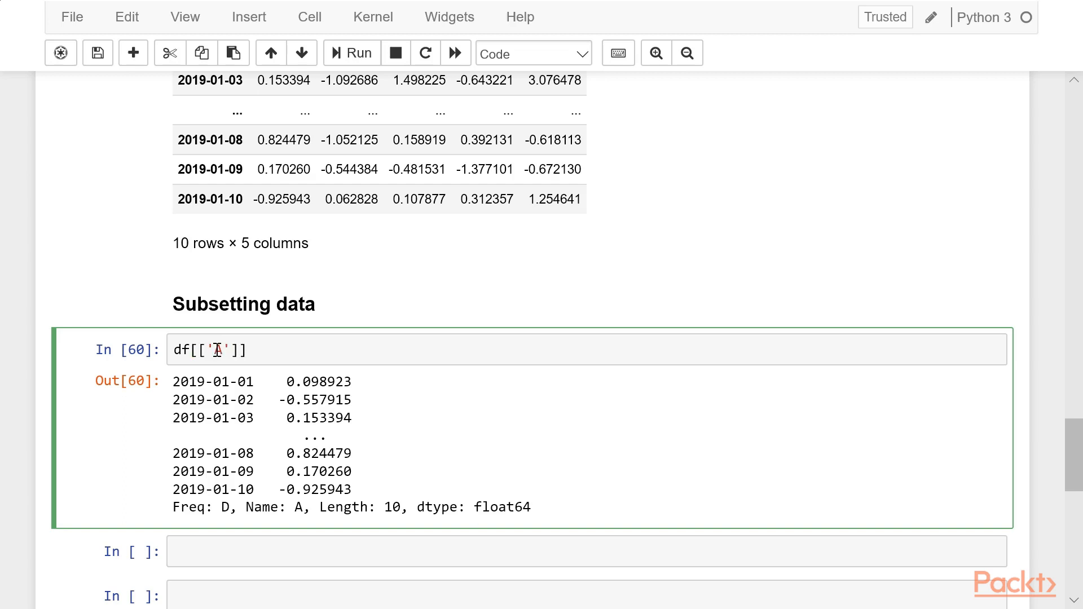
pyautogui.write(", 'C'")
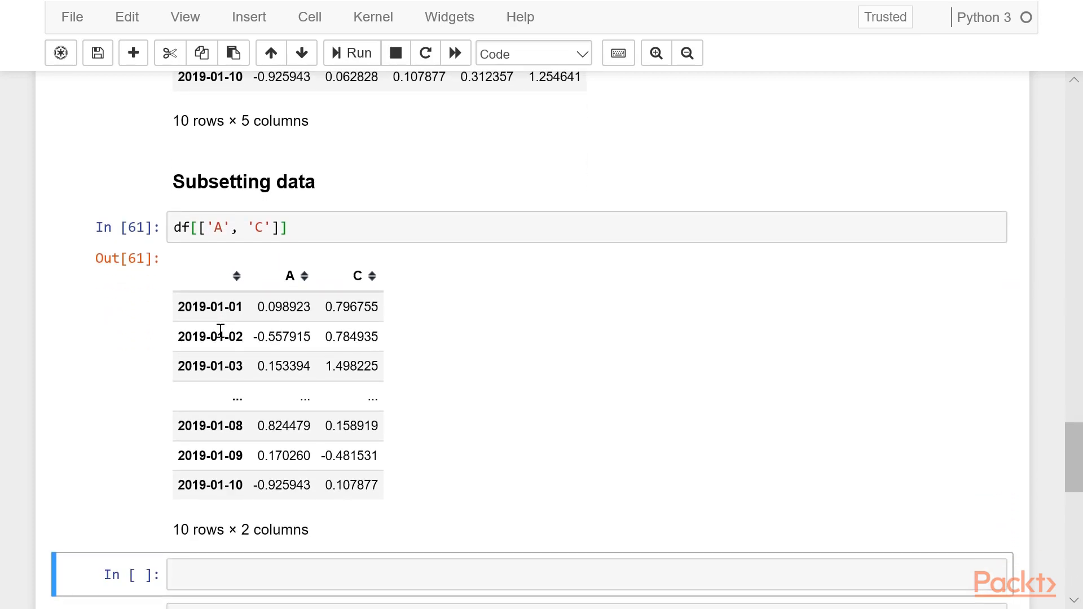
pyautogui.moveTo(269, 526)
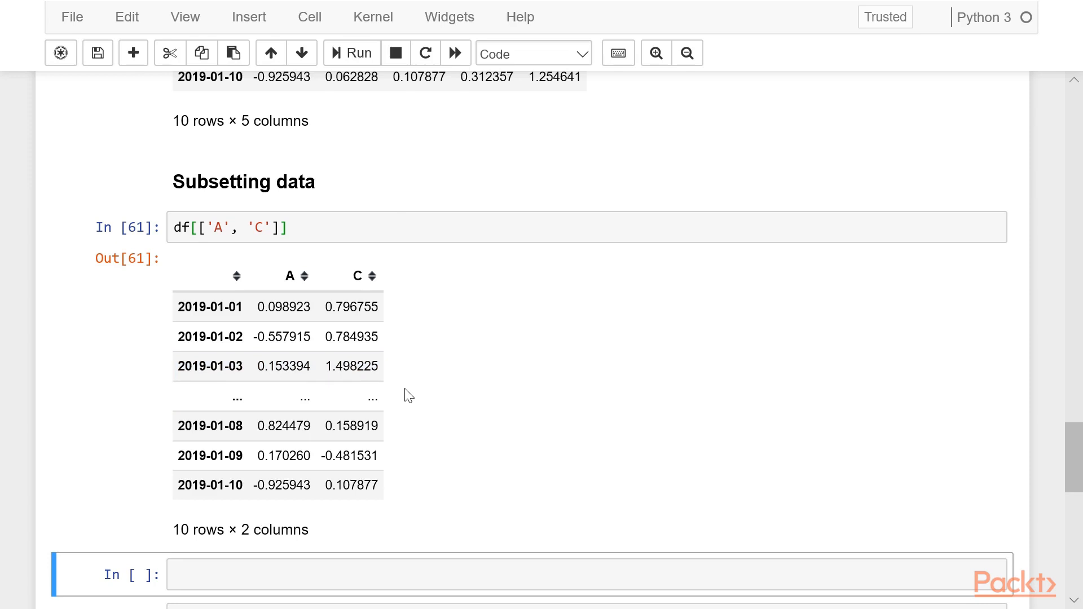
pyautogui.scroll(-3)
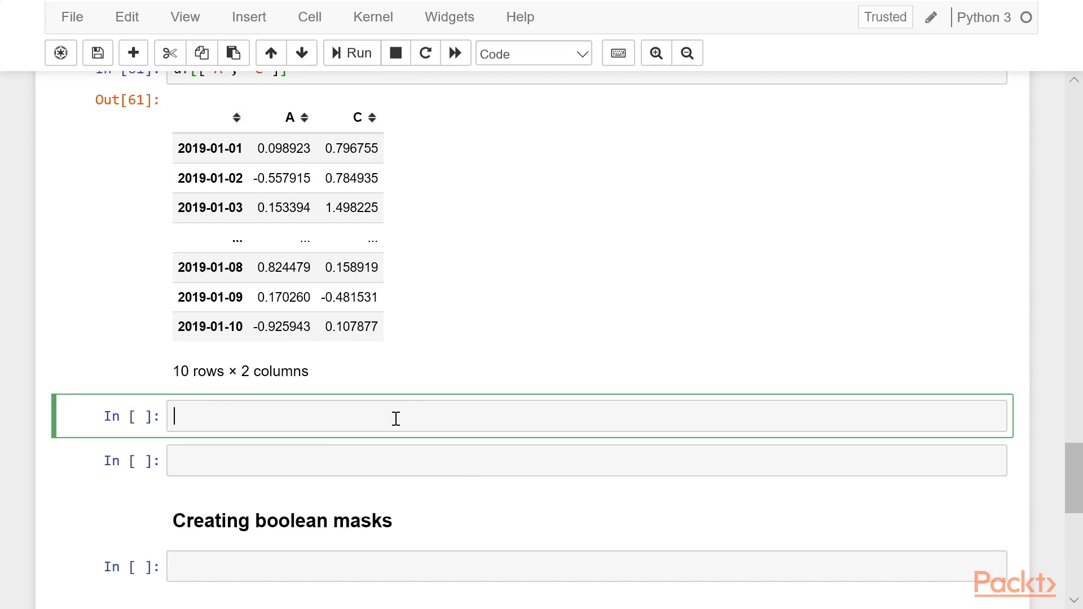
# Run df.iloc[0] to return the first row of df by position.
pyautogui.write('df.il')
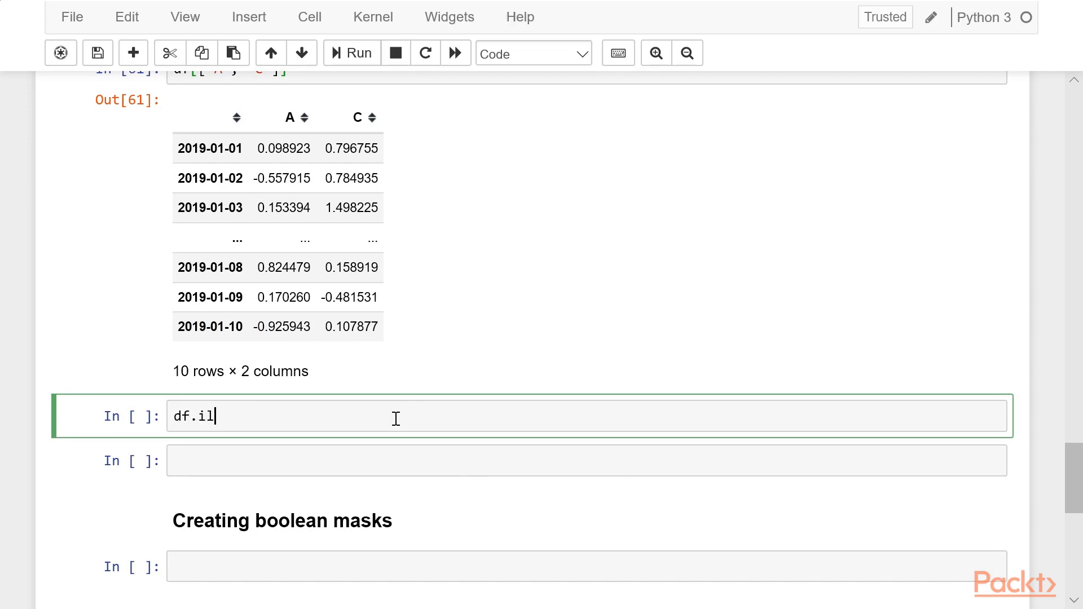
pyautogui.write('oc')
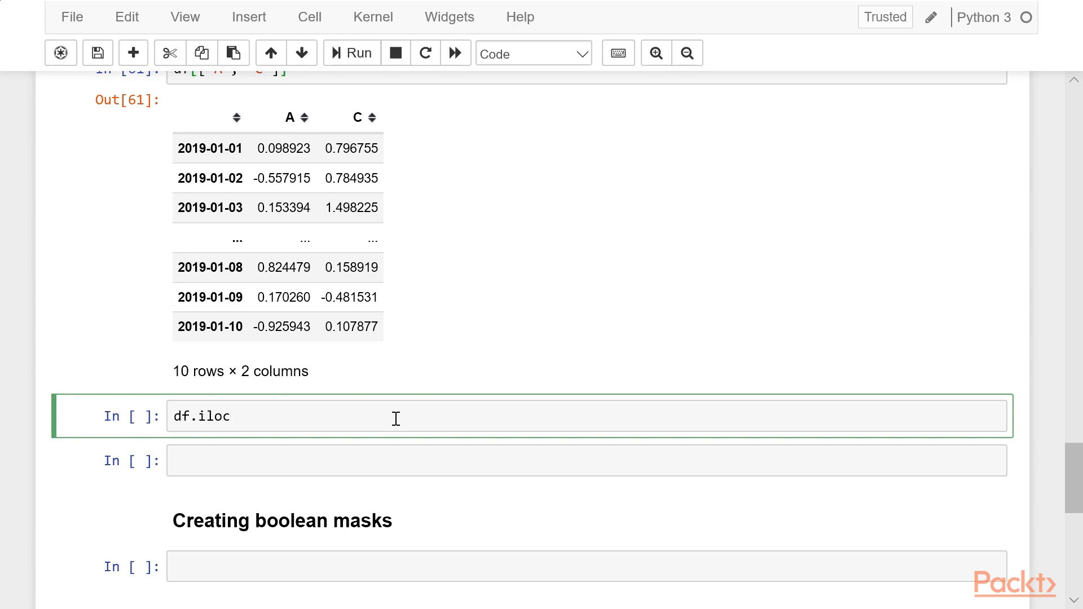
pyautogui.write('[0]')
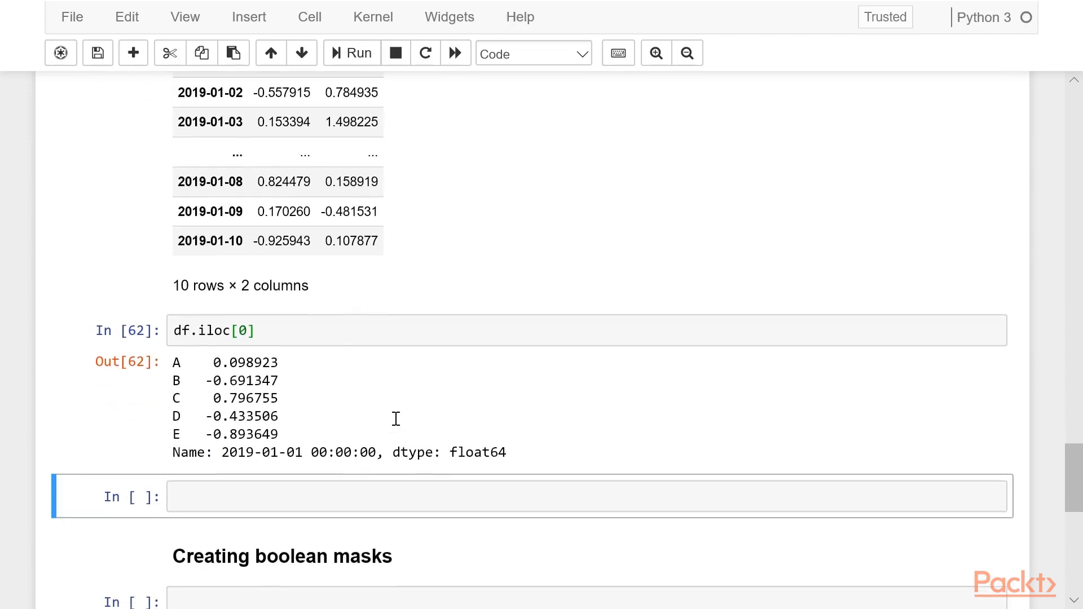
pyautogui.scroll(-3)
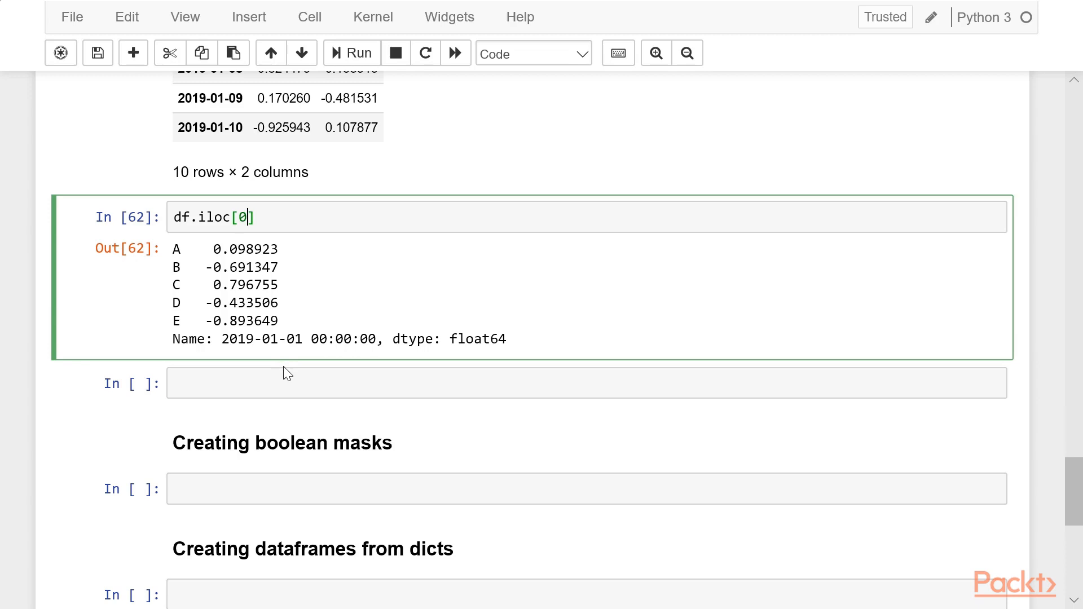
# Extend it to df.iloc[[0,3,4]], df.iloc[0,3], then df.iloc[0,3:] returning the first row's D and E values.
pyautogui.doubleClick(242, 217)
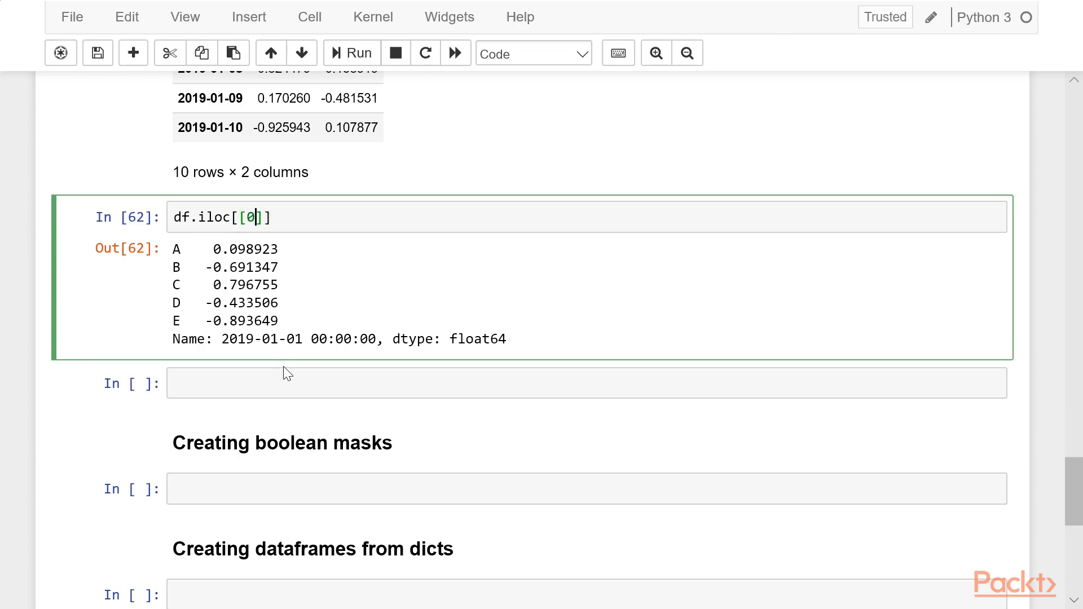
pyautogui.write(',3,')
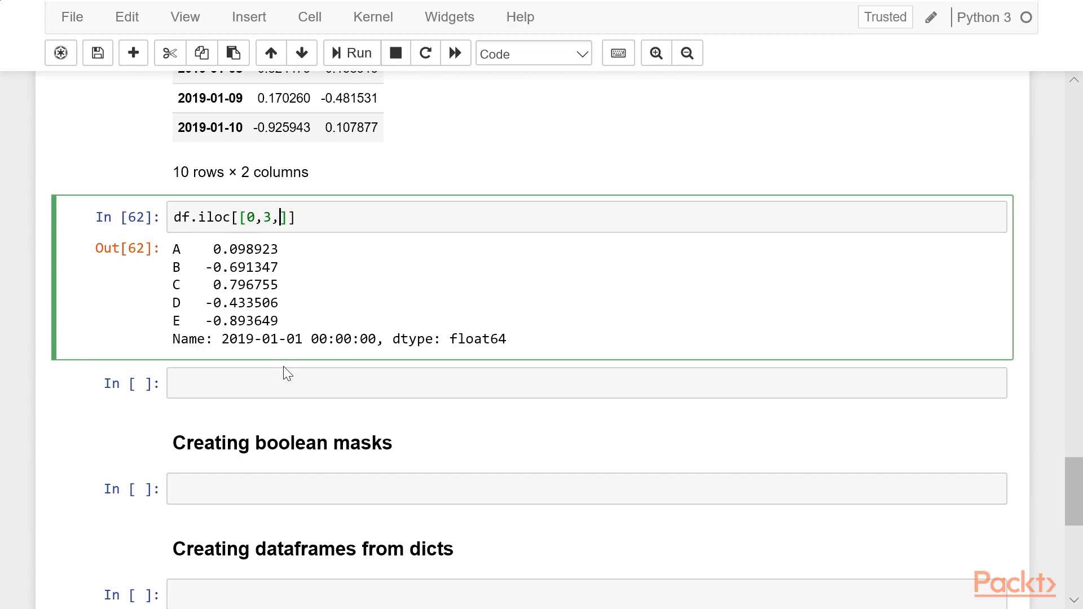
pyautogui.write('4')
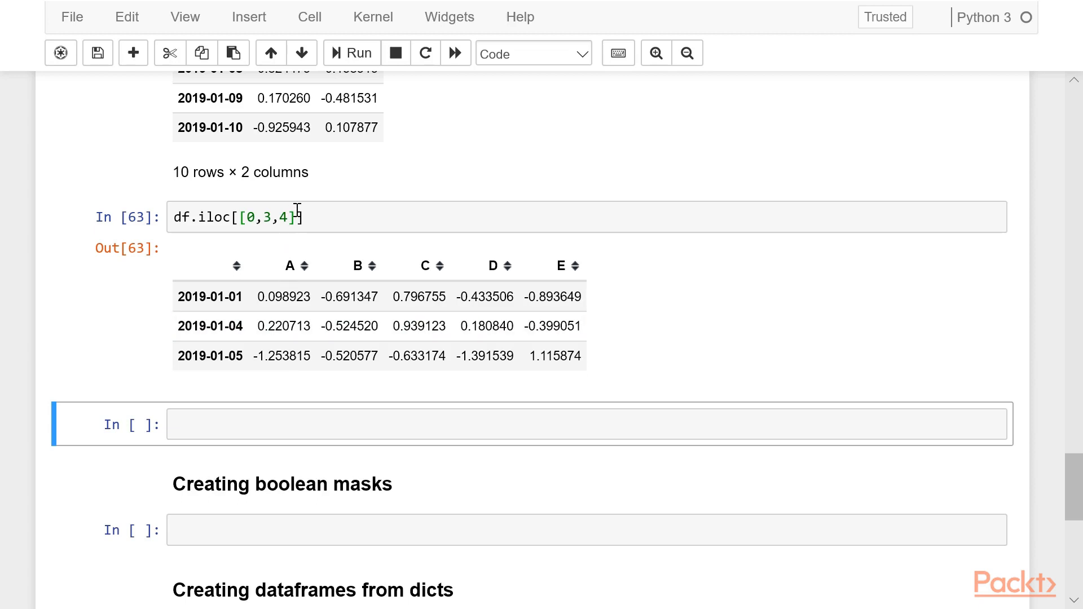
pyautogui.click(290, 217)
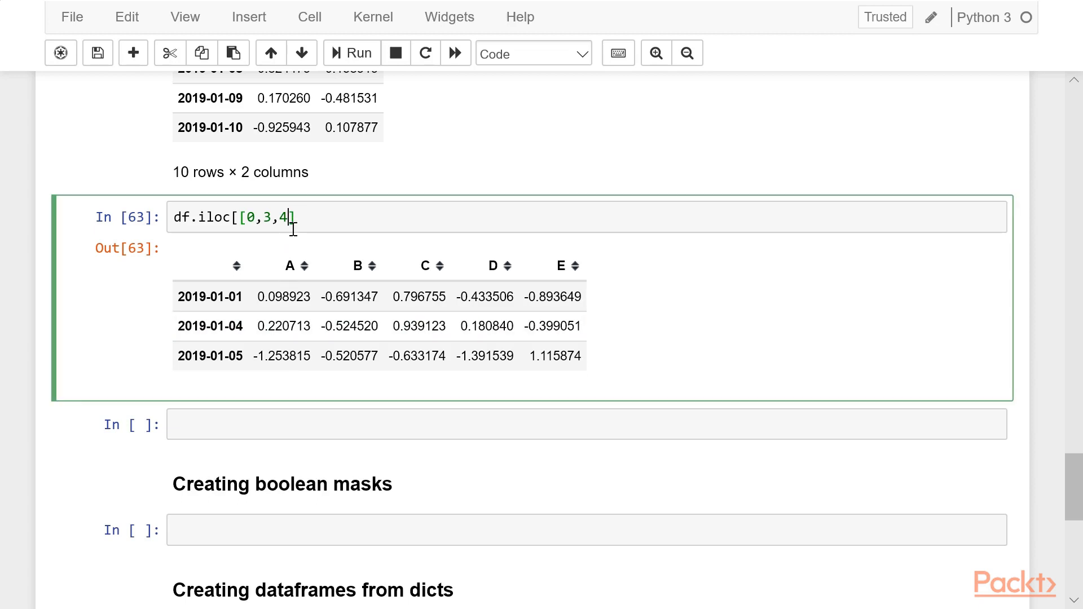
pyautogui.press('Backspace')
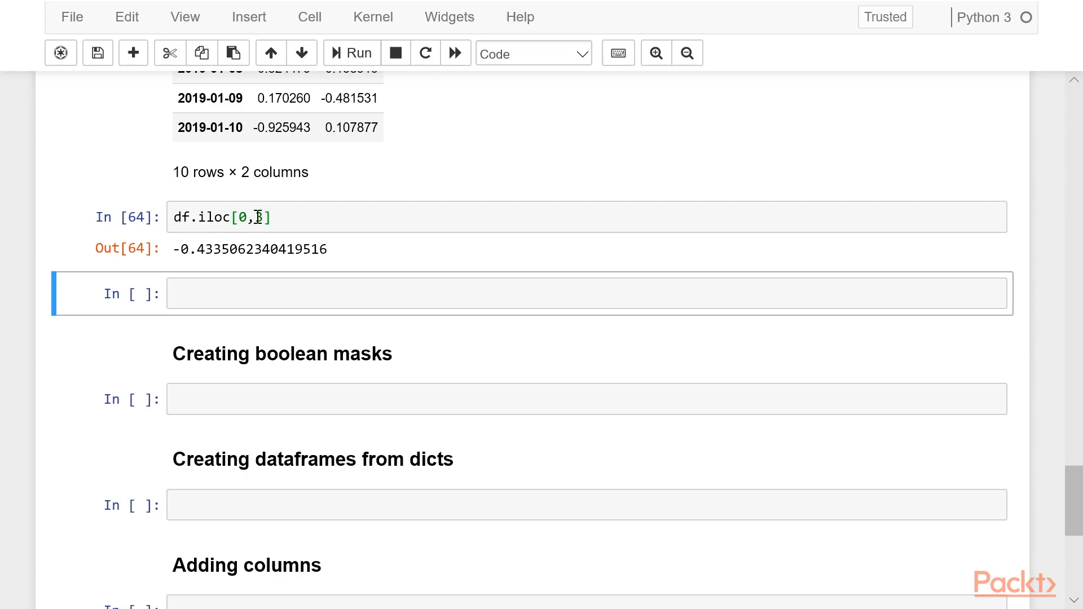
pyautogui.write('3')
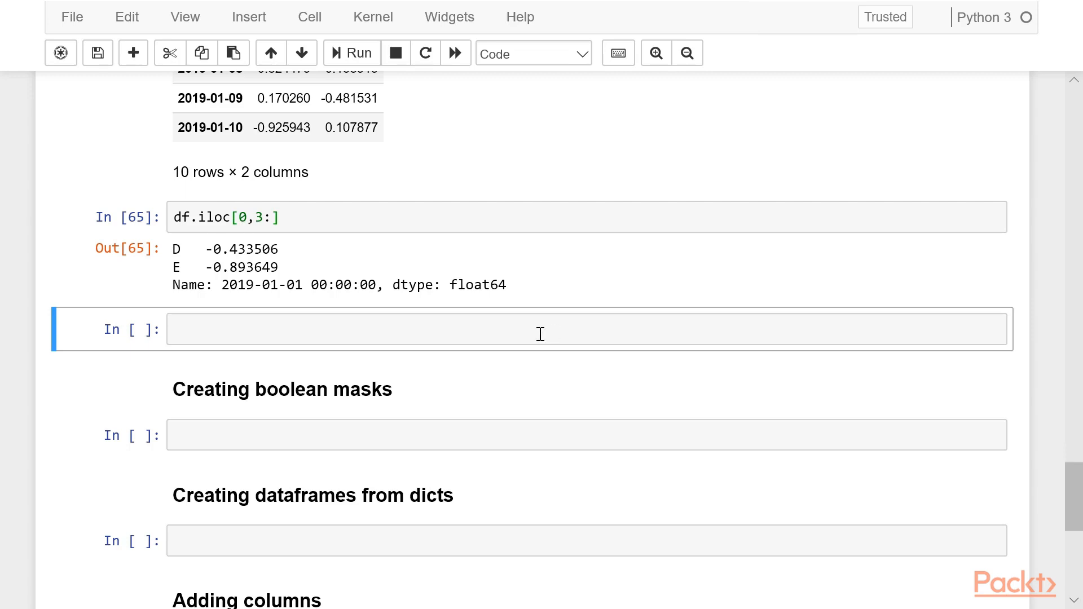
# Run df.loc['2019-01-01'] to select the row for that date label.
pyautogui.write('df')
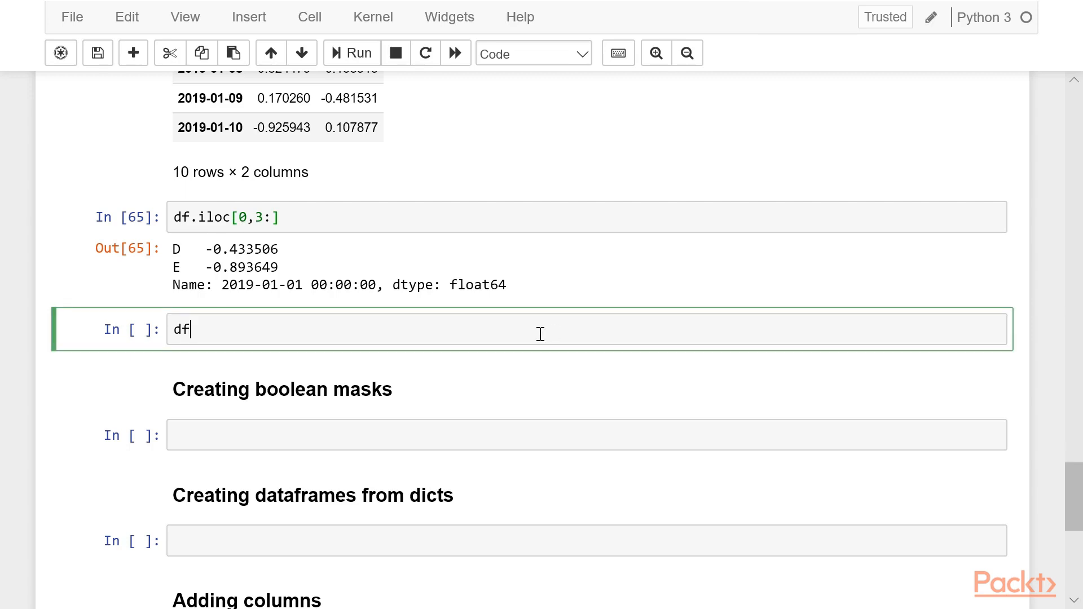
pyautogui.write('.loc')
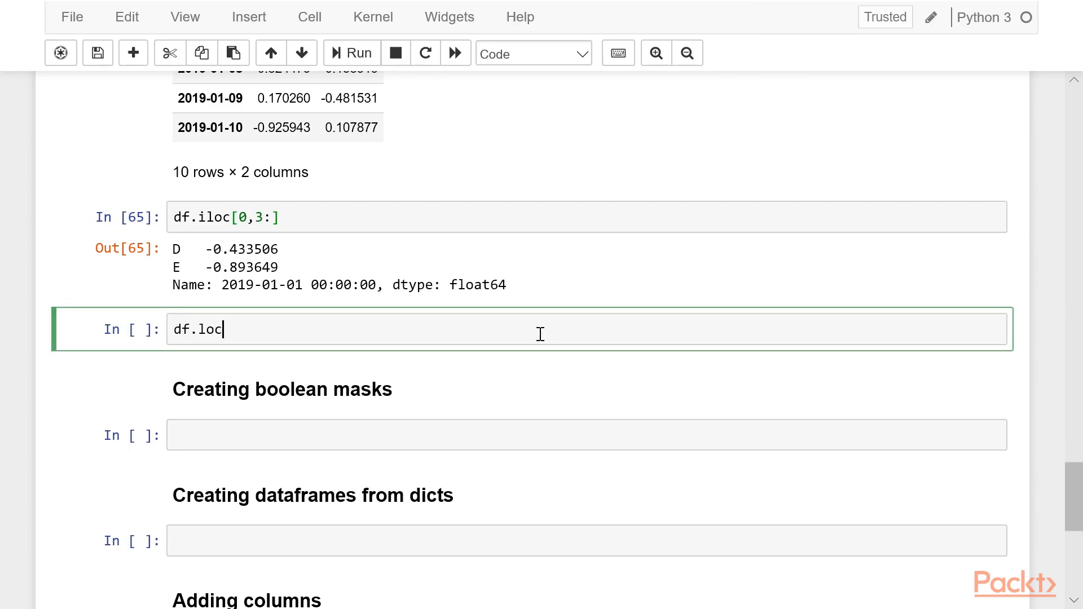
pyautogui.write('[]')
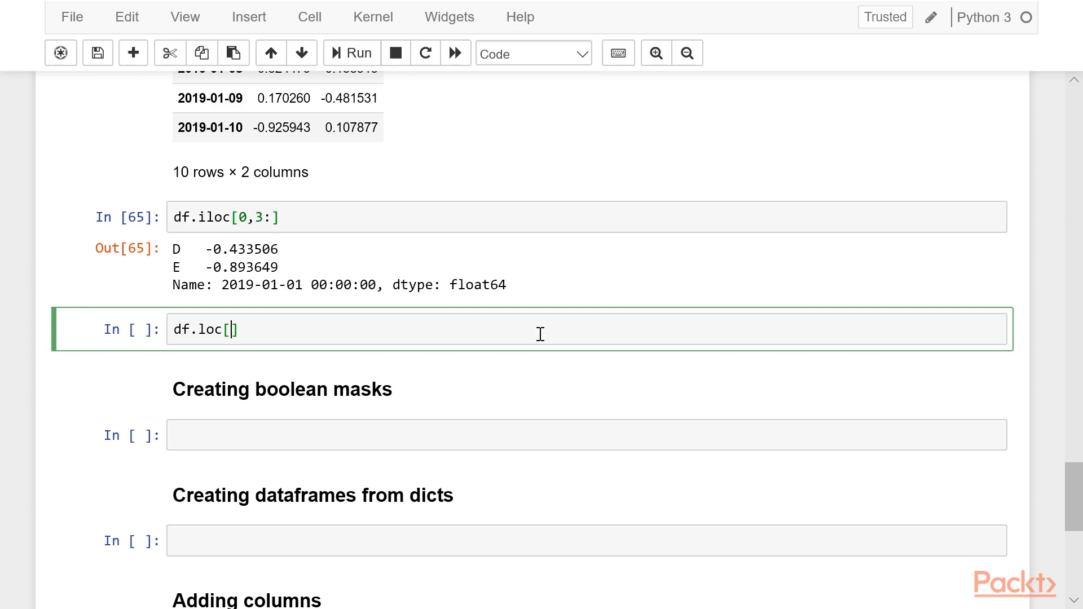
pyautogui.write("''")
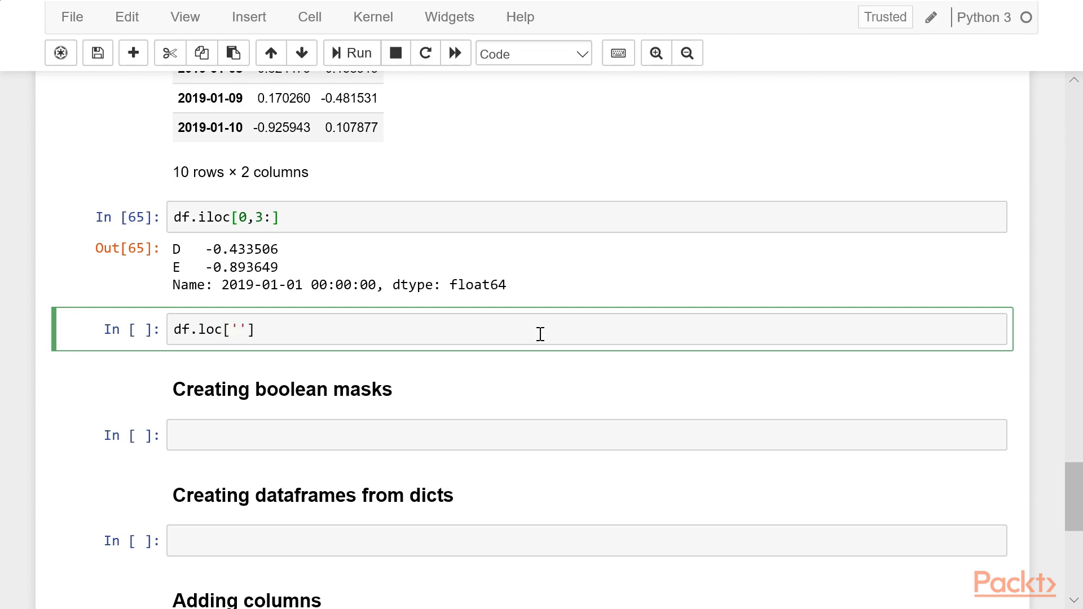
pyautogui.write('2019-0')
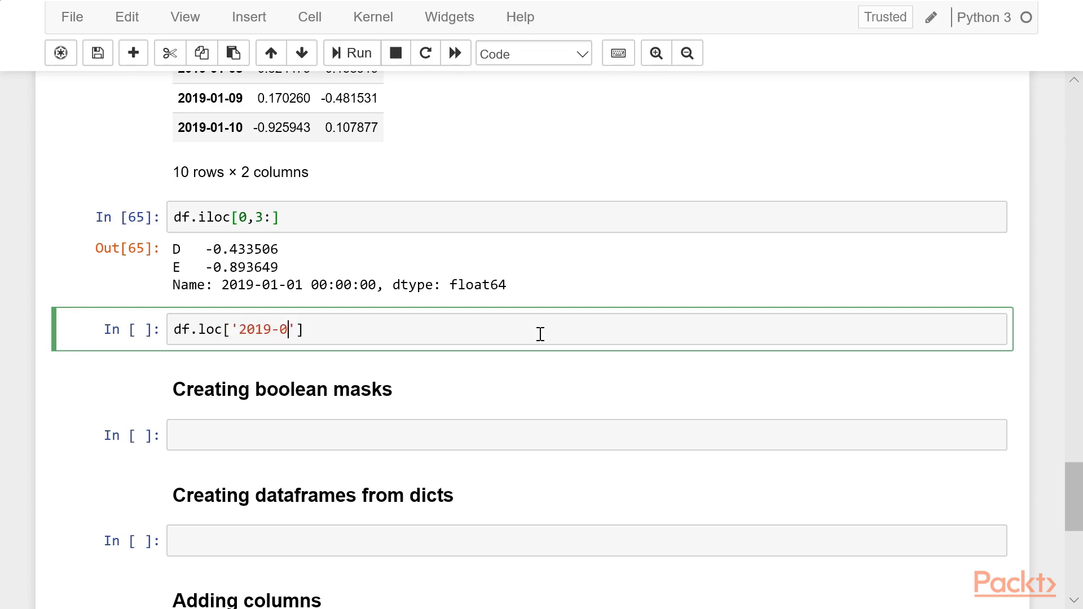
pyautogui.write('1-01')
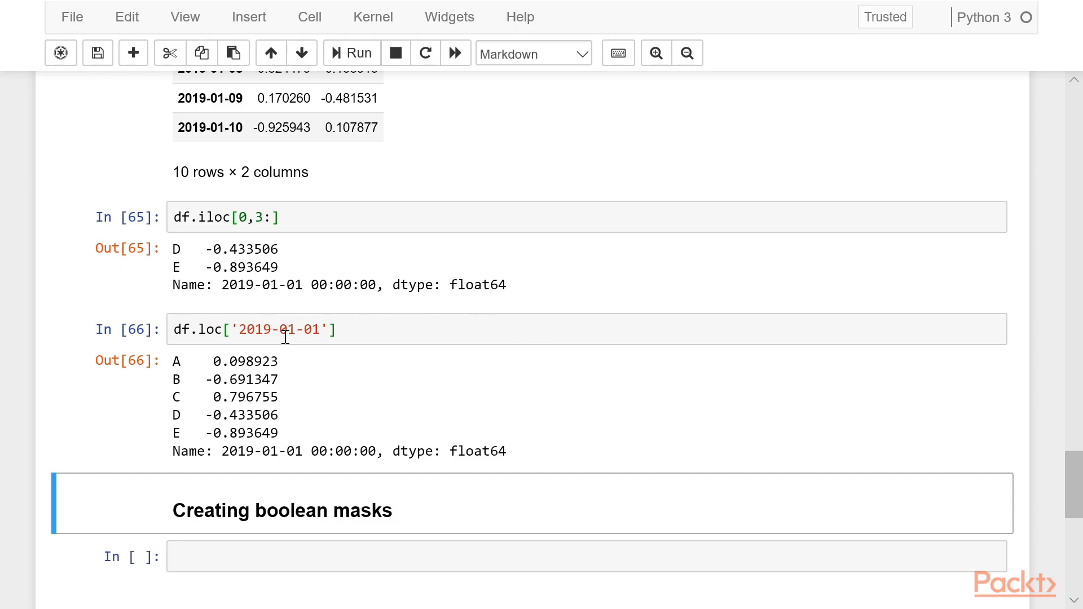
pyautogui.moveTo(233, 328)
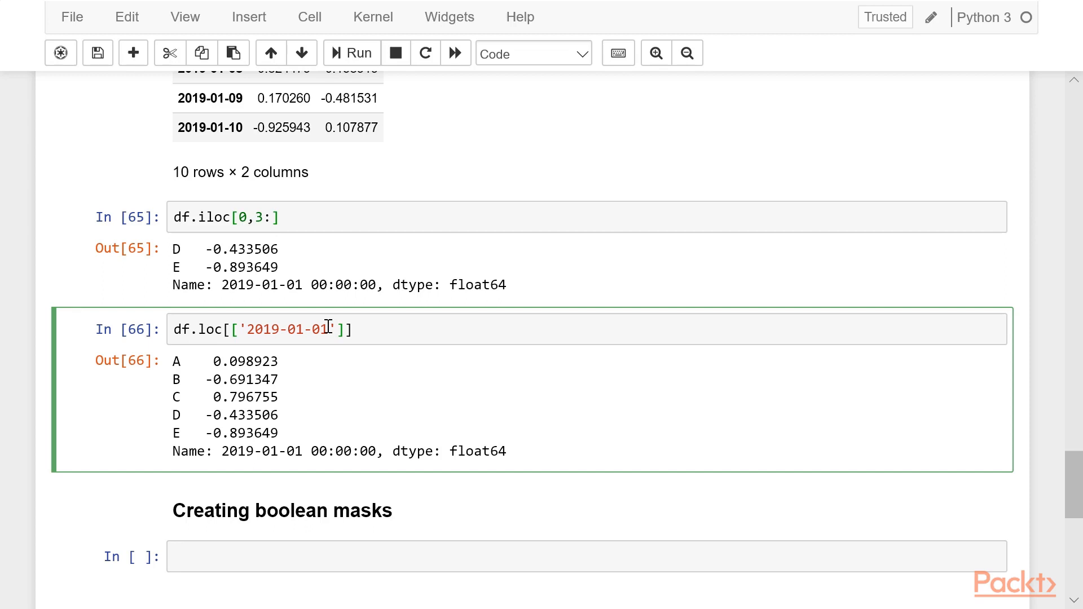
# Change it to the slice df.loc['2019-01-01':'2019-01-03'] returning the first three dated rows.
pyautogui.write(':')
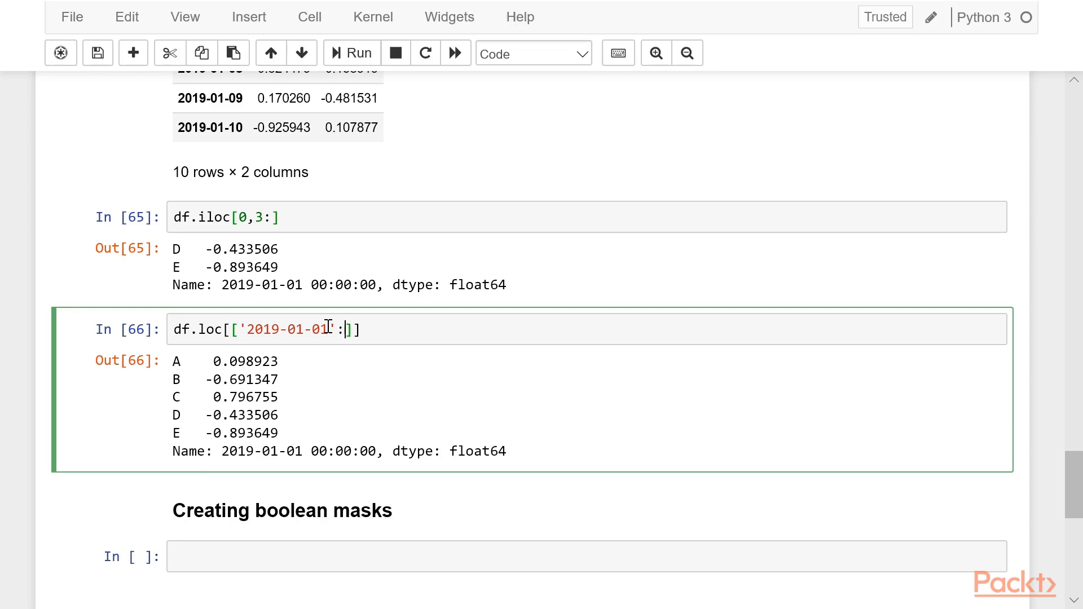
pyautogui.write('2019')
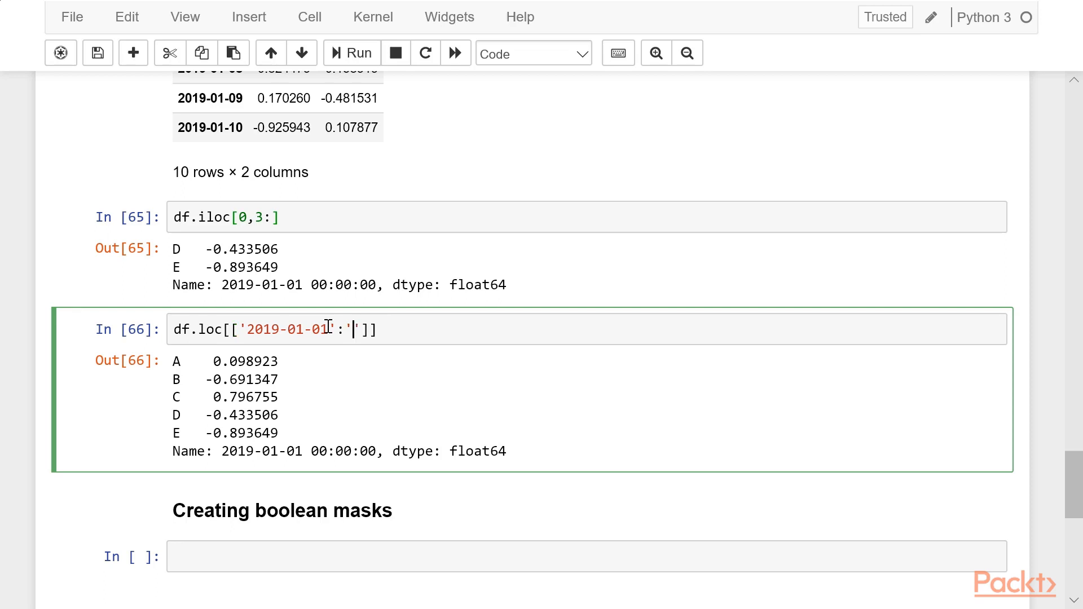
pyautogui.write('2019-0')
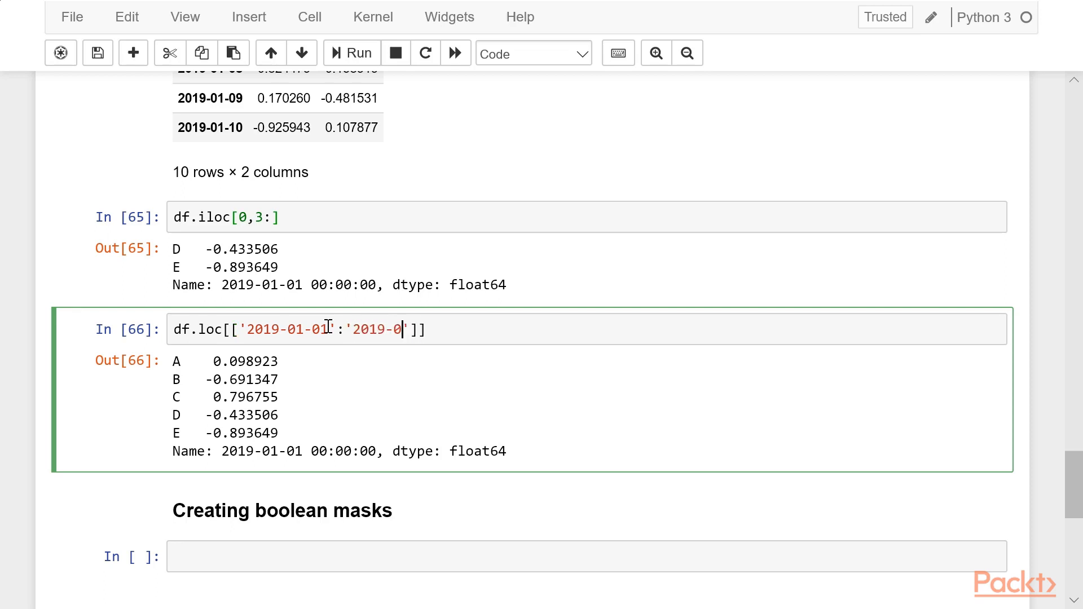
pyautogui.write("1-03'")
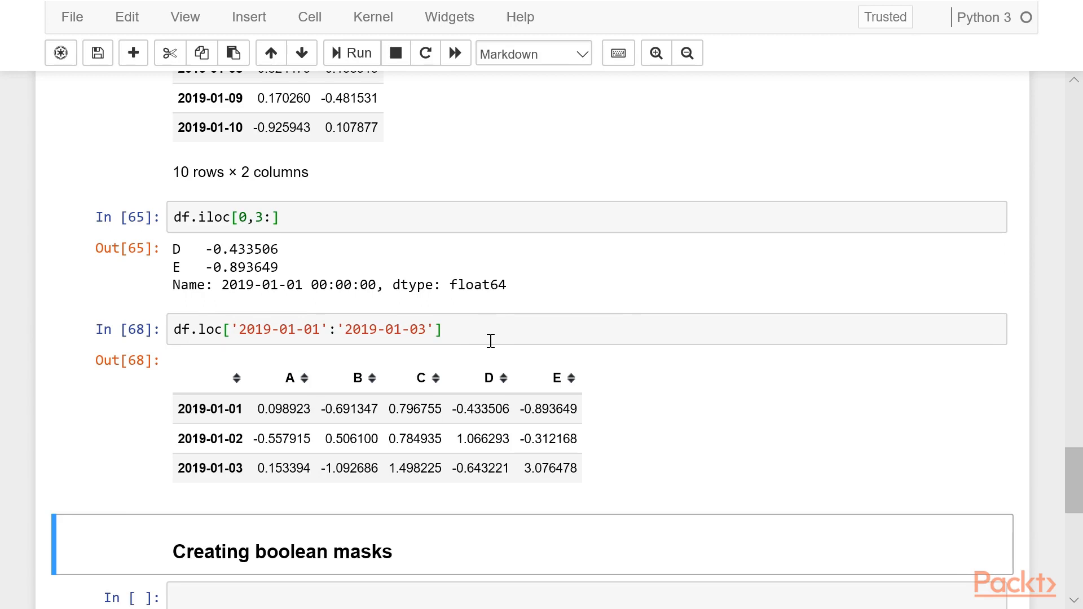
pyautogui.scroll(-3)
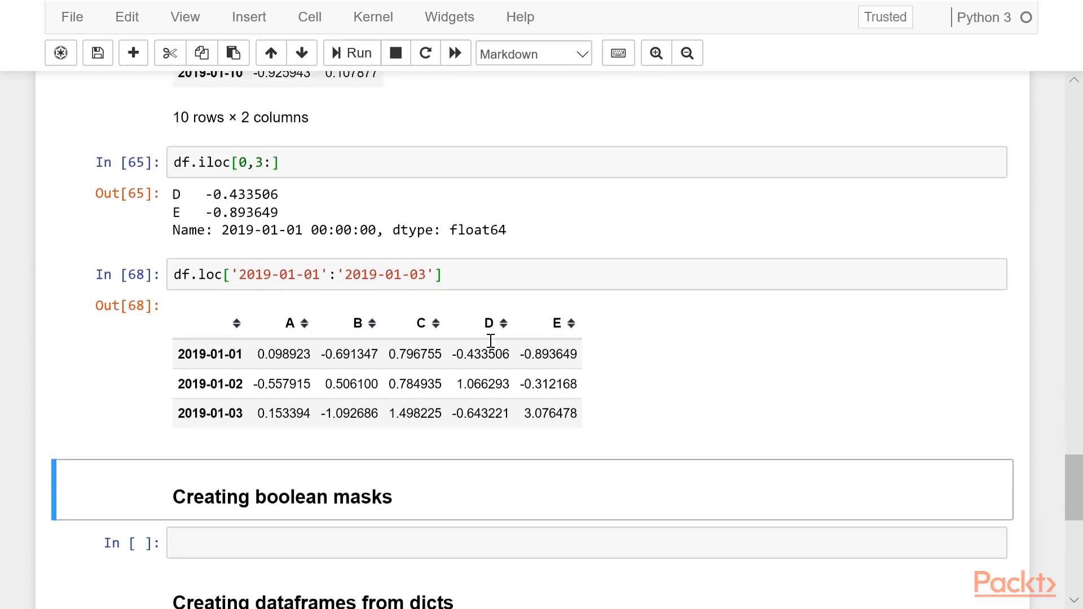
pyautogui.scroll(-3)
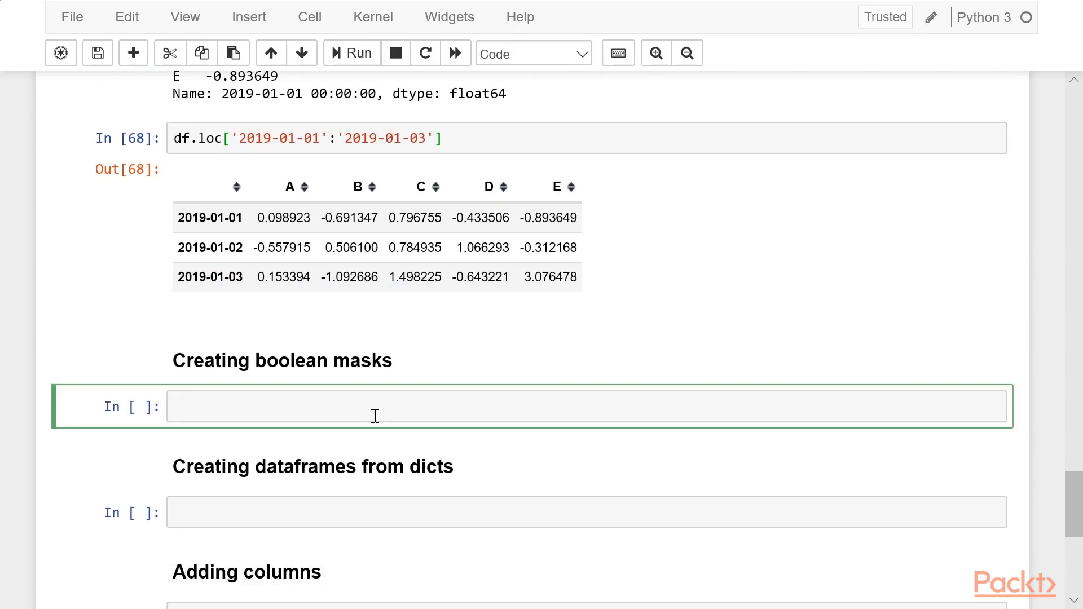
# Run df < 0 to output a True/False table of which values are negative.
pyautogui.write('df')
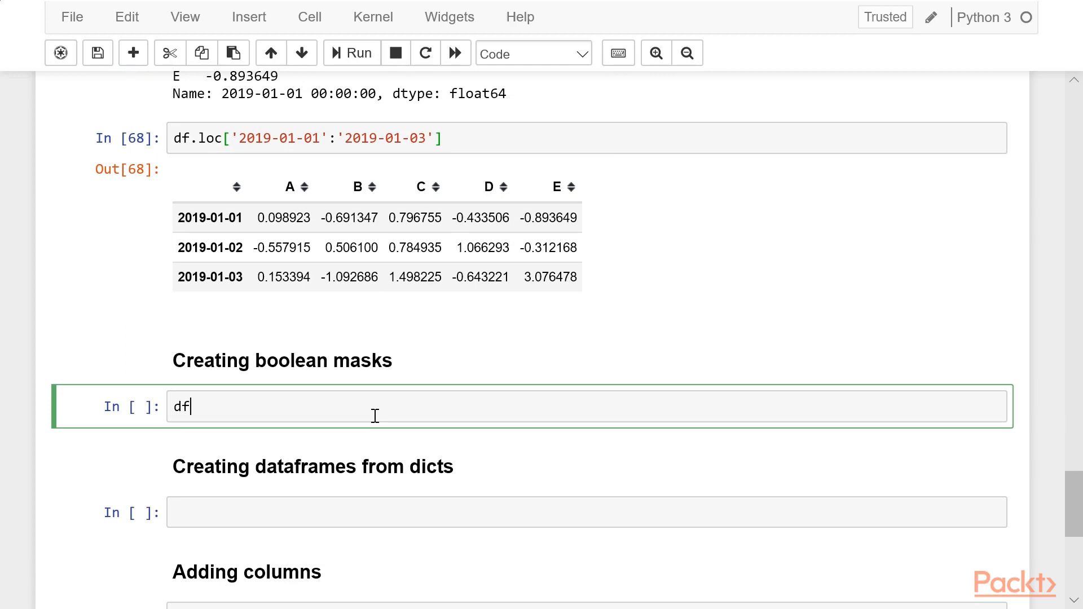
pyautogui.write('" "')
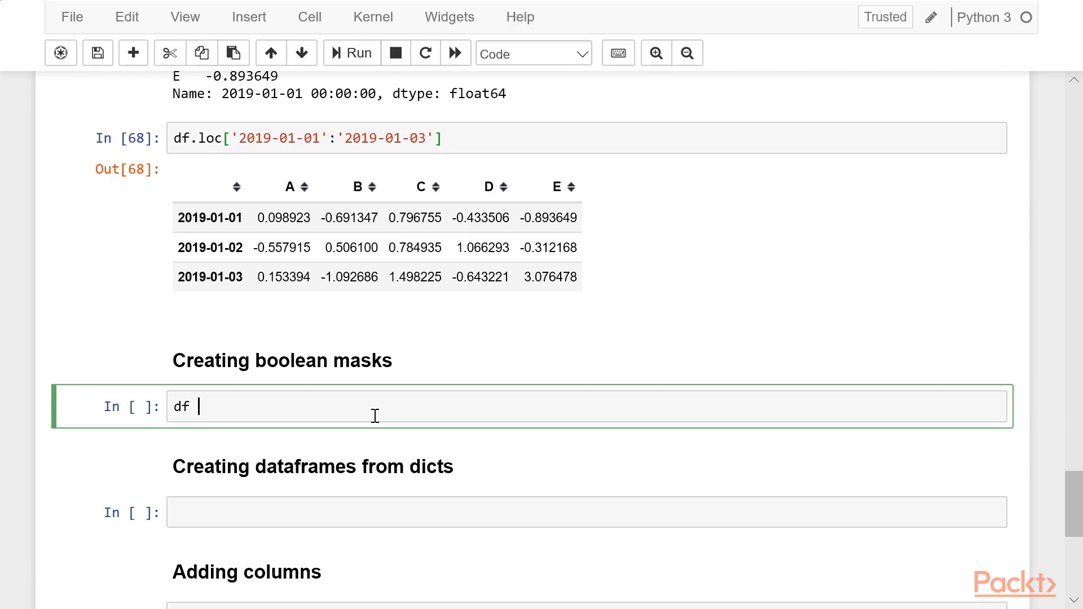
pyautogui.write('< 0')
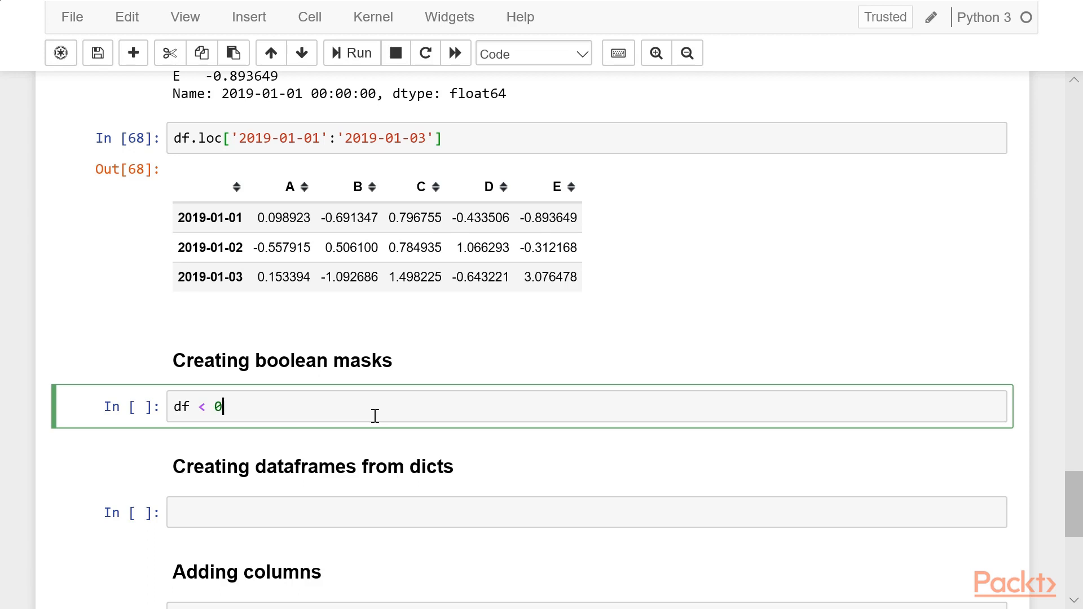
pyautogui.click(350, 53)
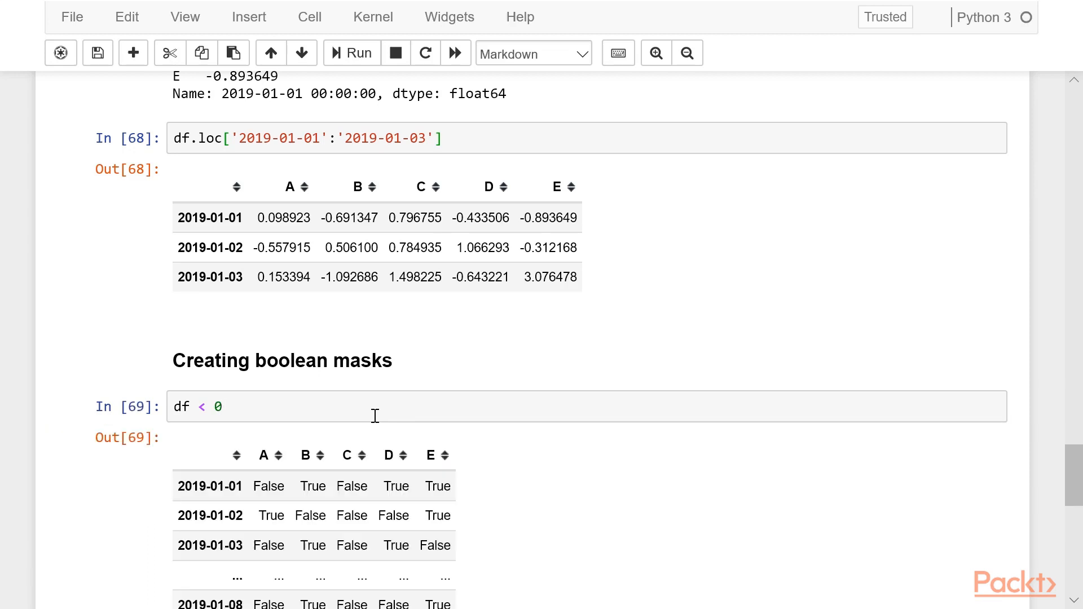
pyautogui.scroll(-3)
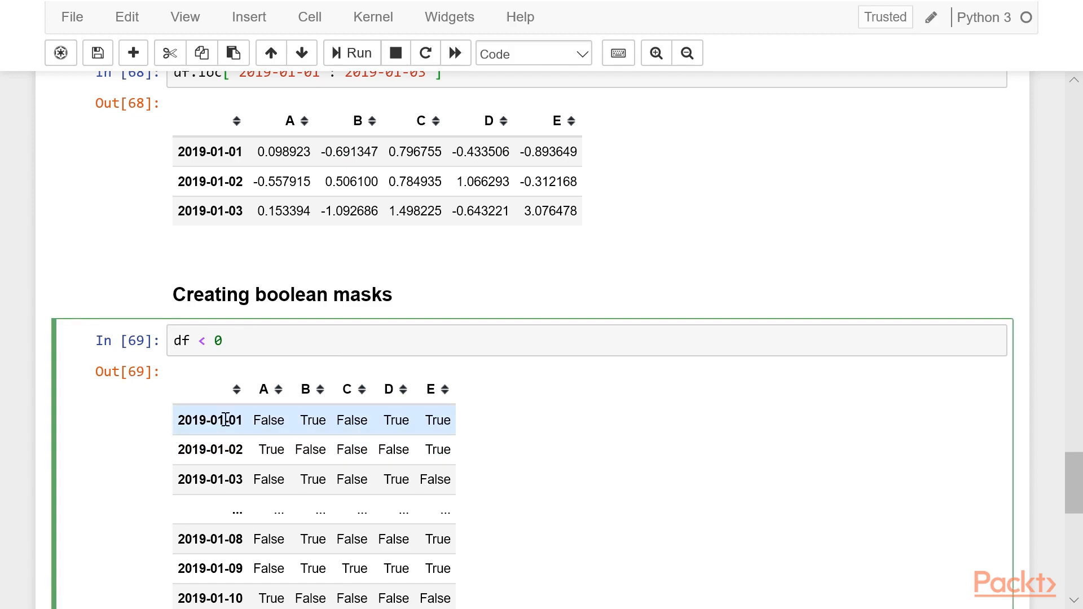
# Store the comparison as mask = df < 0 and run df[mask] showing negatives with NaN elsewhere.
pyautogui.write('mask =')
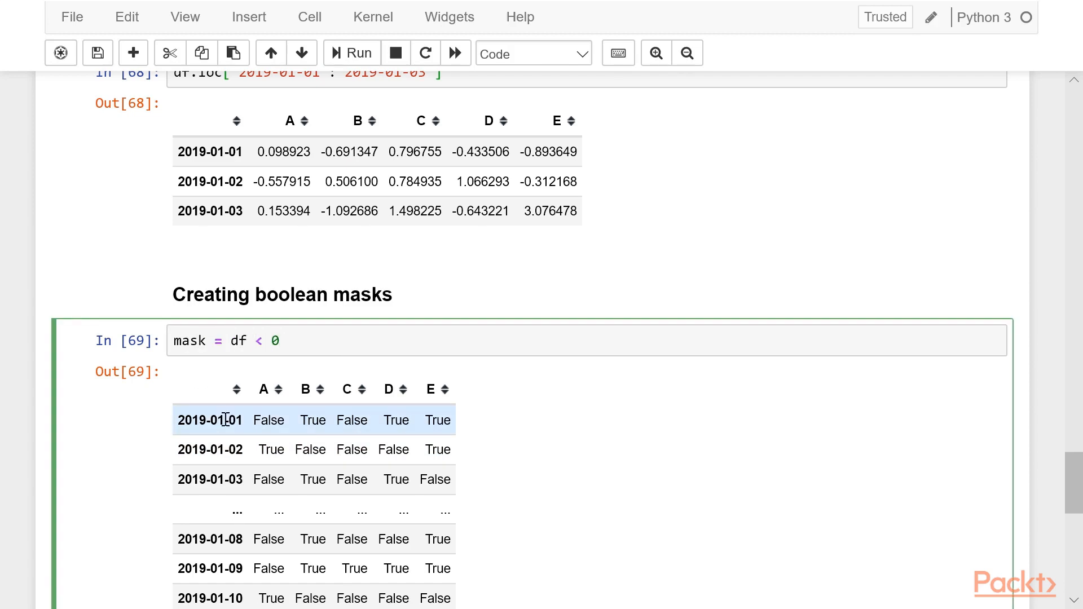
pyautogui.write('df')
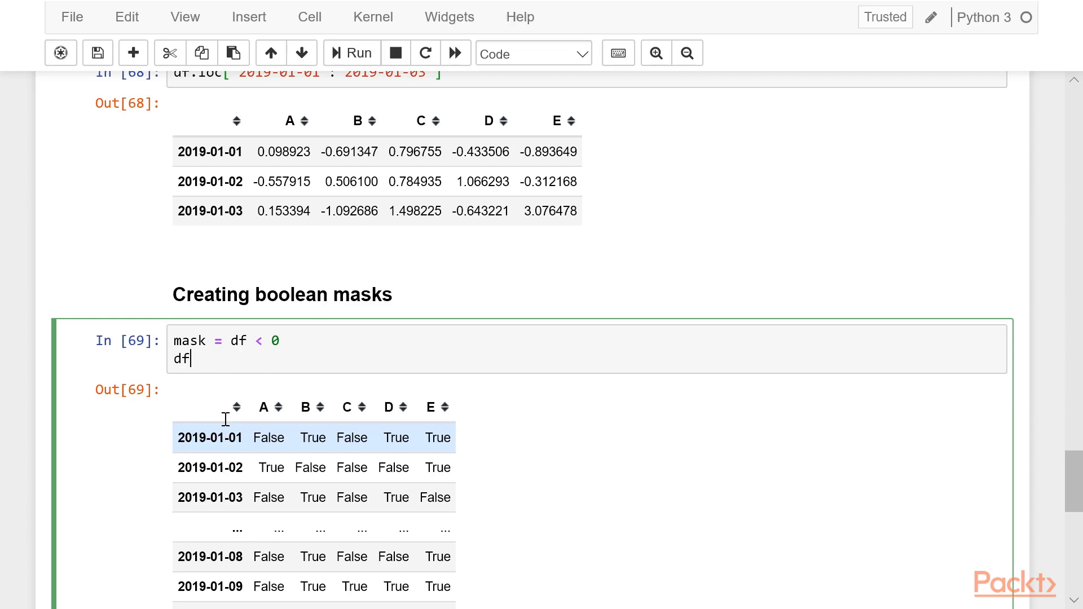
pyautogui.write('[mas]')
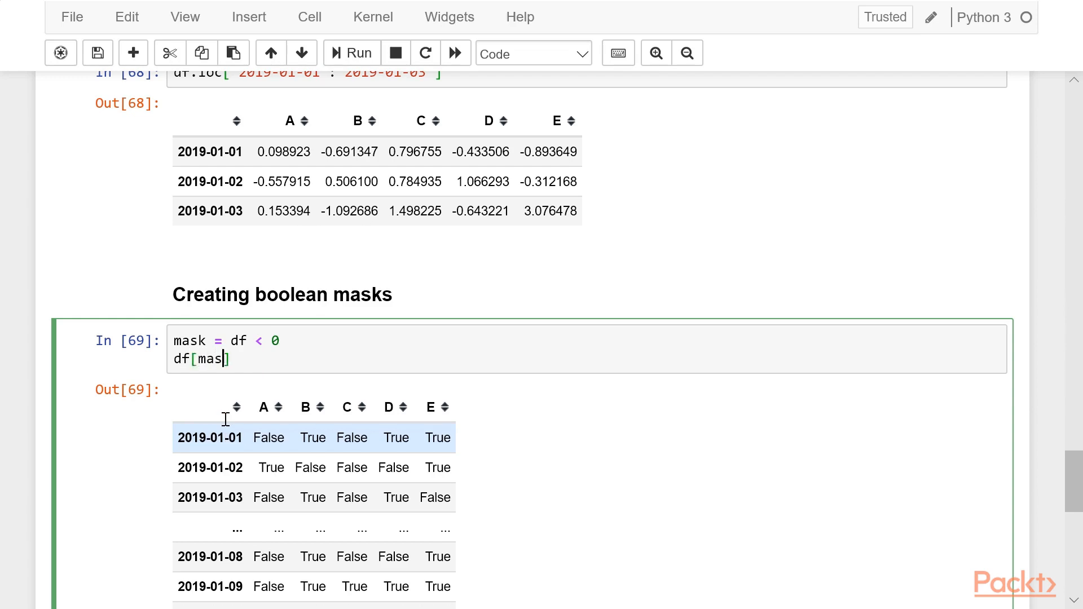
pyautogui.write('k')
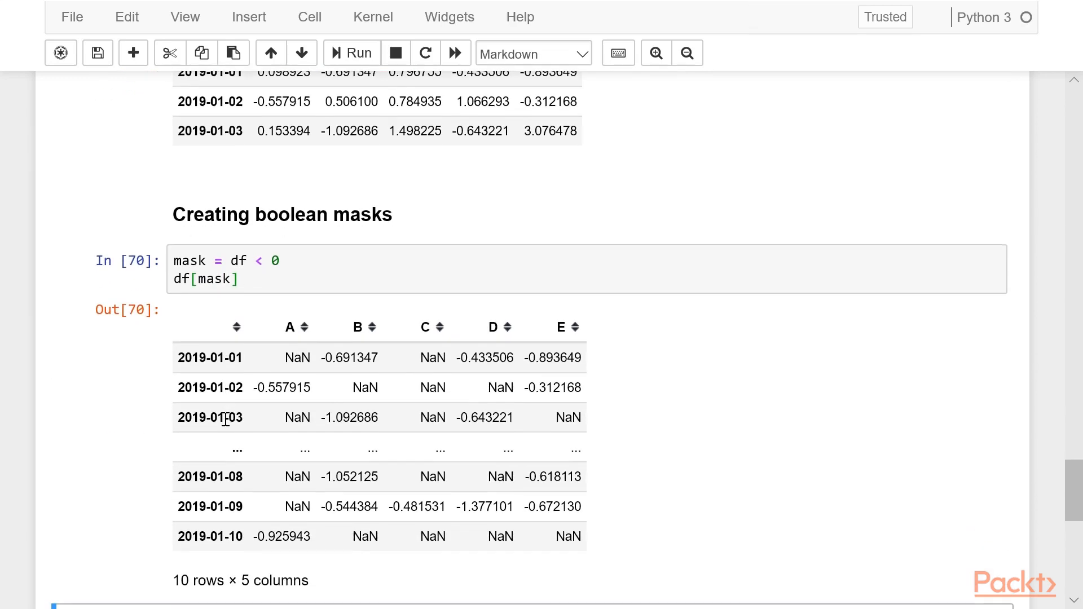
pyautogui.scroll(-3)
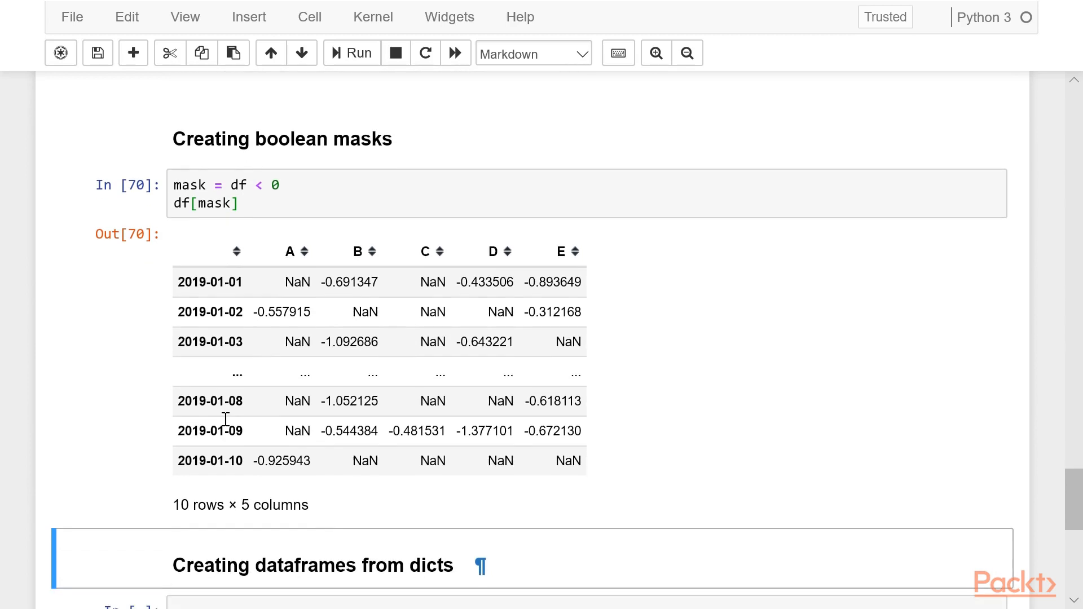
pyautogui.click(349, 282)
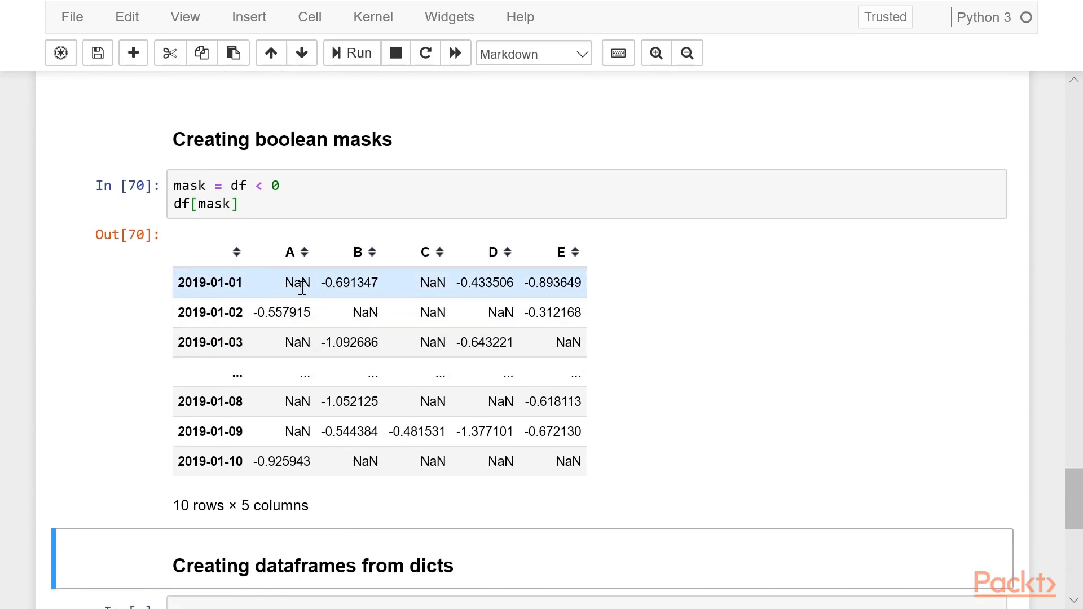
pyautogui.moveTo(341, 319)
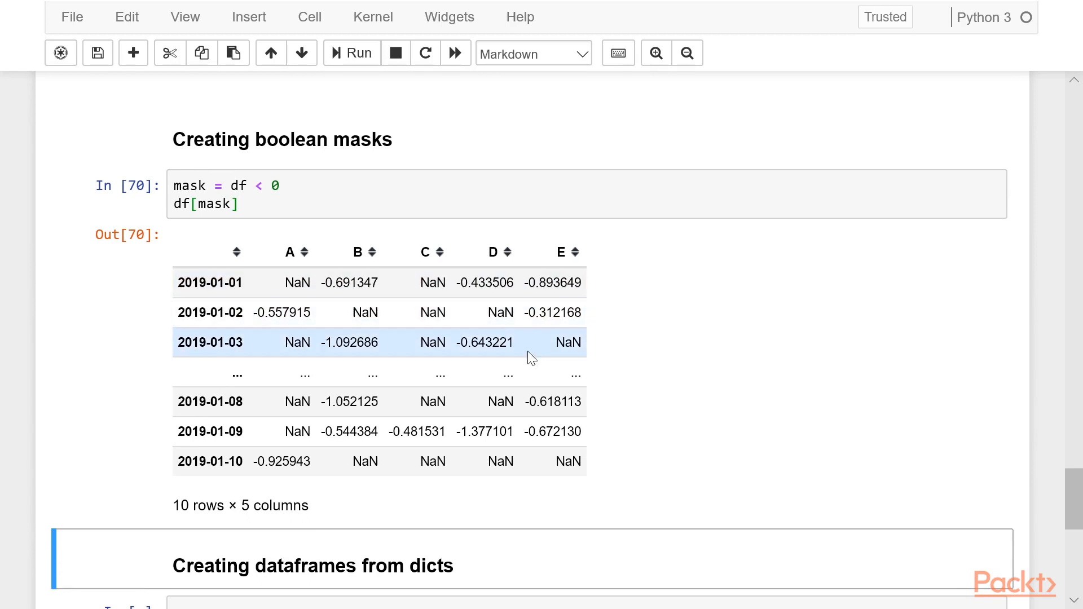
pyautogui.moveTo(610, 374)
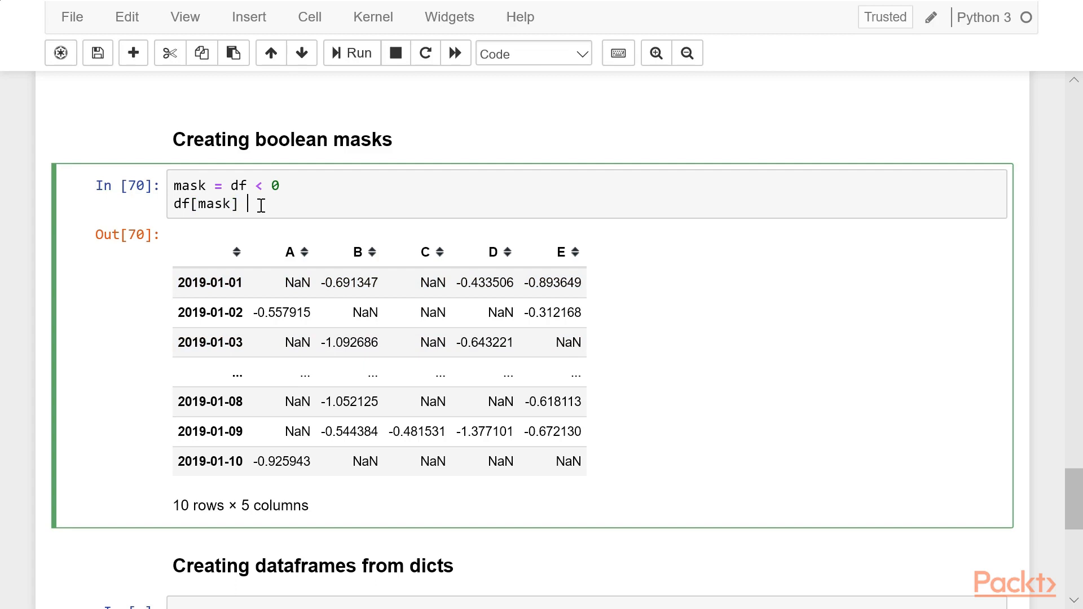
# Add df[mask] = 0 and df, then run to replace every negative value with zero.
pyautogui.write('= 0')
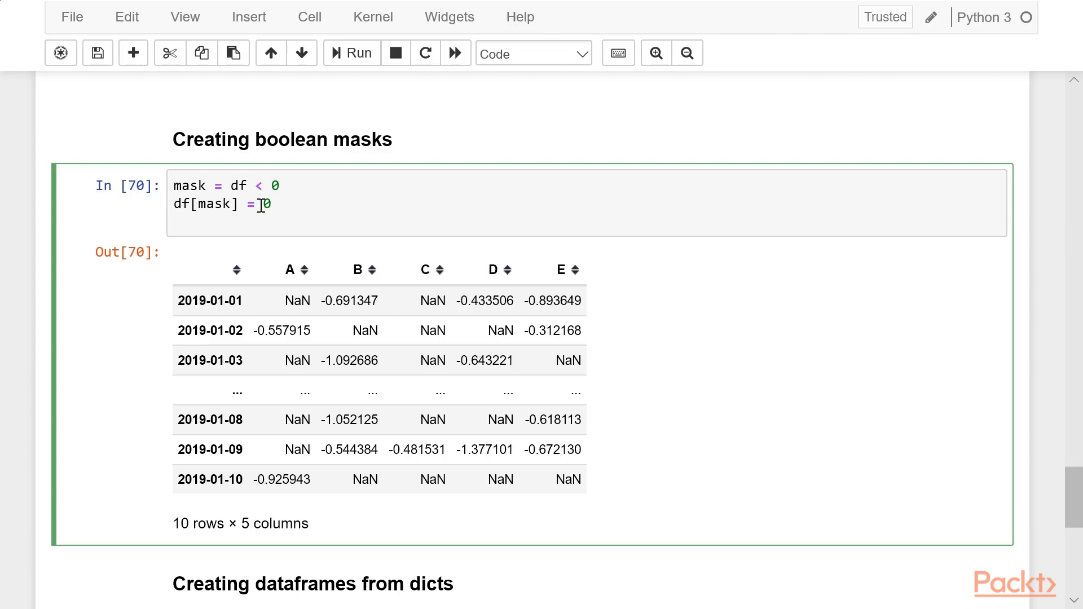
pyautogui.write('dsf')
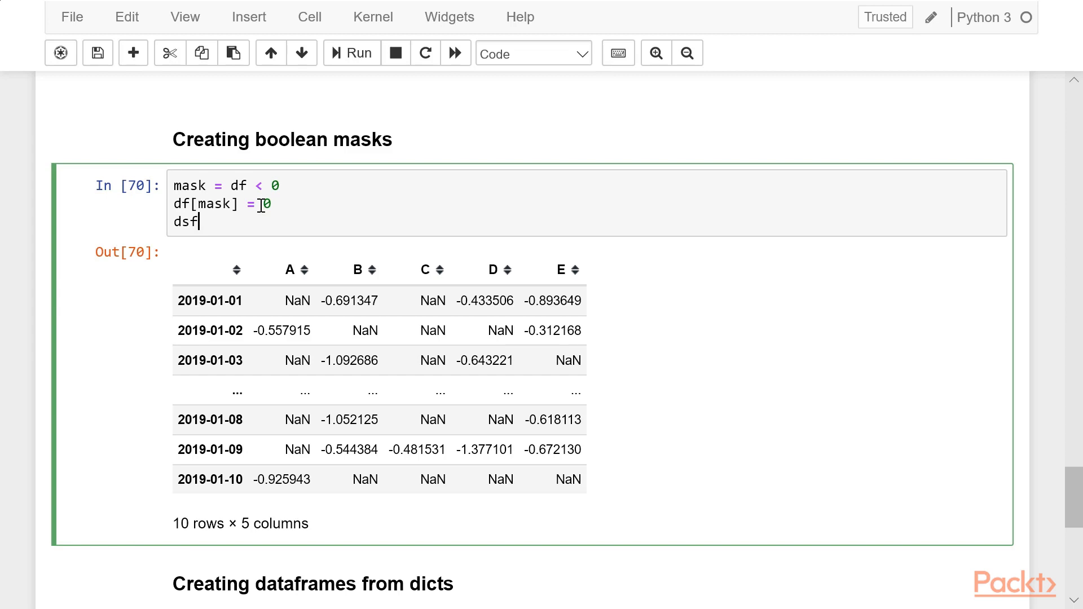
pyautogui.press('Backspace')
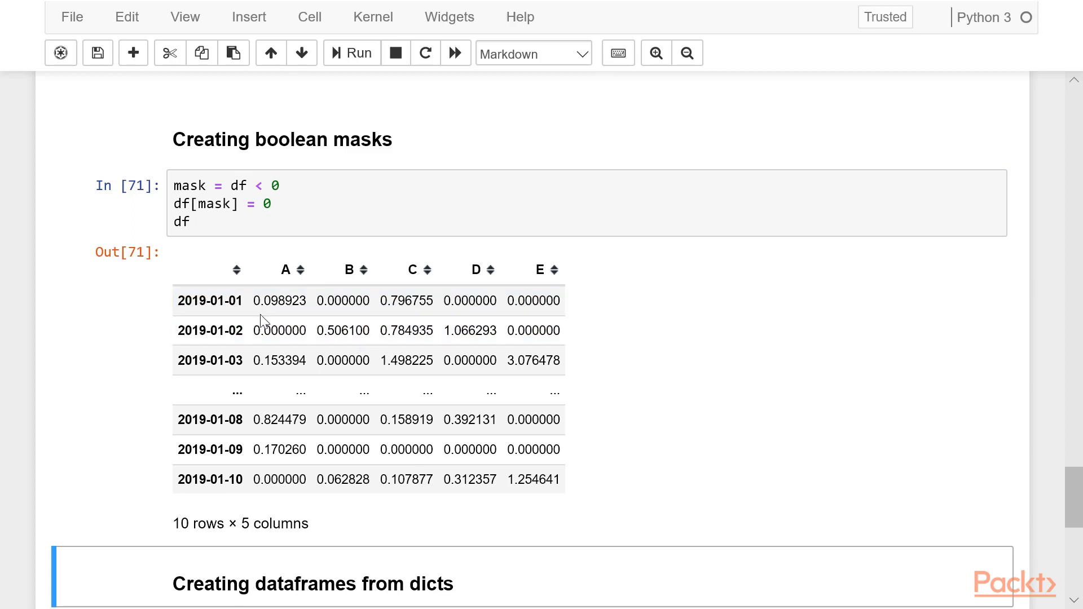
pyautogui.moveTo(345, 330)
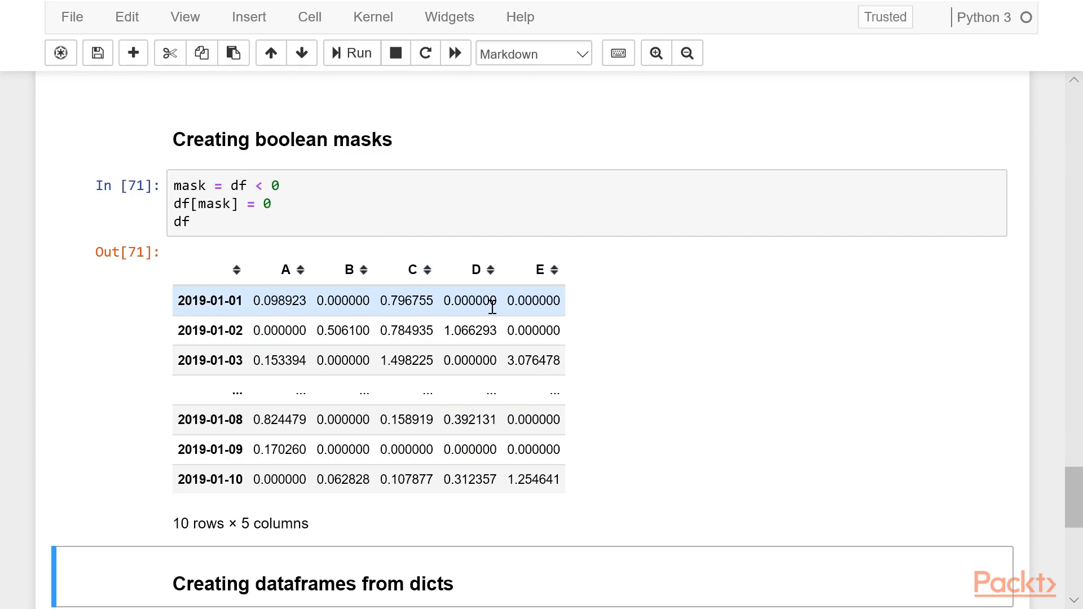
pyautogui.scroll(-3)
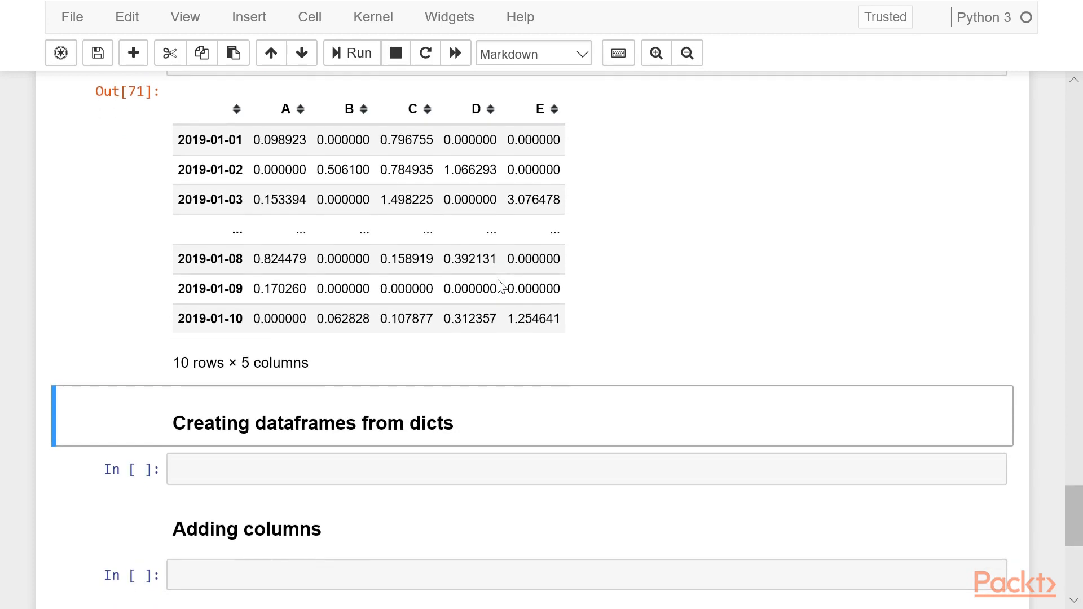
# Start a pd.DataFrame({}) call in the cell under Creating dataframes from dicts.
pyautogui.scroll(-3)
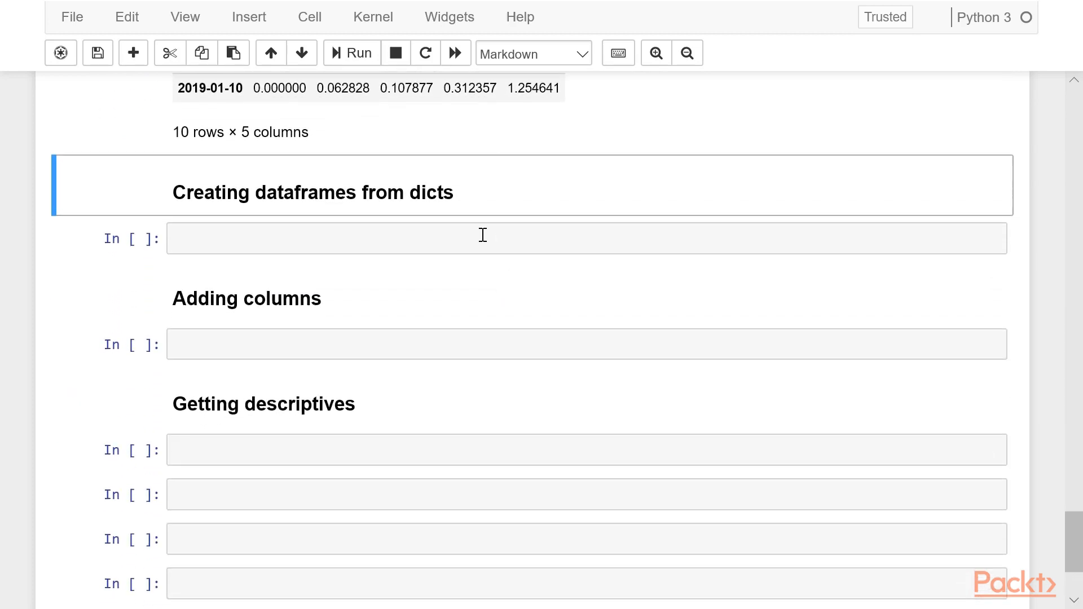
pyautogui.click(484, 238)
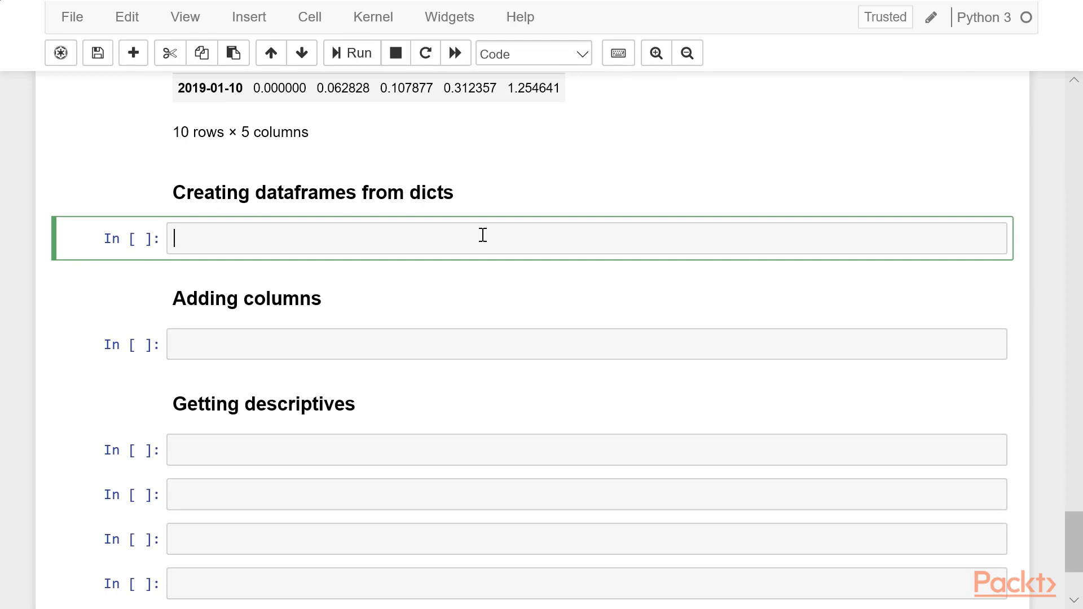
pyautogui.write('df')
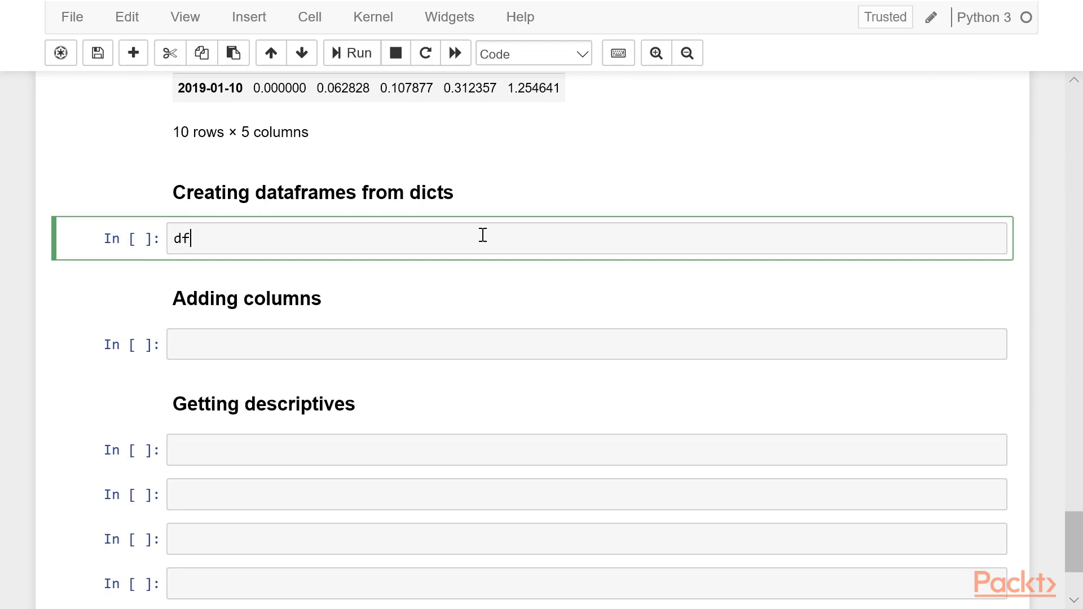
pyautogui.write('pd')
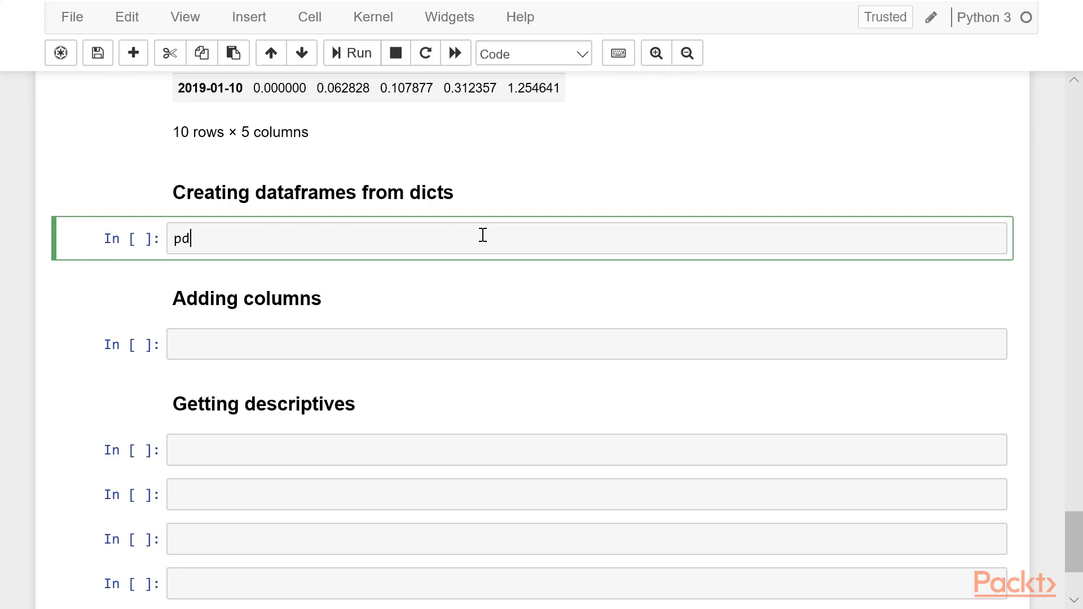
pyautogui.write('.Data')
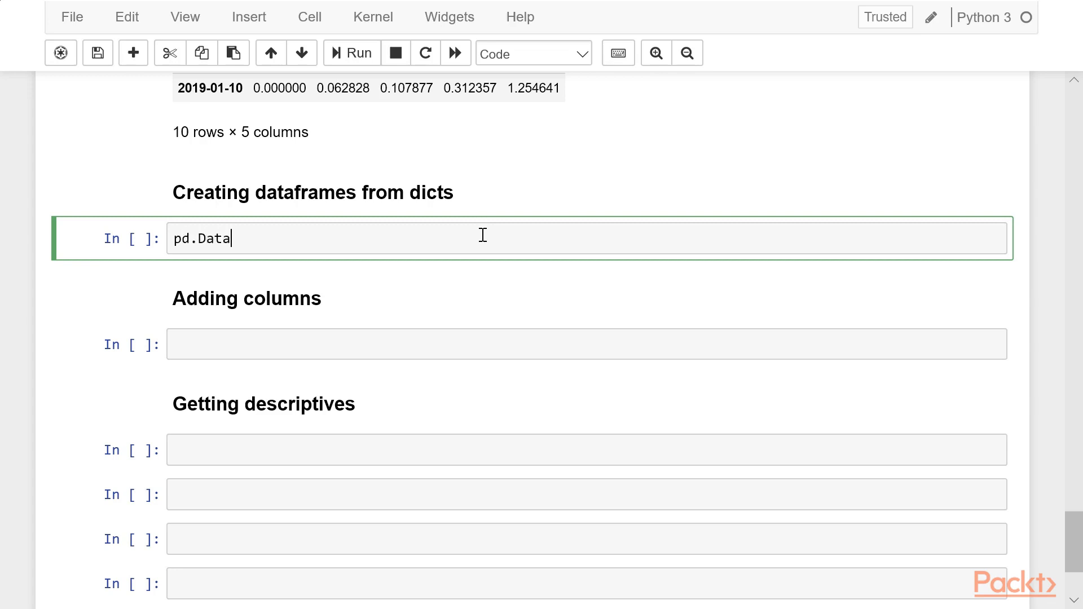
pyautogui.write('Frame')
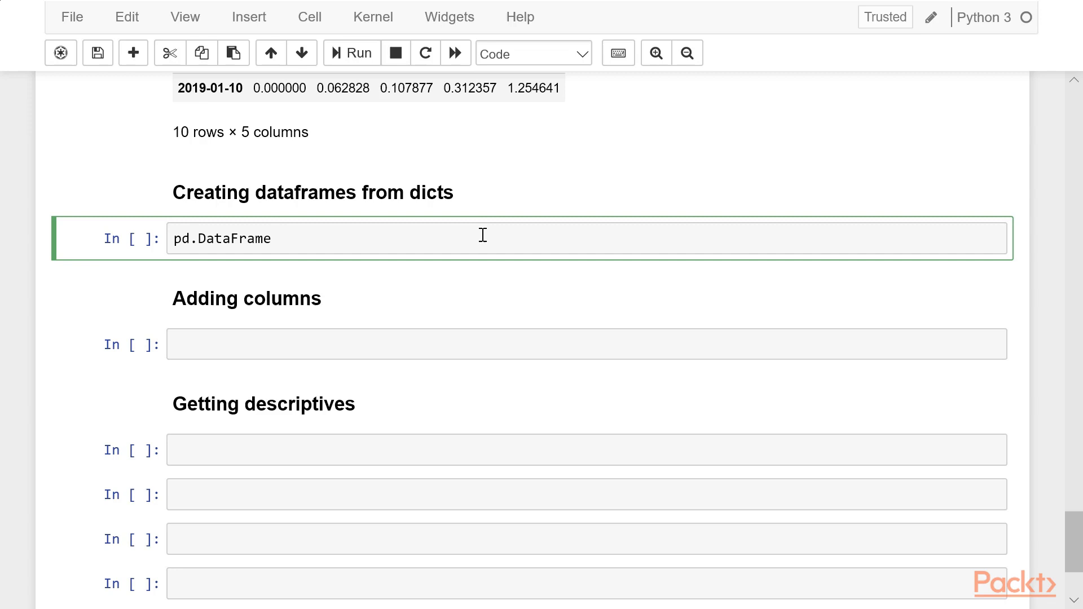
pyautogui.write('()')
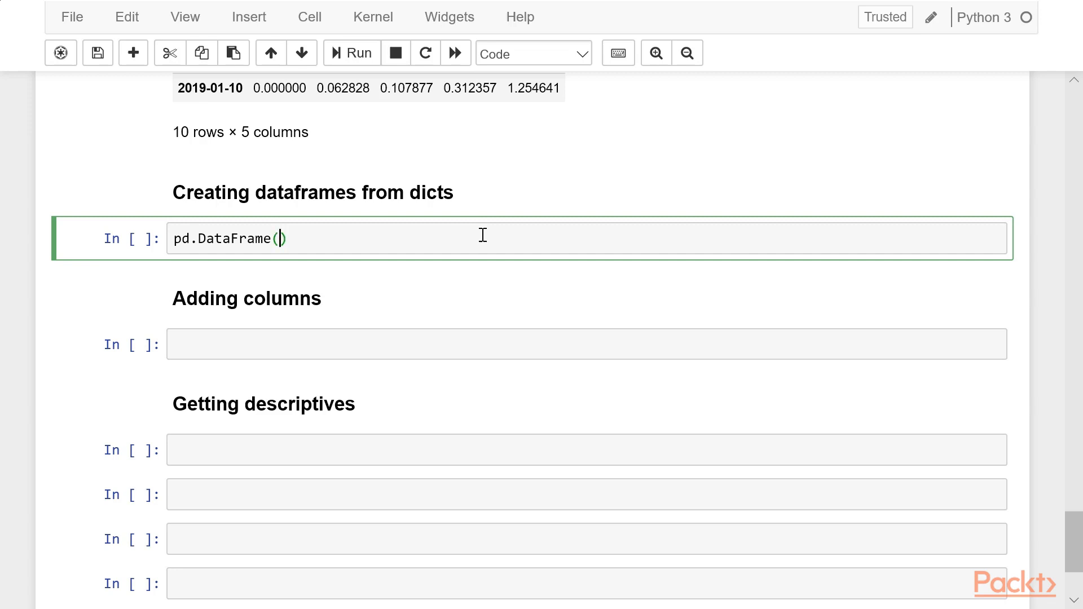
pyautogui.write('{}')
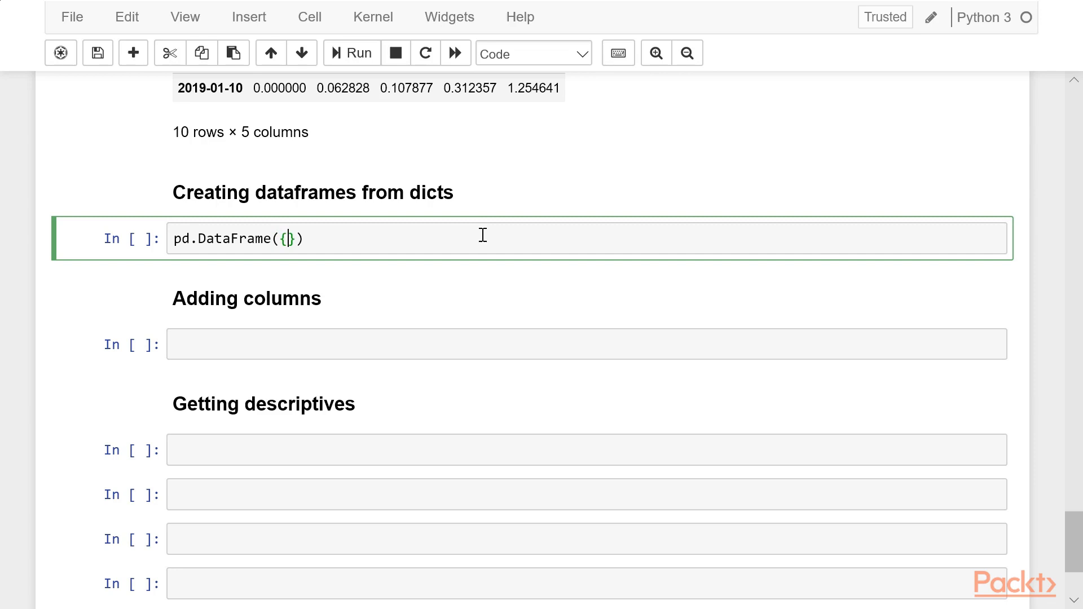
# Fill the dict with 'A': range(15) and 'B': range(16,31) and run it, producing a 15 × 2 table.
pyautogui.write("''")
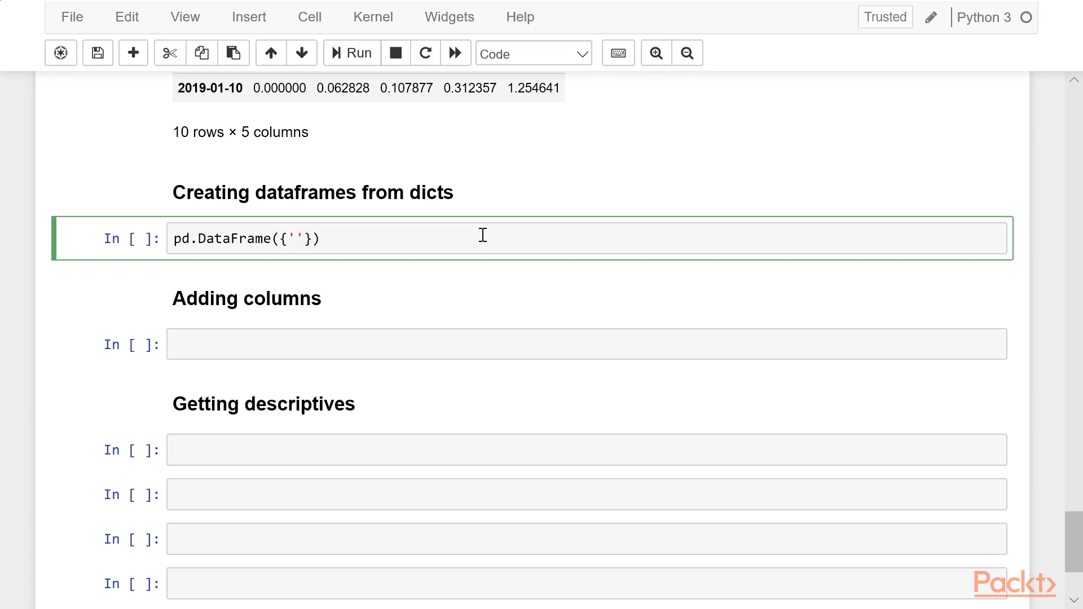
pyautogui.write('A')
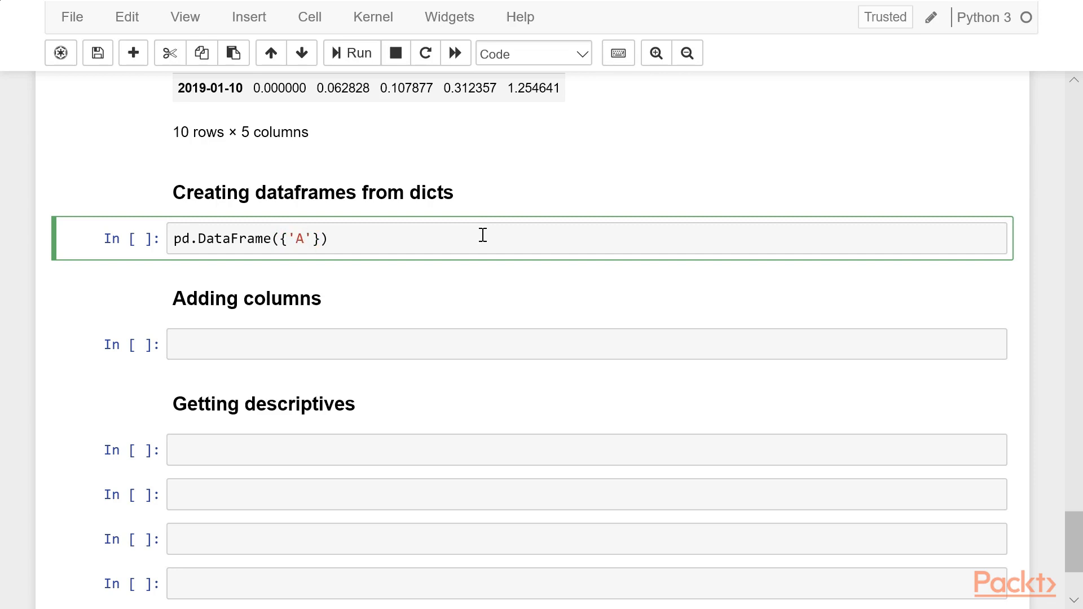
pyautogui.write(':')
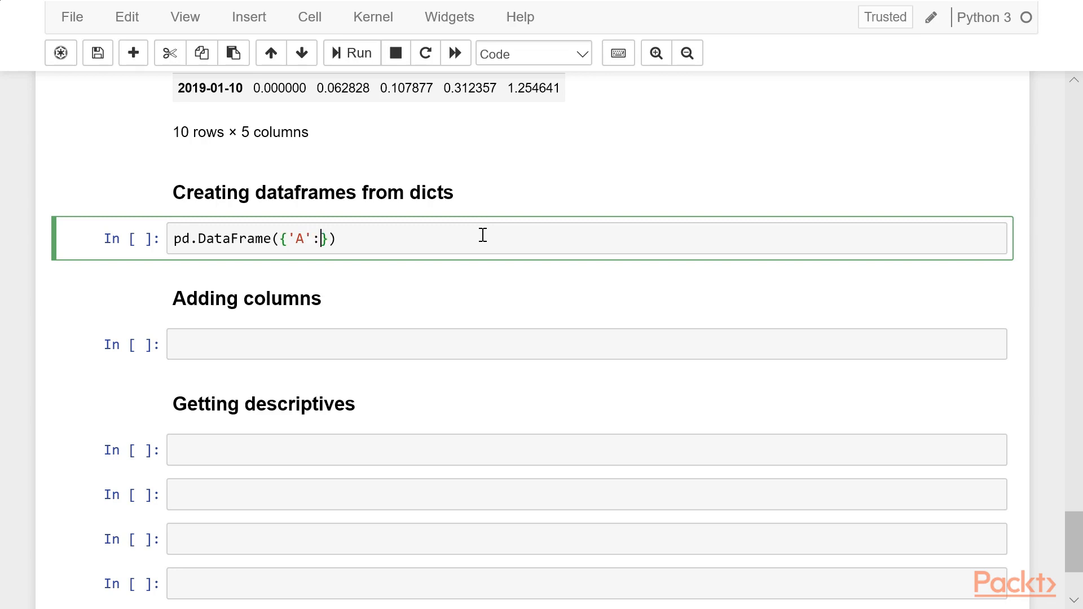
pyautogui.write('range()')
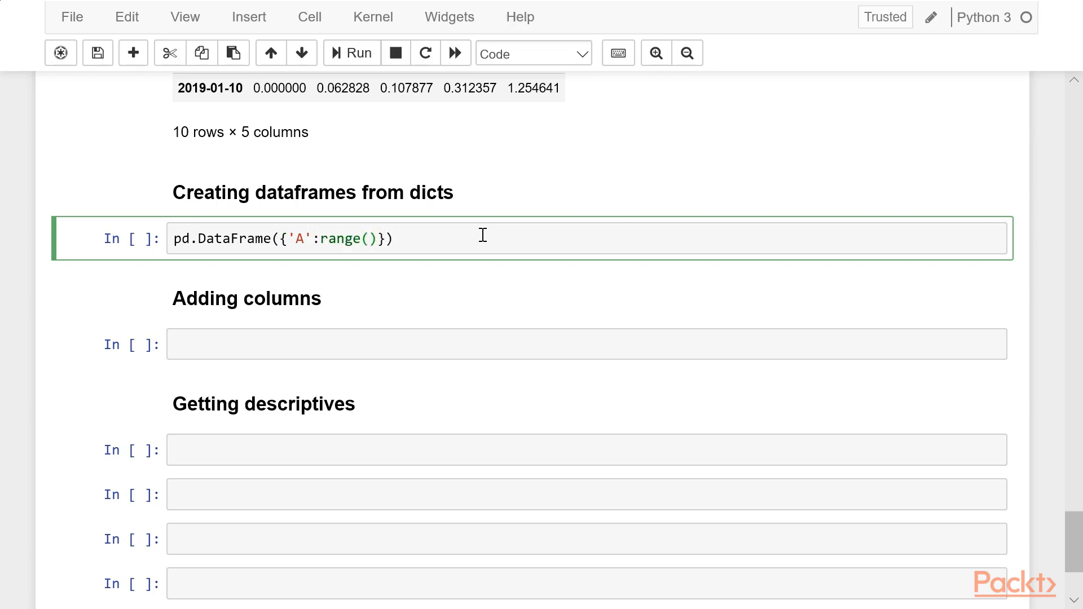
pyautogui.write('15')
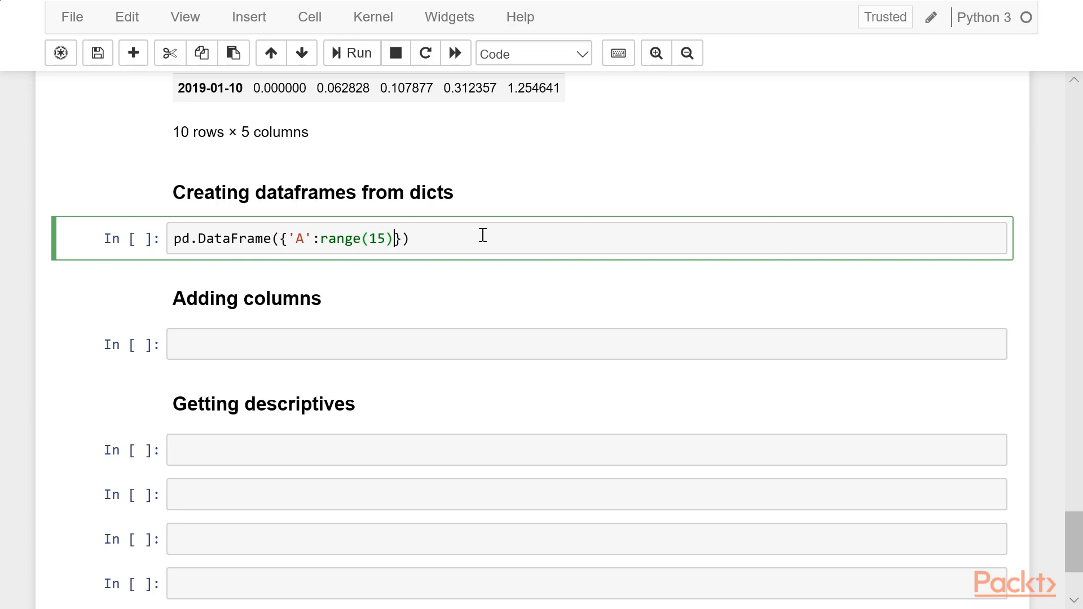
pyautogui.write(',')
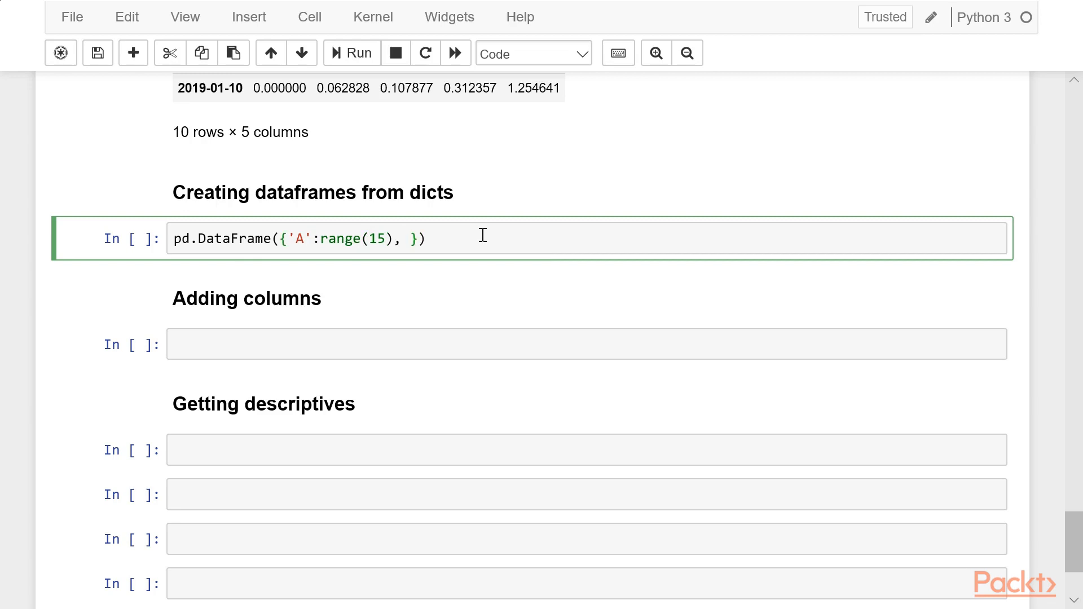
pyautogui.write("''")
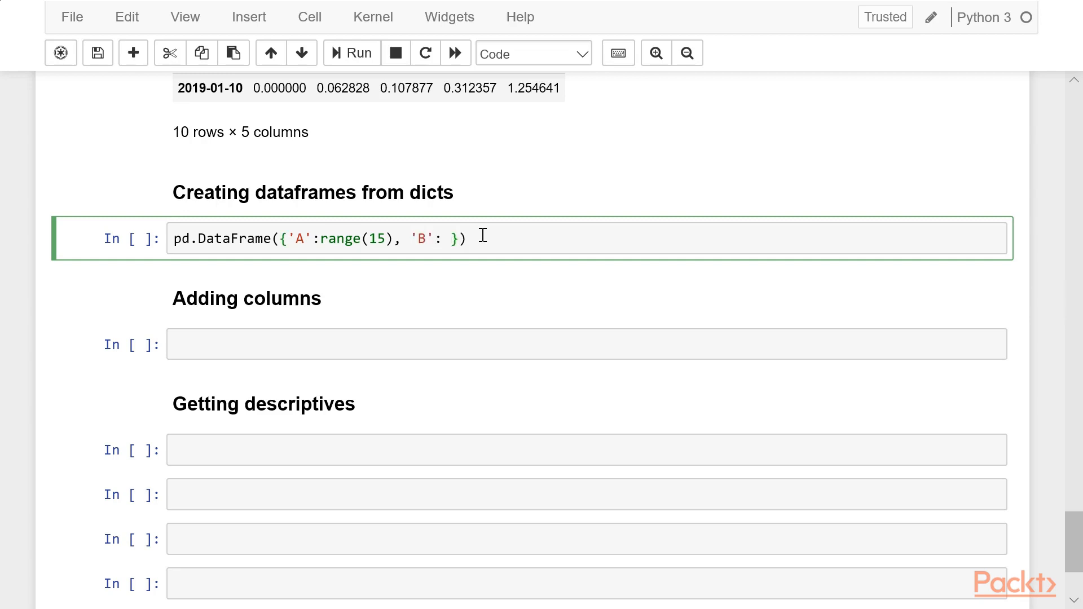
pyautogui.write('range()')
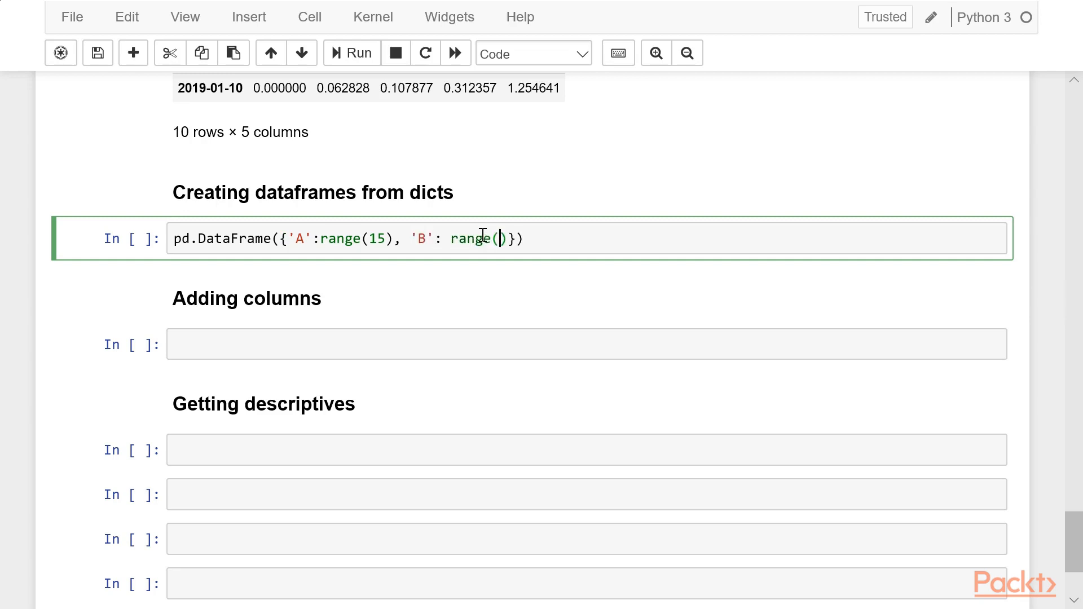
pyautogui.write('16,31')
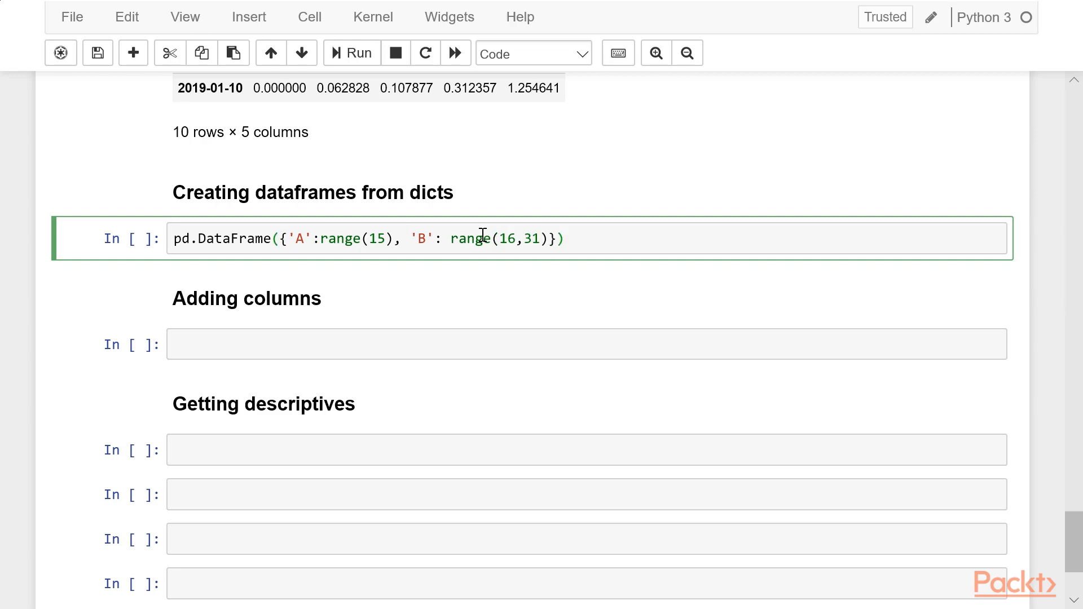
pyautogui.click(352, 53)
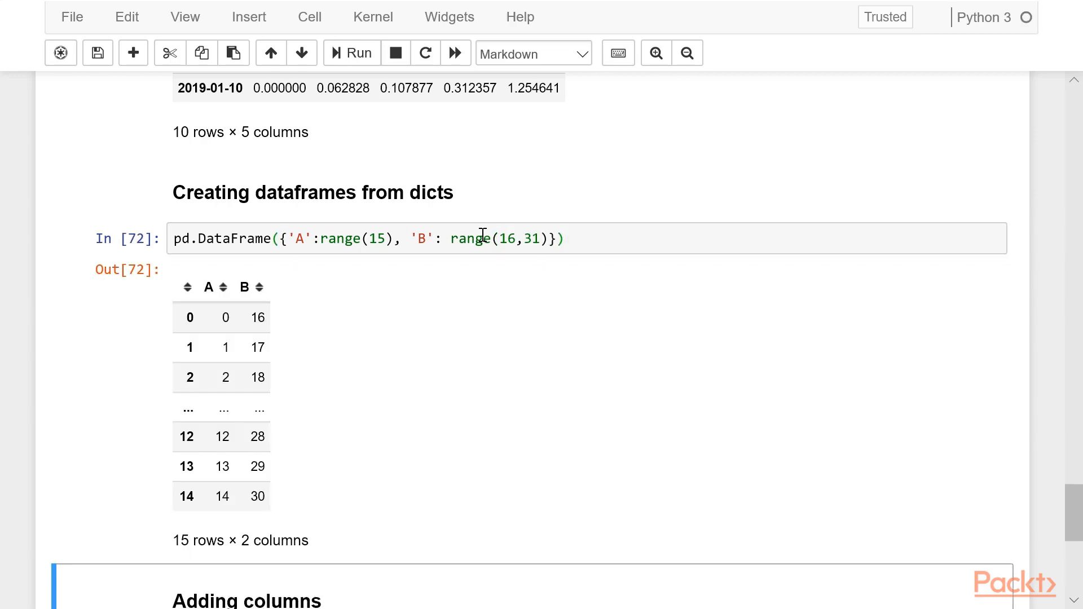
pyautogui.moveTo(235, 489)
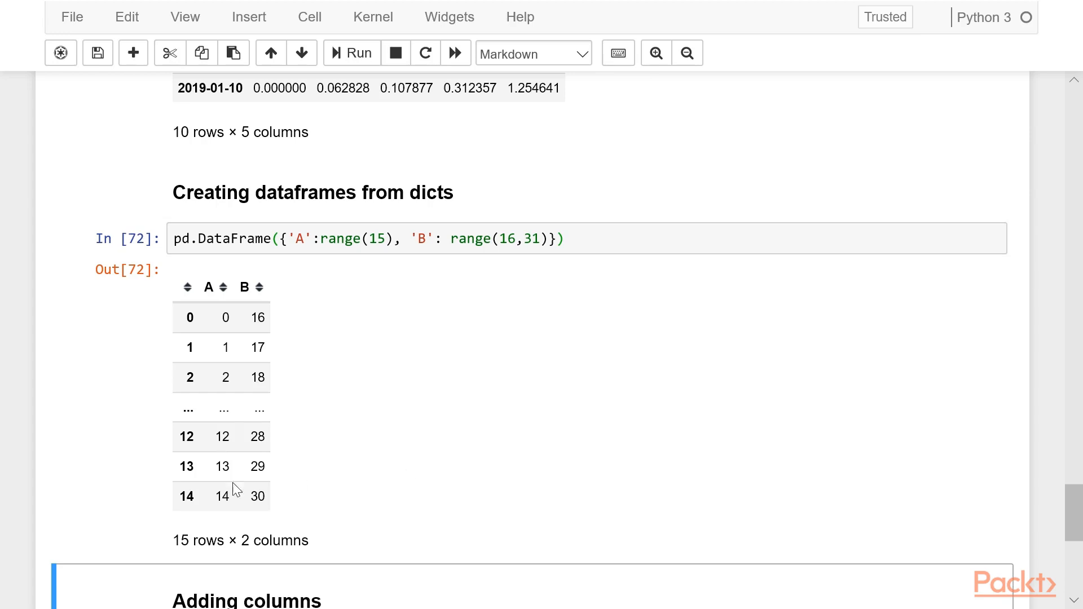
pyautogui.moveTo(422, 375)
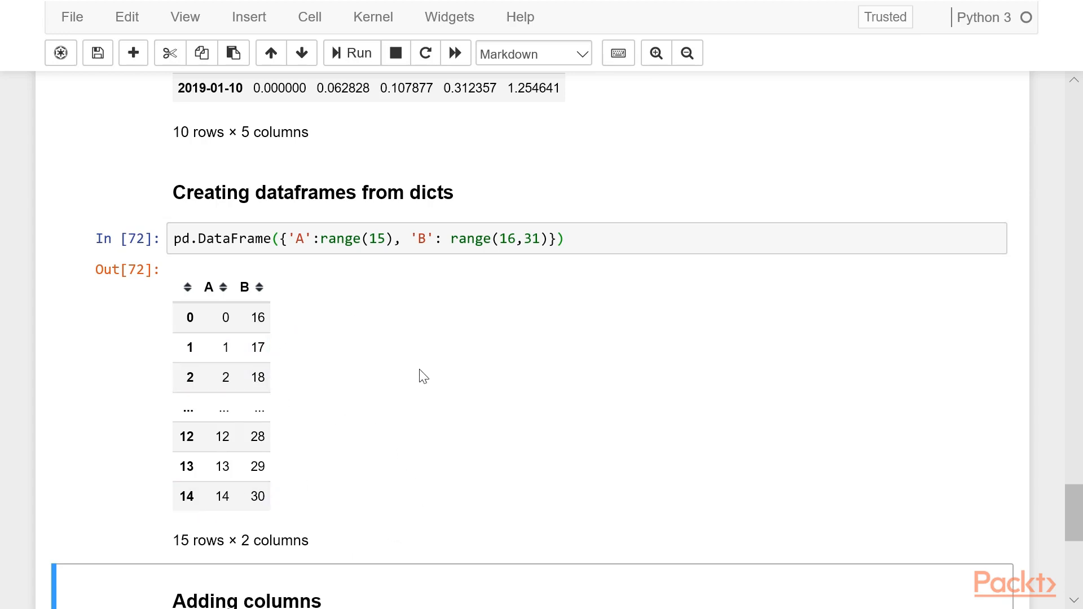
pyautogui.moveTo(195, 270)
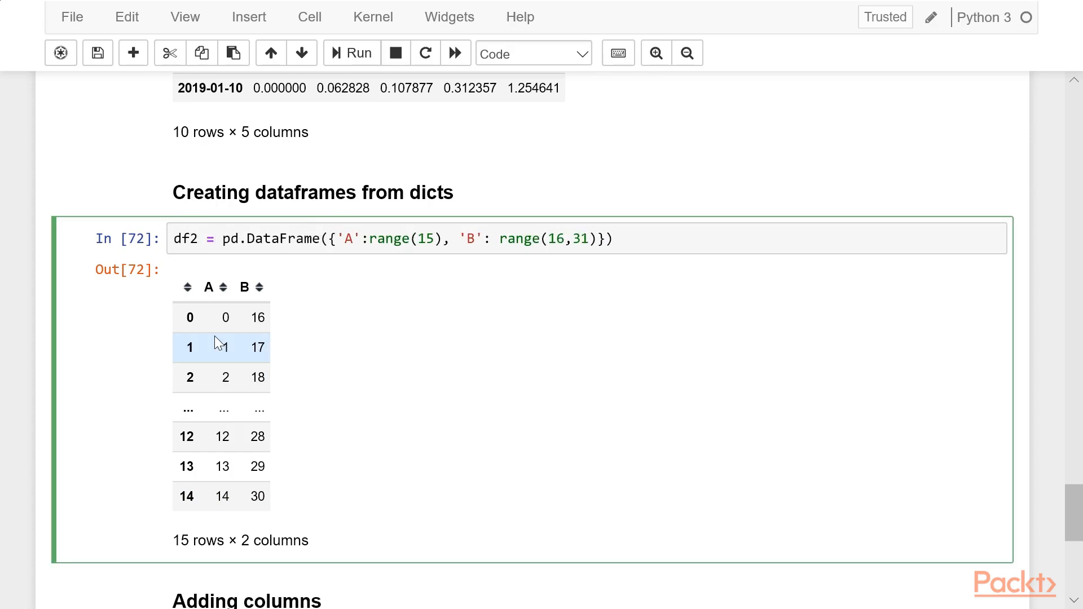
# Assign the dict-built DataFrame to df2 and display df2, still 15 rows × 2 columns.
pyautogui.write('df2')
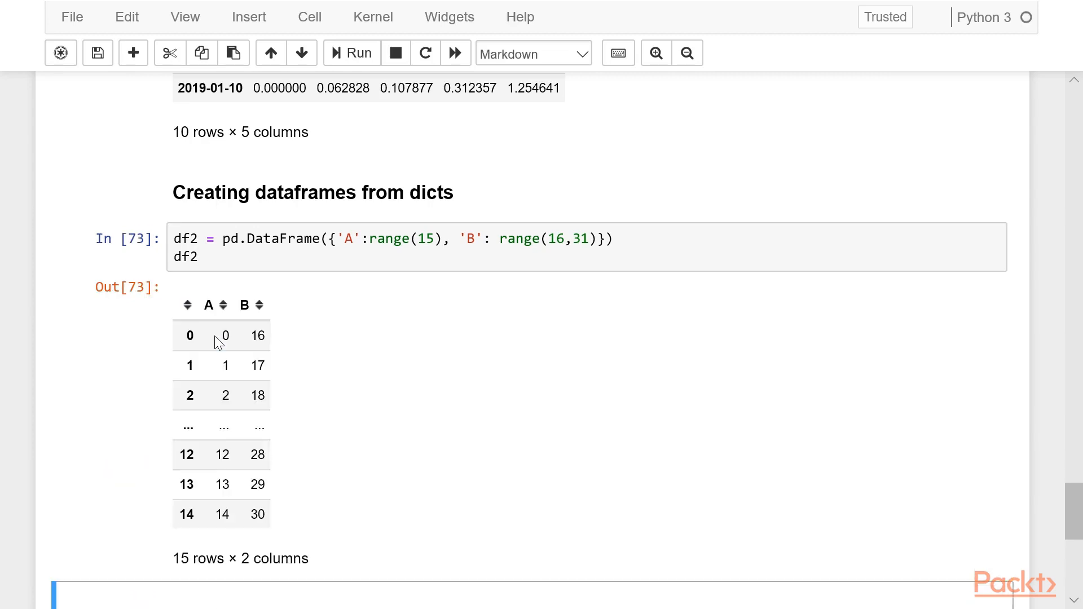
pyautogui.scroll(-3)
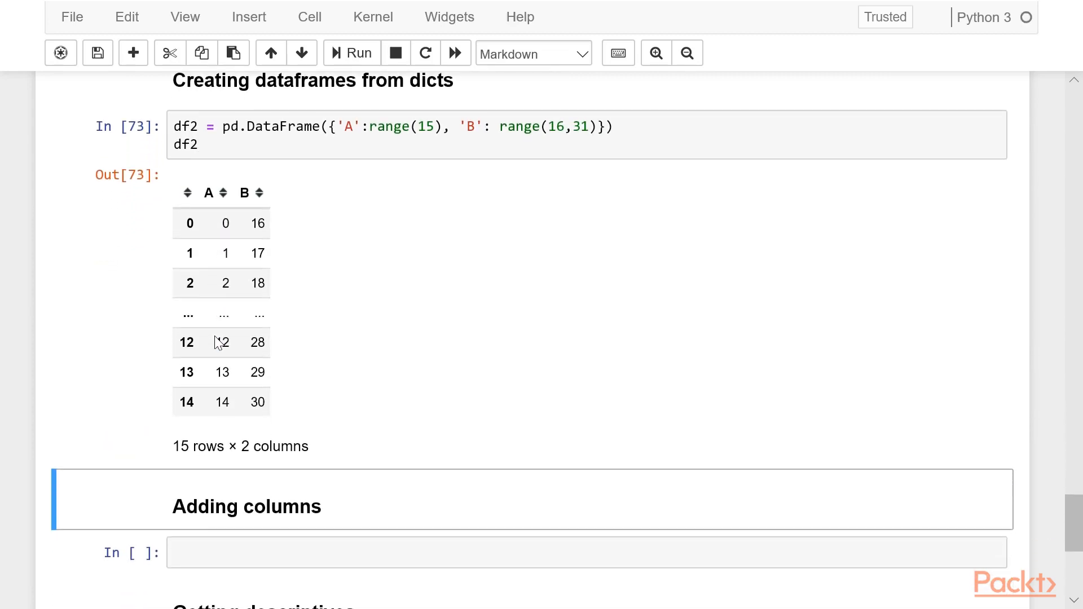
pyautogui.scroll(-3)
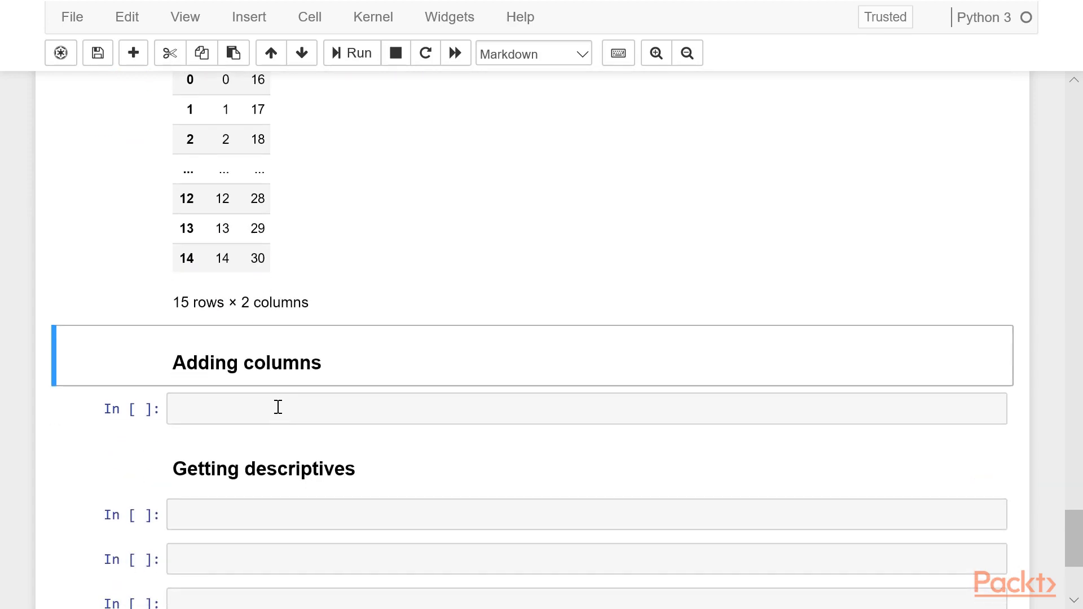
# Run df2['C'] = df2['B'] ** 2 and df2, showing the squared column C in a 15 × 3 table.
pyautogui.write("df2['")
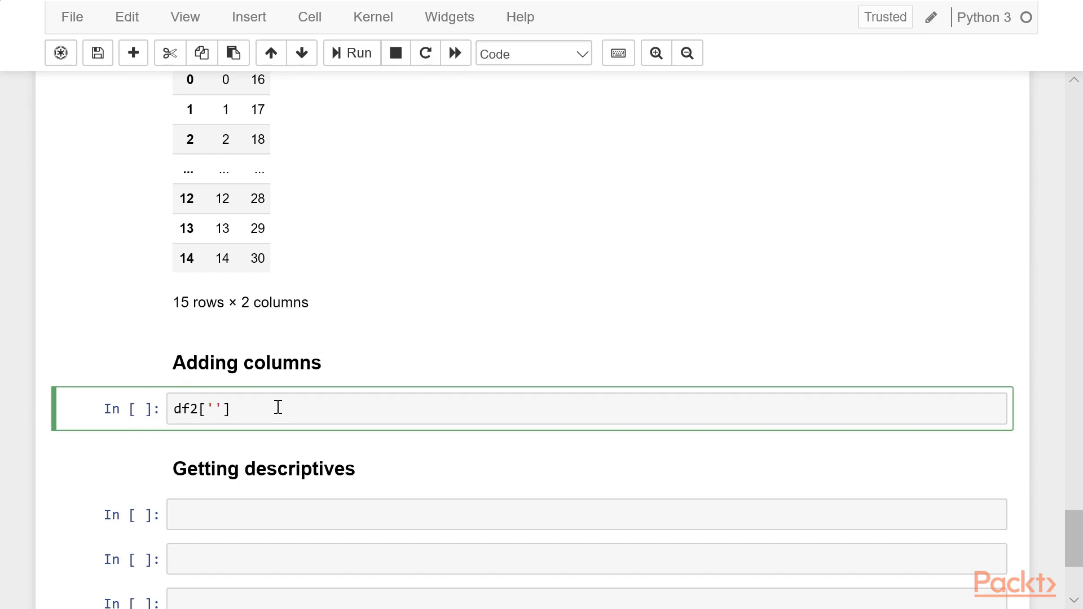
pyautogui.write('C')
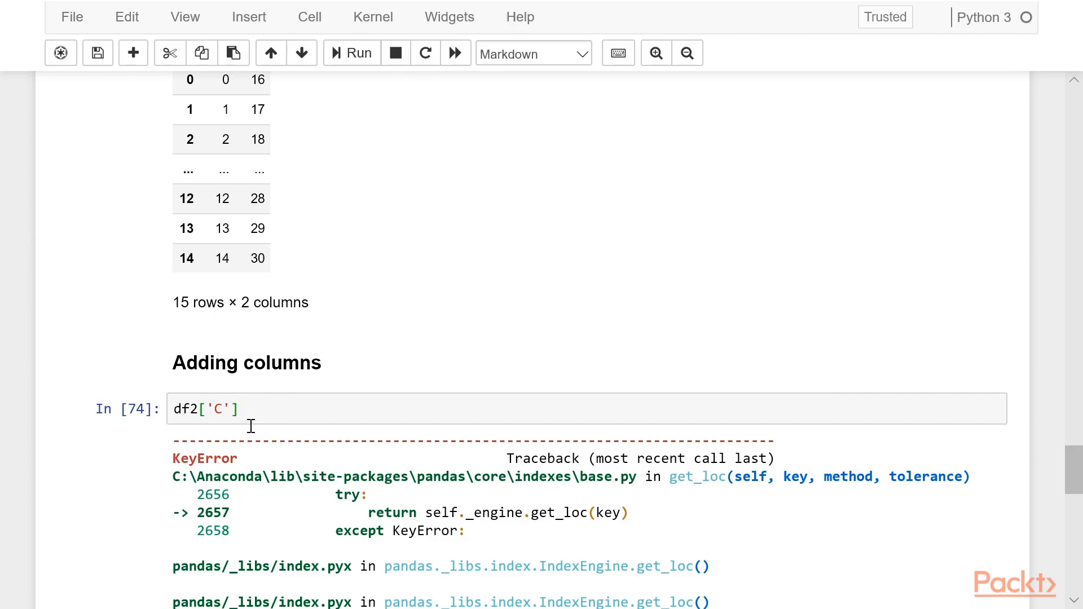
pyautogui.moveTo(255, 463)
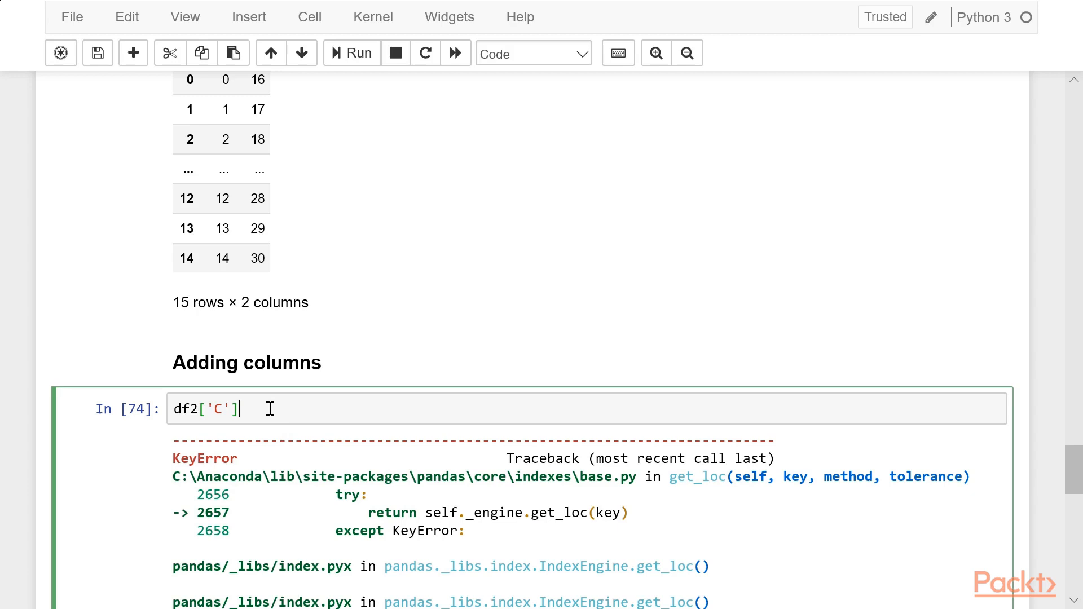
pyautogui.write('= df')
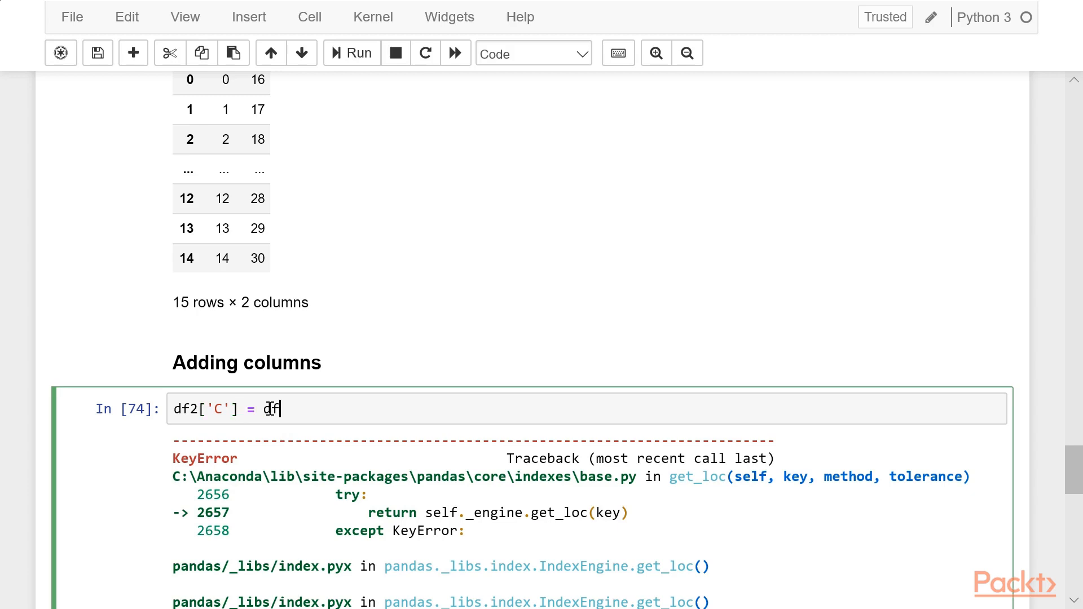
pyautogui.write("2['B")
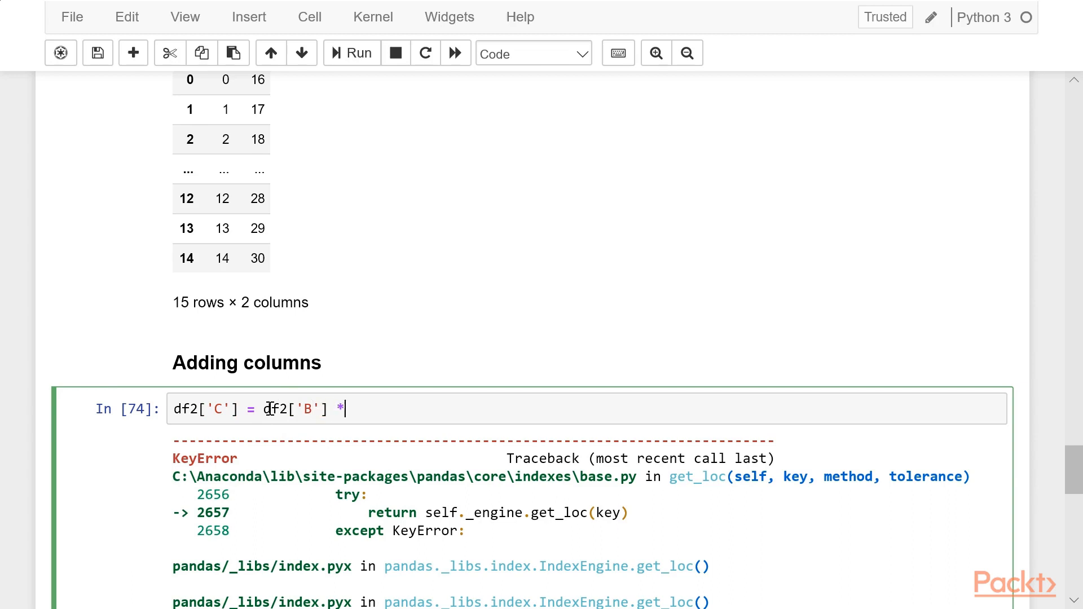
pyautogui.write('* 2')
pyautogui.write('df2')
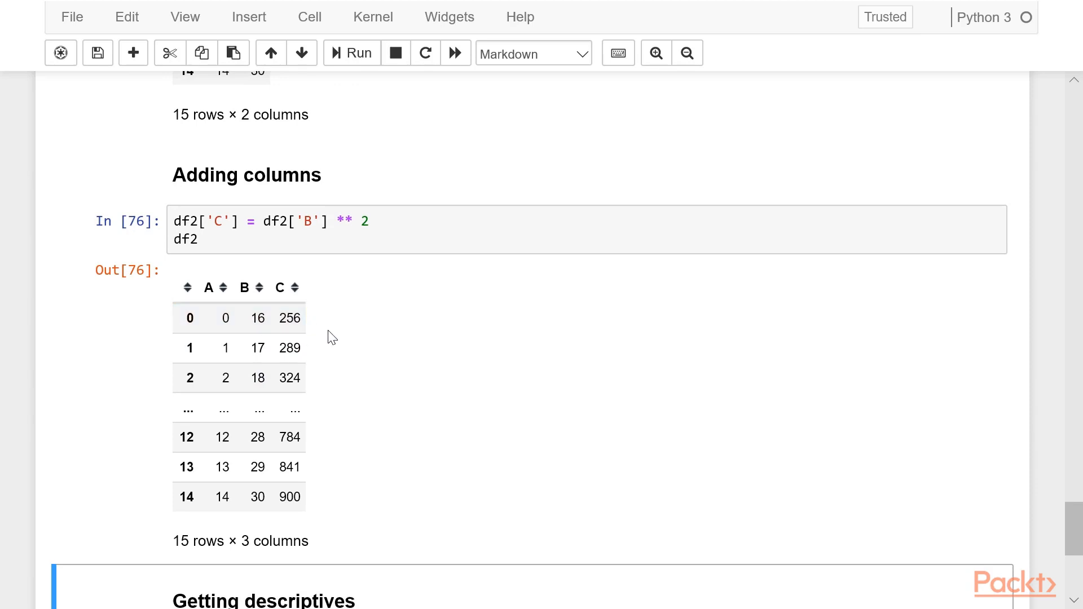
pyautogui.scroll(-3)
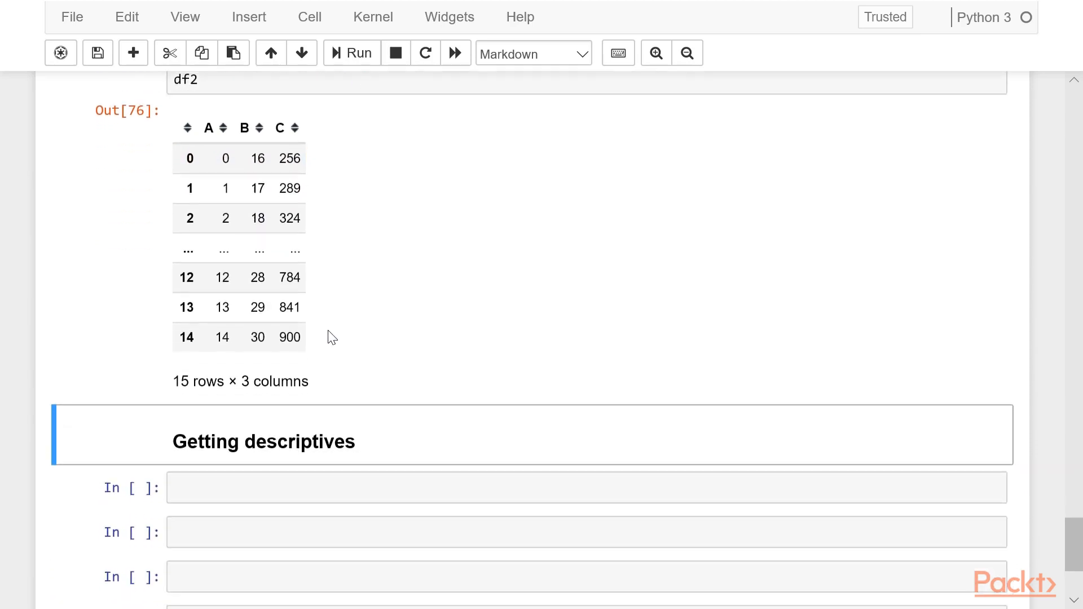
pyautogui.scroll(-3)
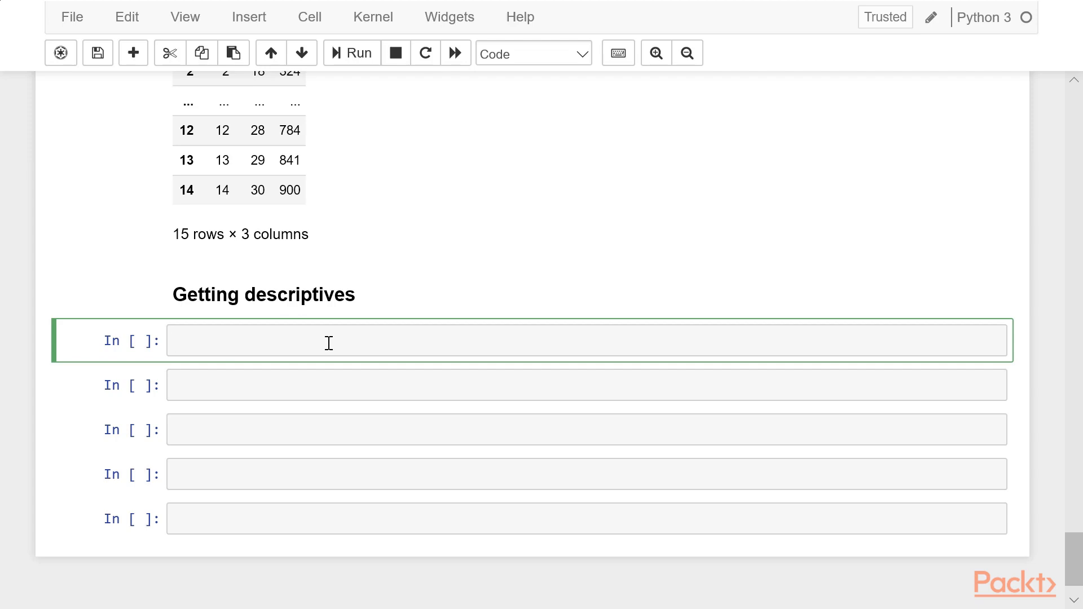
pyautogui.click(173, 339)
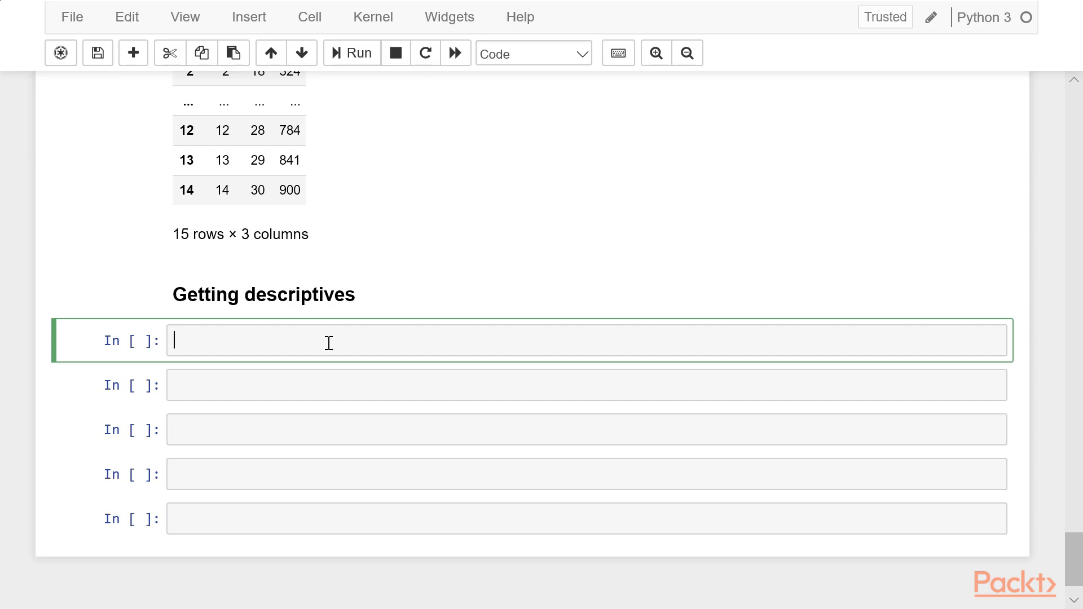
# Run df2.describe() to get summary statistics for all of df2.
pyautogui.write('df2.d')
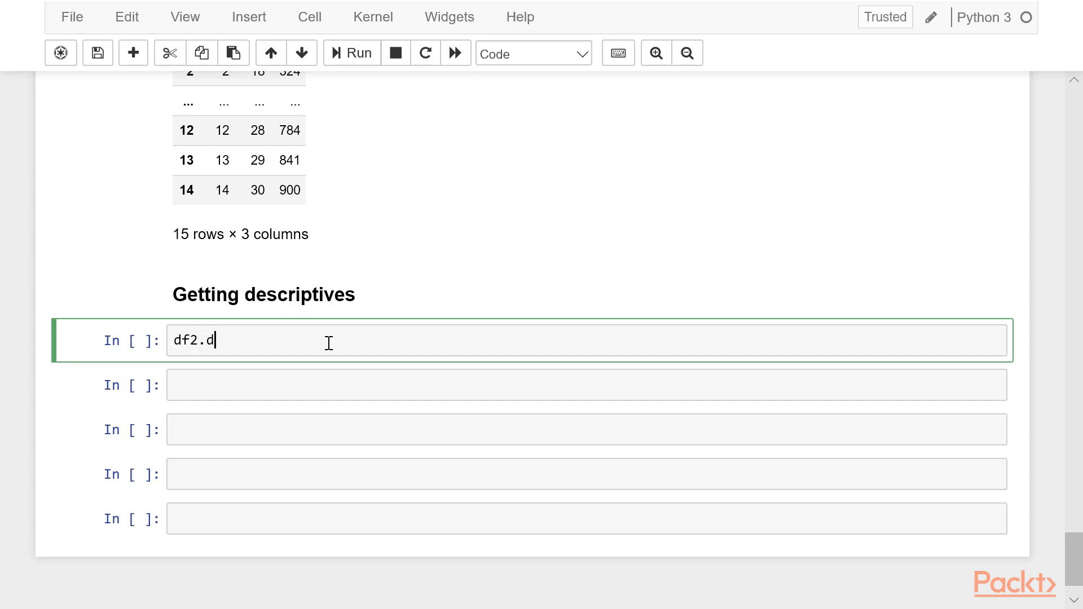
pyautogui.write('escribe')
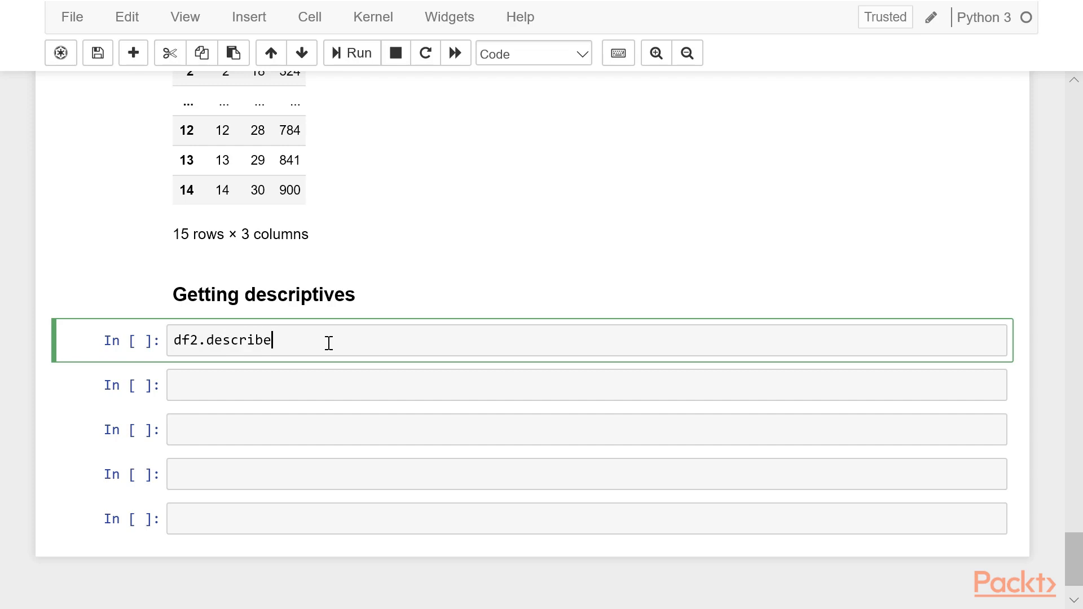
pyautogui.write('()')
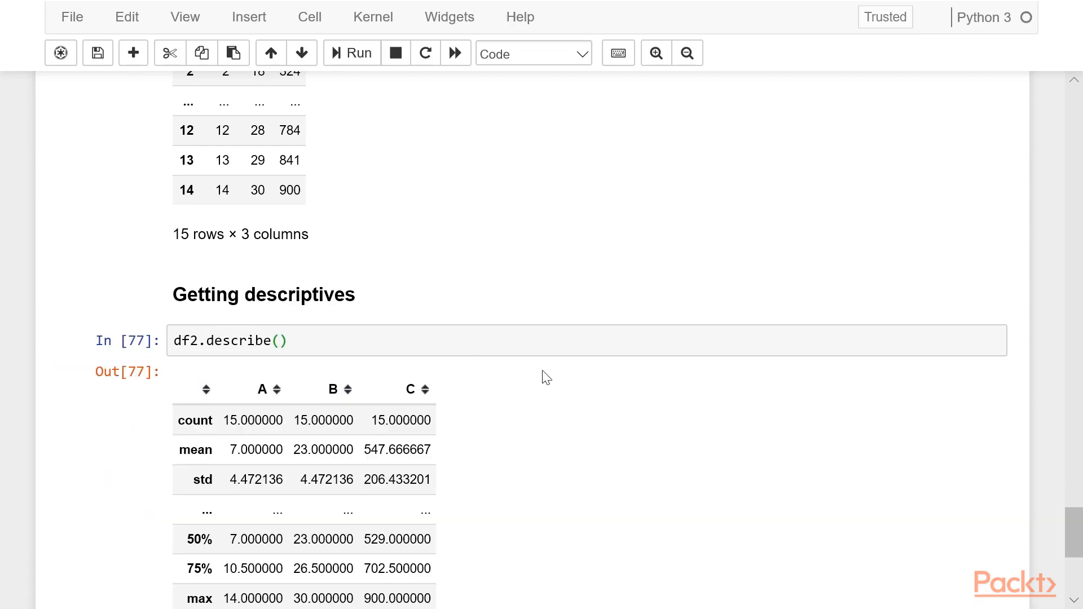
pyautogui.scroll(-3)
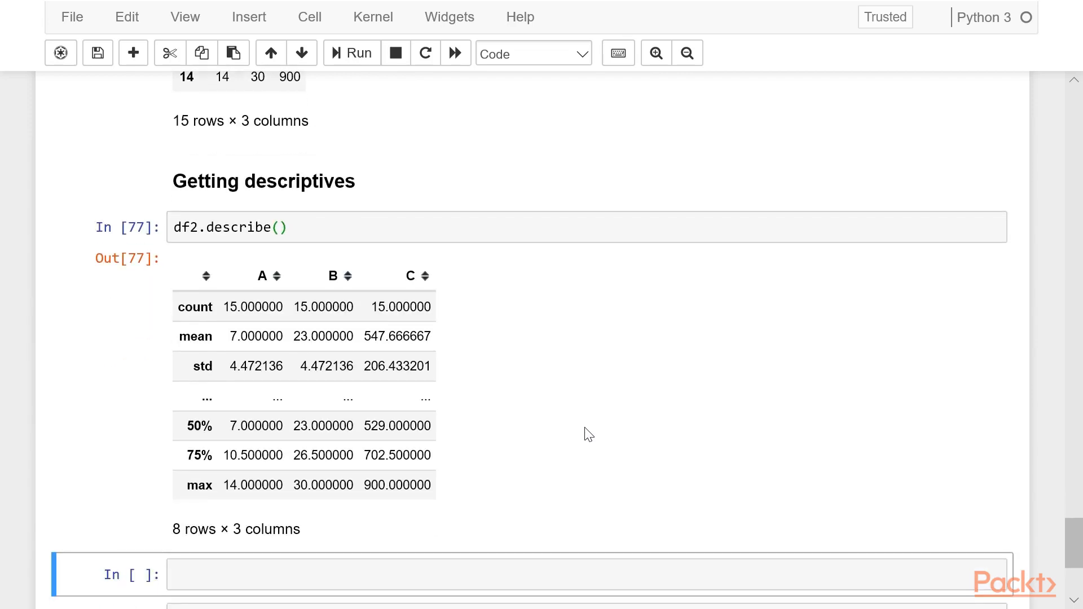
# Narrow it to df2['A'].describe() returning count, mean, std and quartiles for column A.
pyautogui.click(196, 226)
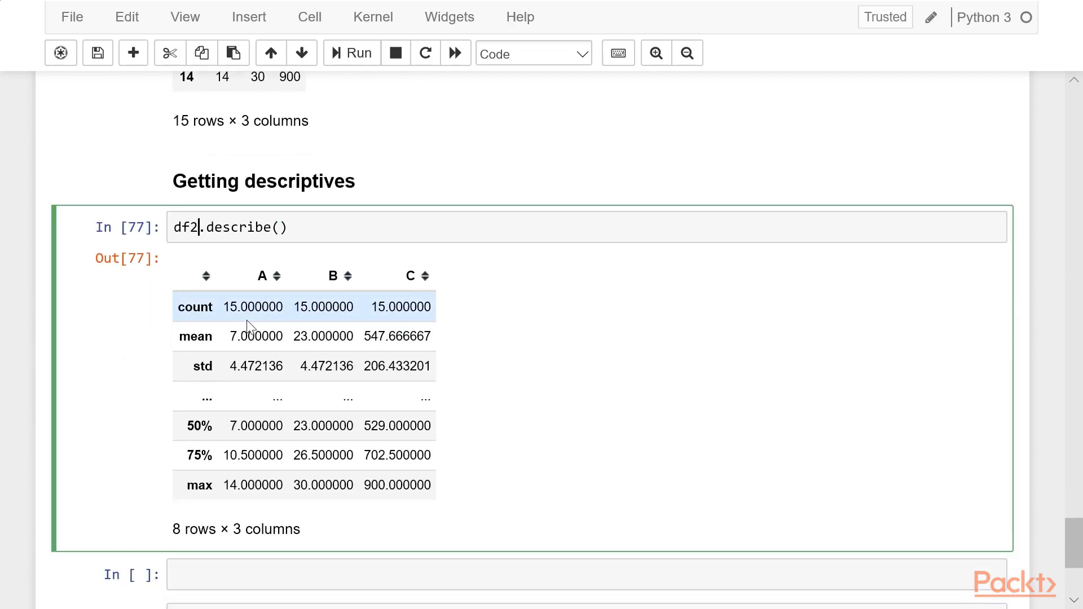
pyautogui.write("['']")
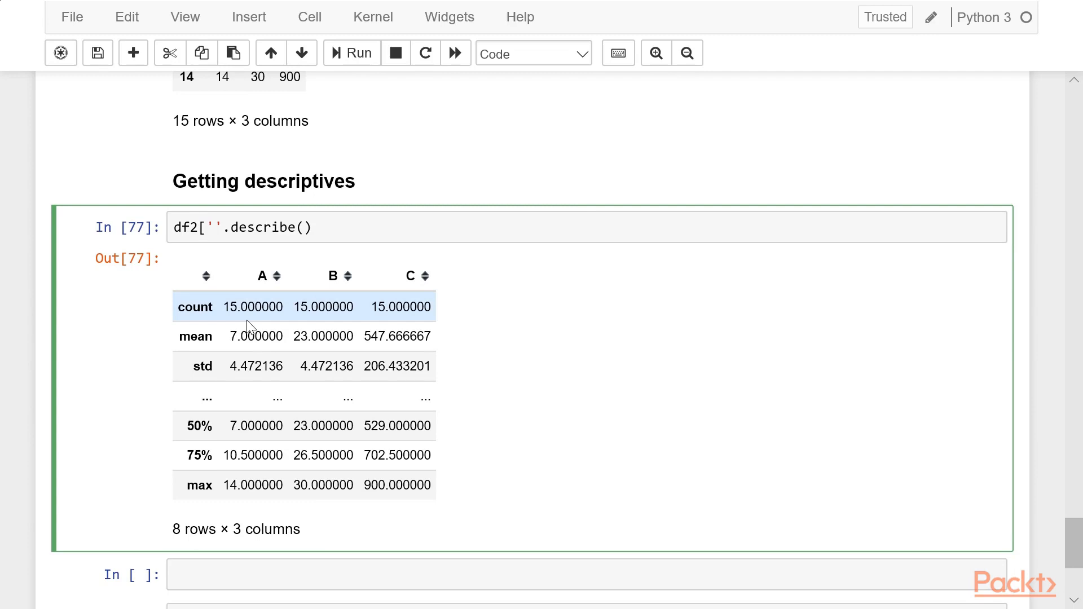
pyautogui.write('A')
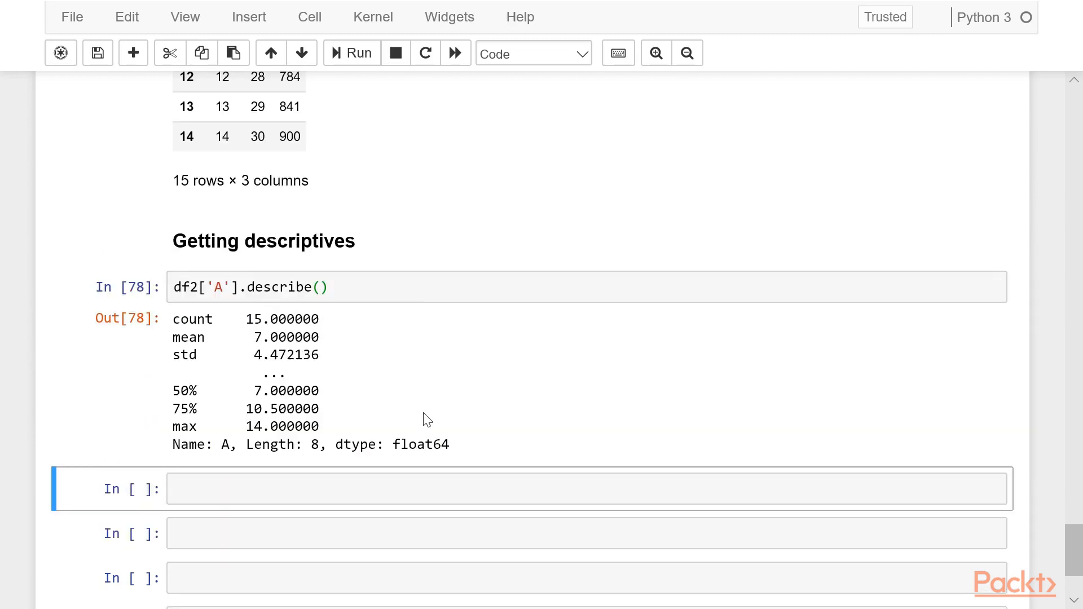
pyautogui.moveTo(403, 401)
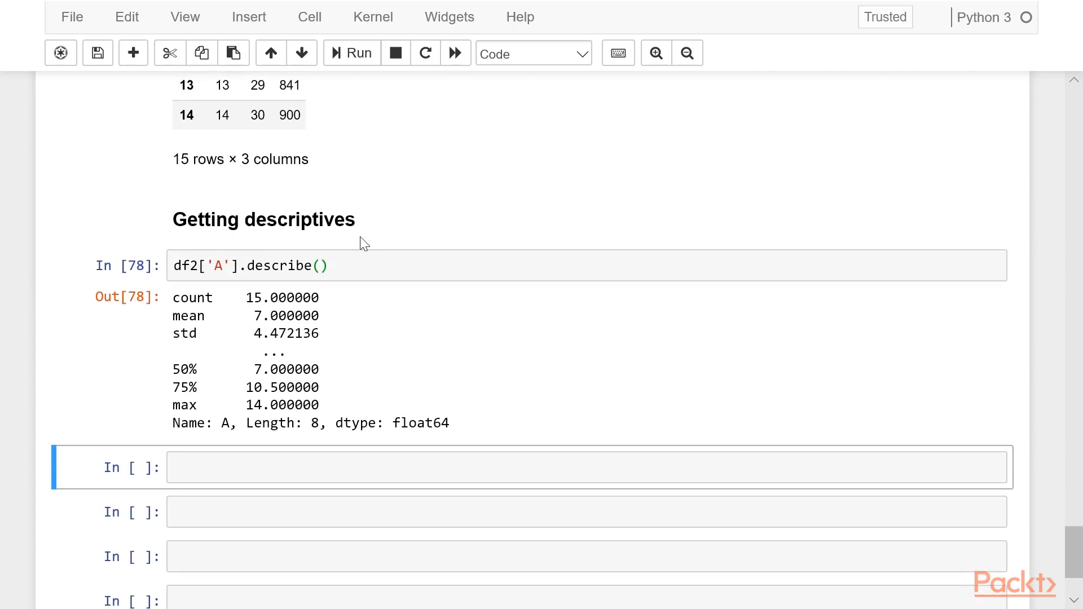
pyautogui.moveTo(346, 265)
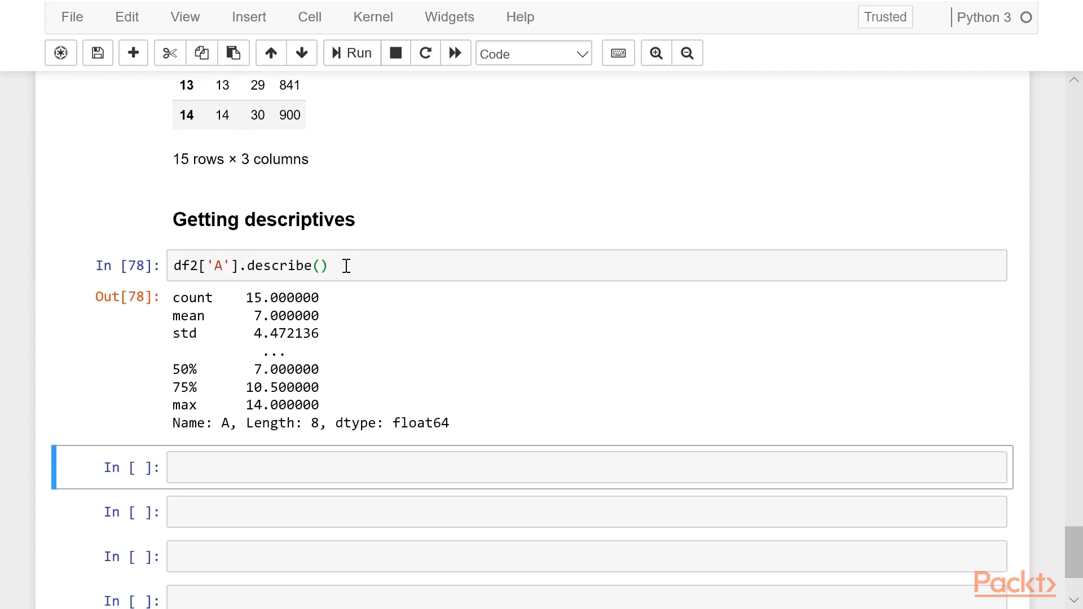